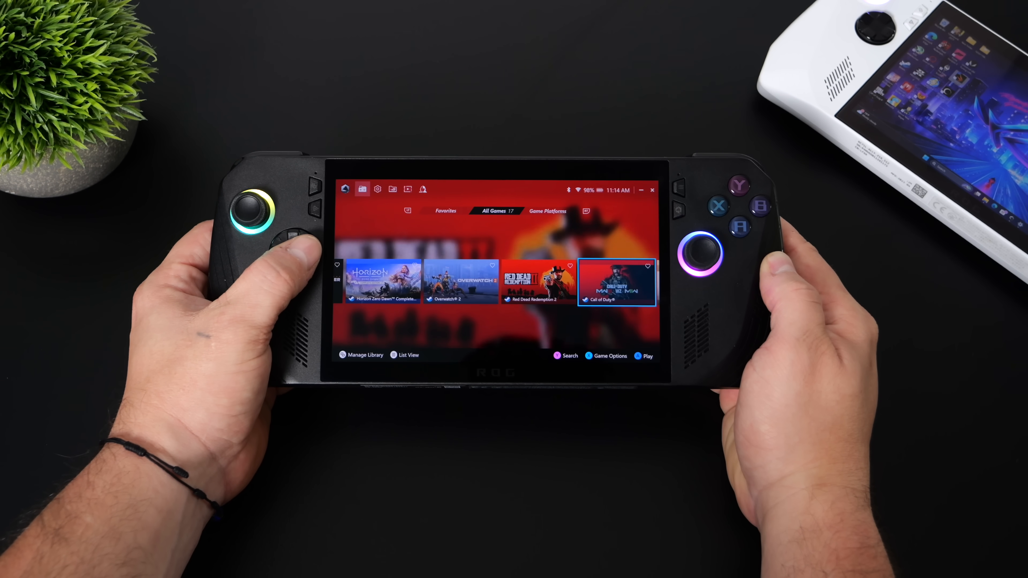
# Scroll right through the Armoury Crate SE game library
pyautogui.hscroll(3)
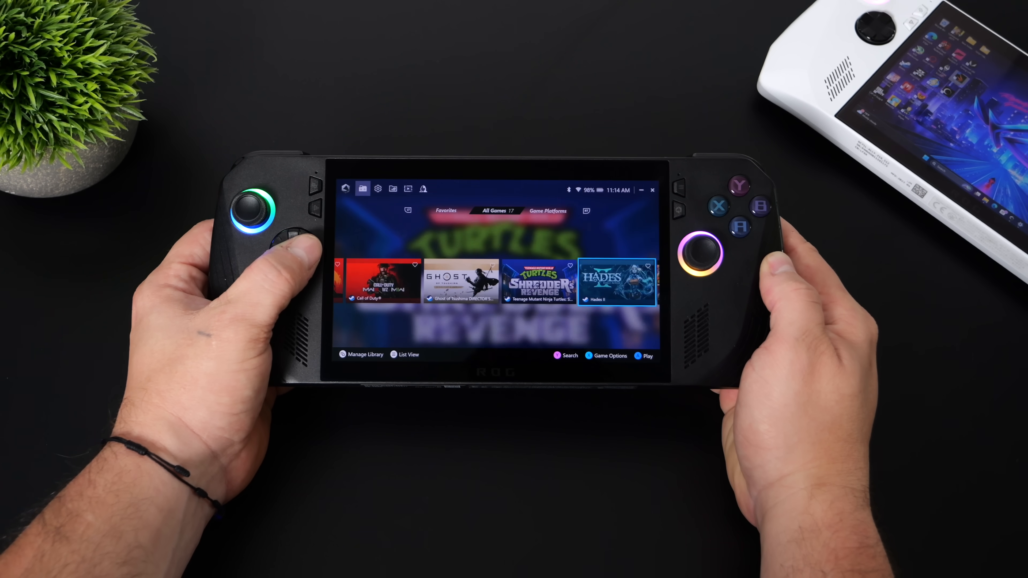
pyautogui.hscroll(3)
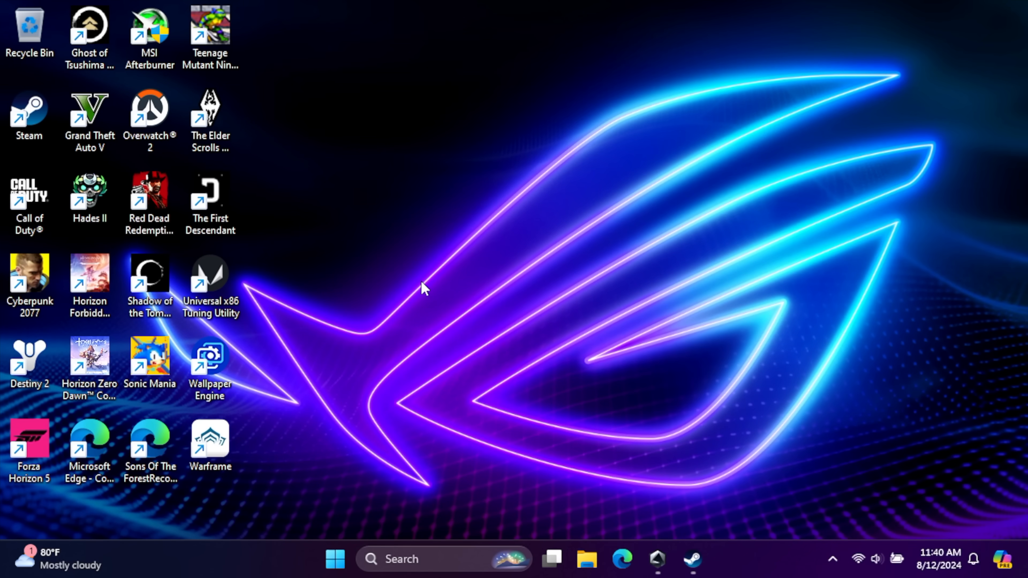
pyautogui.moveTo(715, 421)
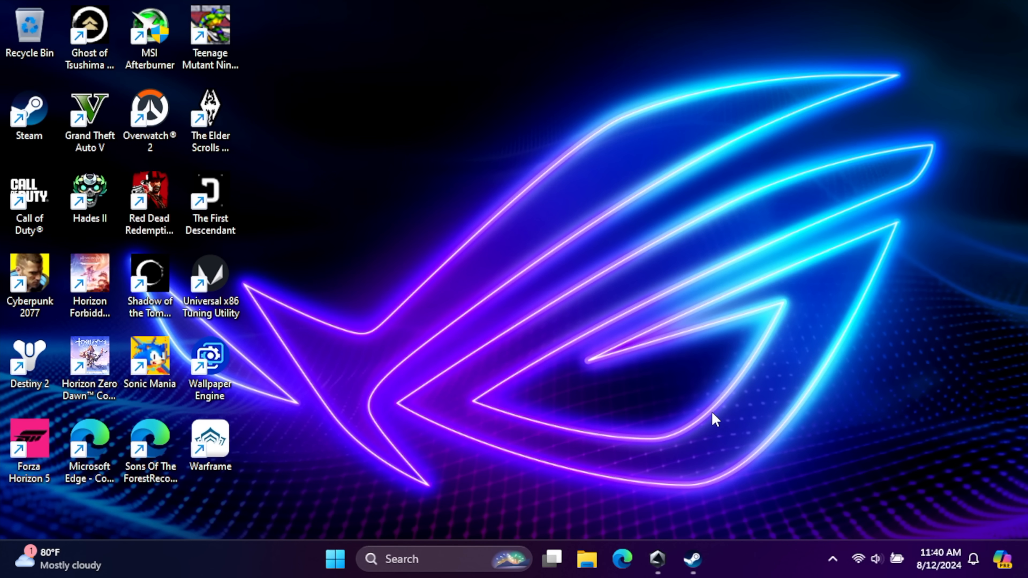
pyautogui.moveTo(525, 298)
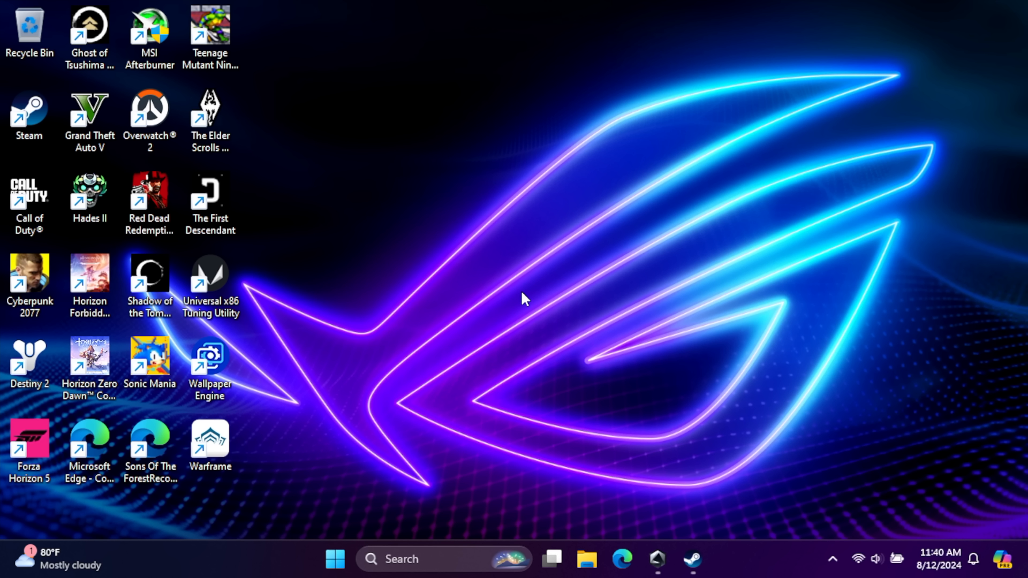
pyautogui.moveTo(415, 309)
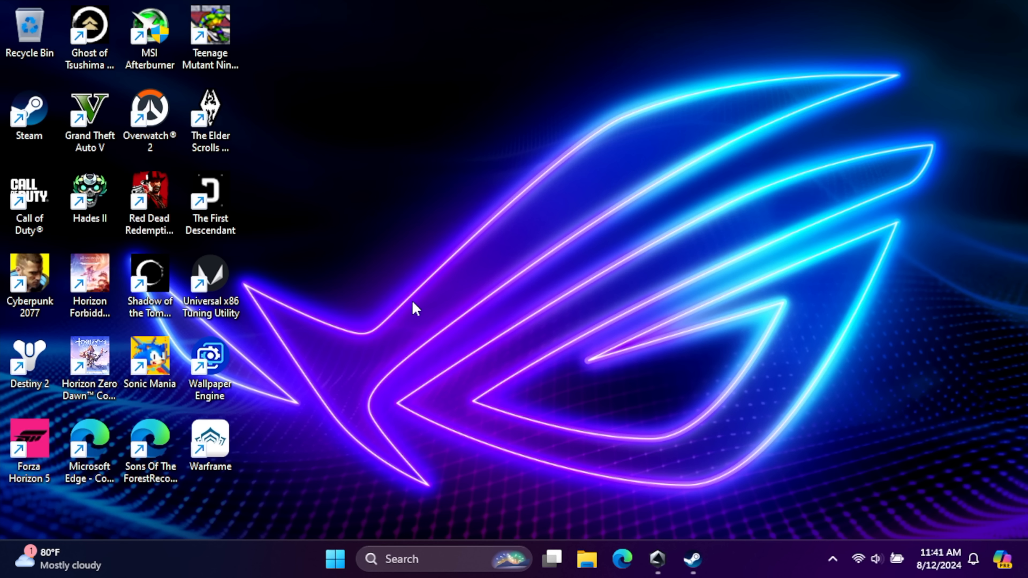
# Reach the Installed apps list in Windows Settings via Start and scroll down to Maps
pyautogui.click(335, 559)
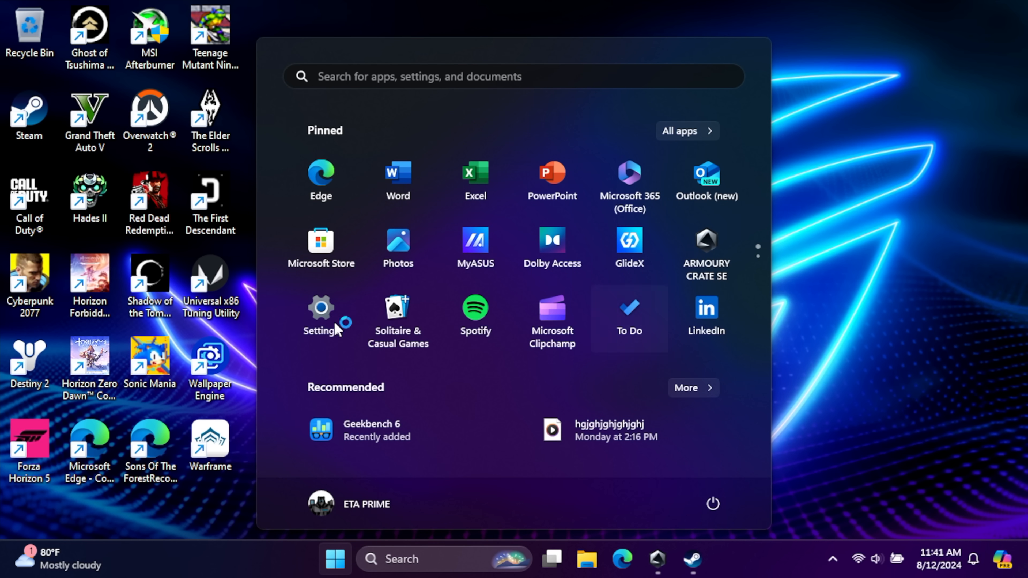
pyautogui.click(320, 313)
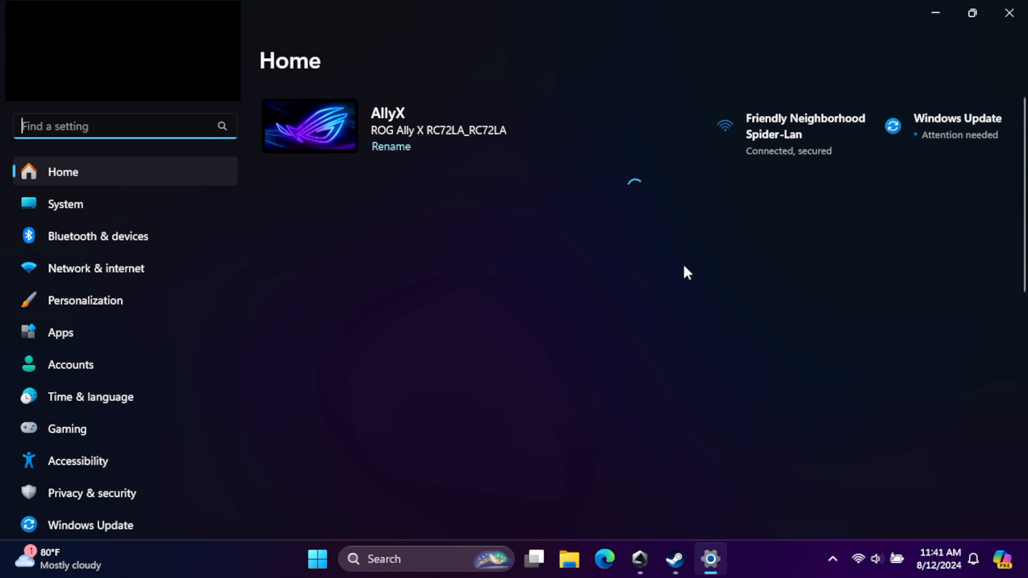
pyautogui.click(60, 333)
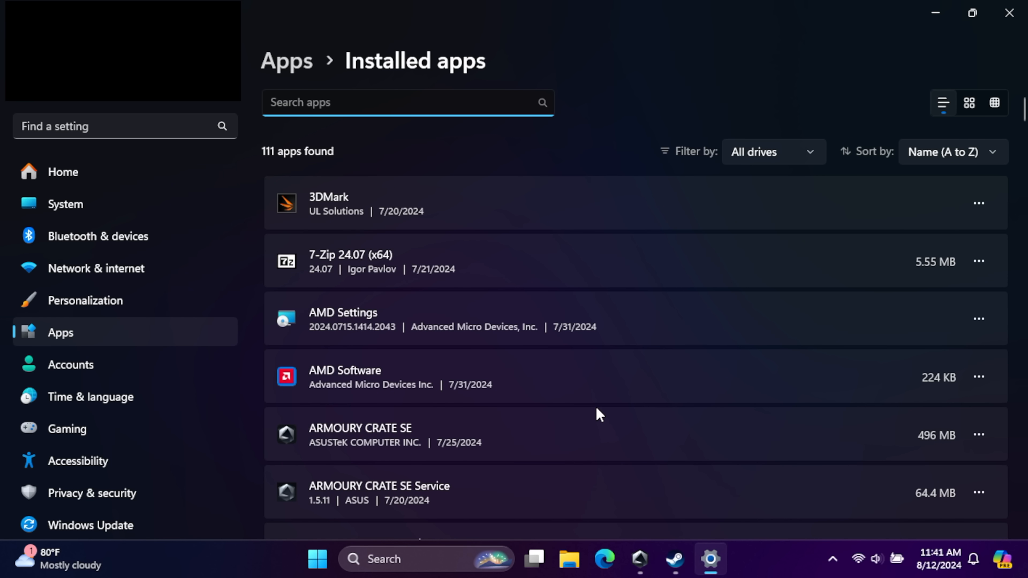
pyautogui.scroll(-3)
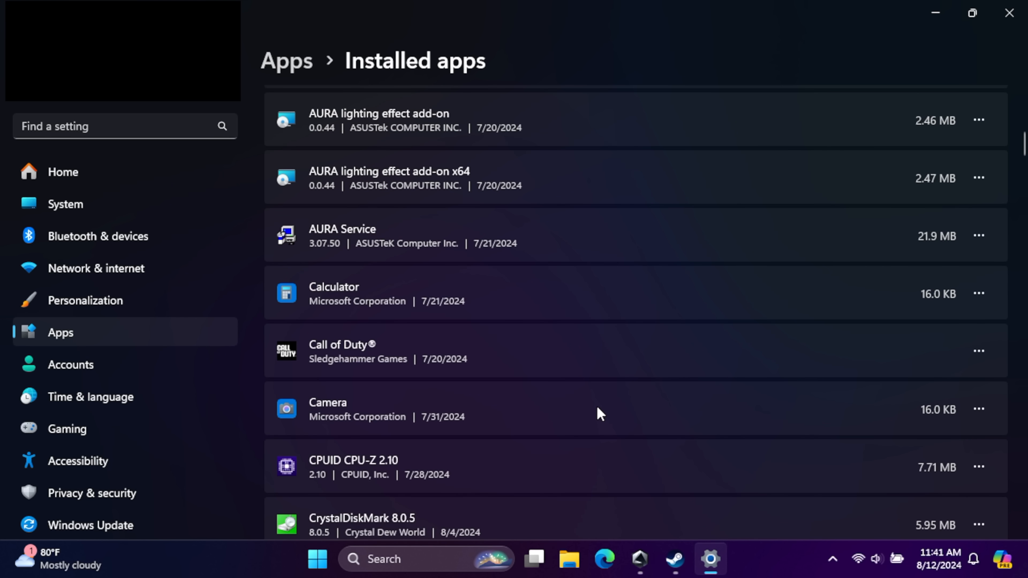
pyautogui.scroll(-3)
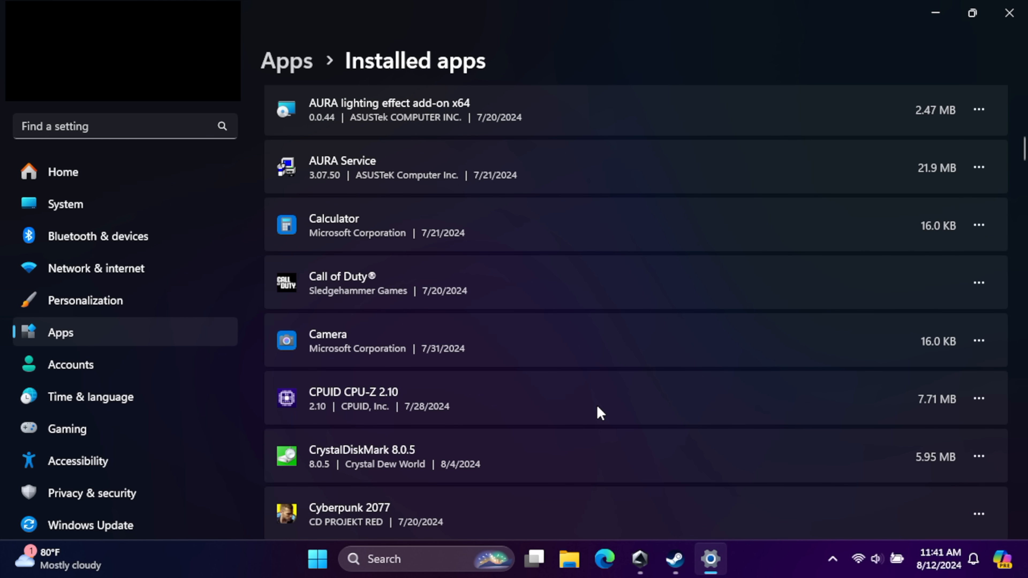
pyautogui.scroll(-3)
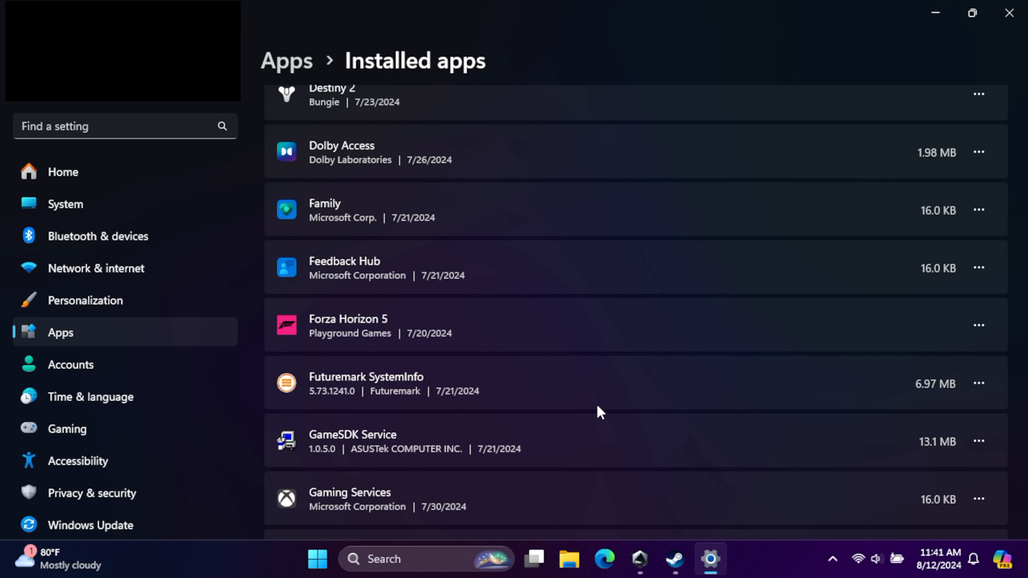
pyautogui.moveTo(515, 328)
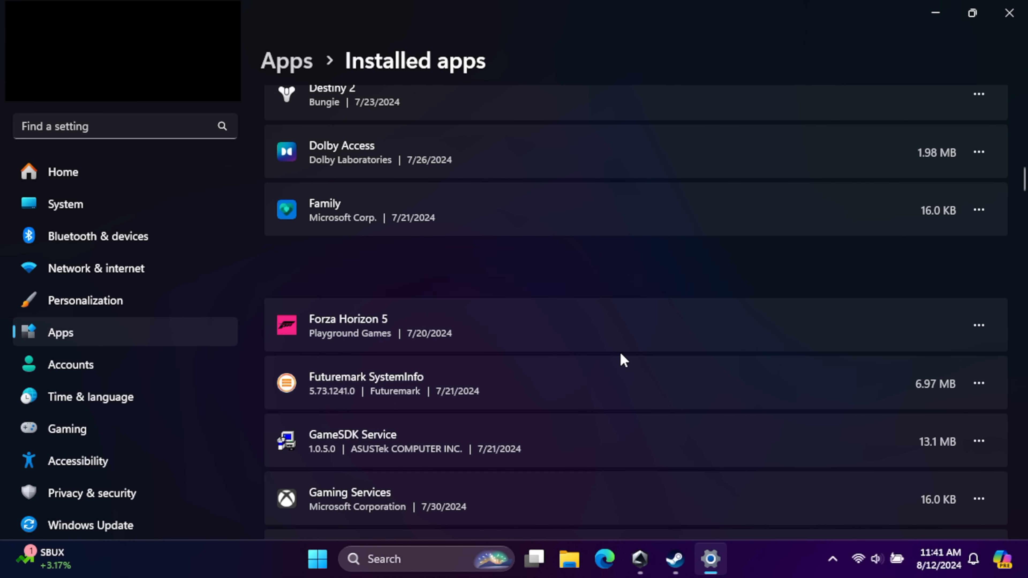
pyautogui.scroll(-3)
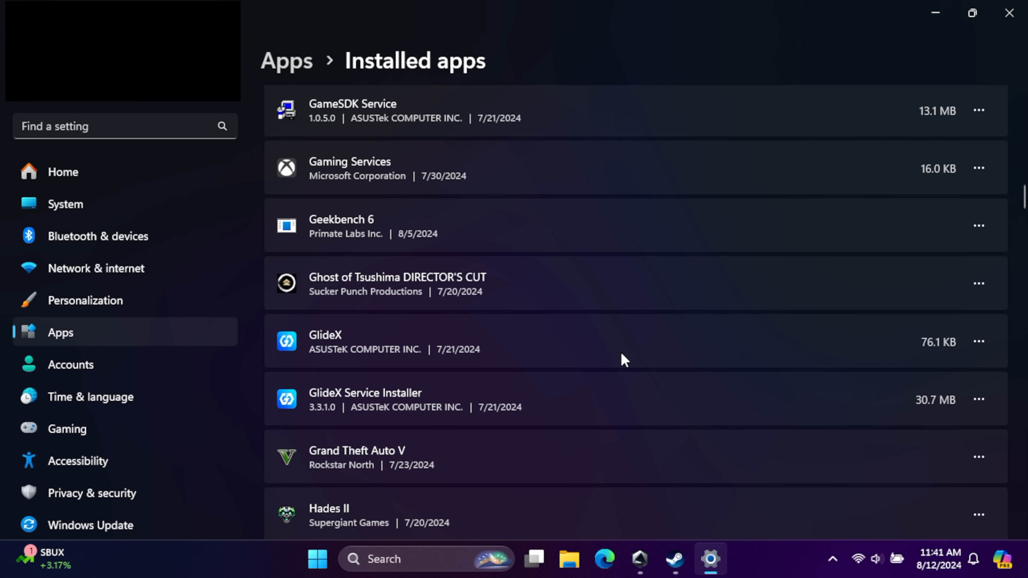
pyautogui.scroll(-3)
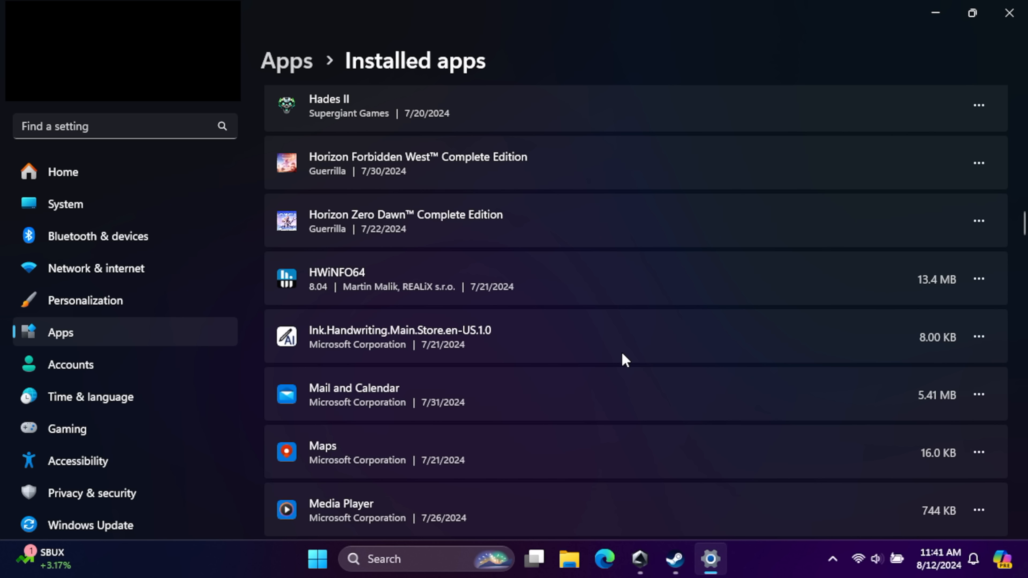
pyautogui.scroll(-3)
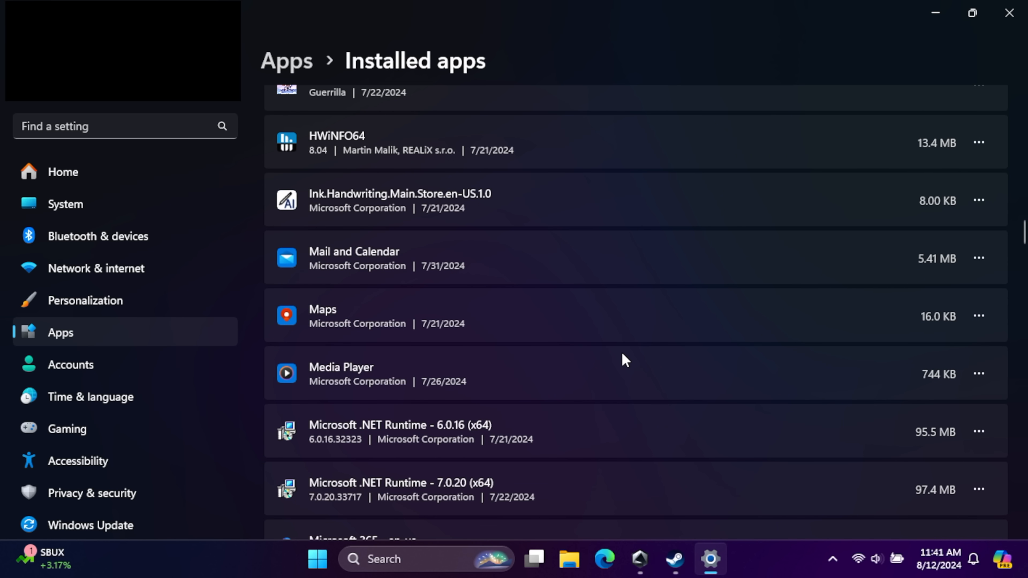
# Uninstall the Maps app, confirm it, and scroll further down the list
pyautogui.click(978, 374)
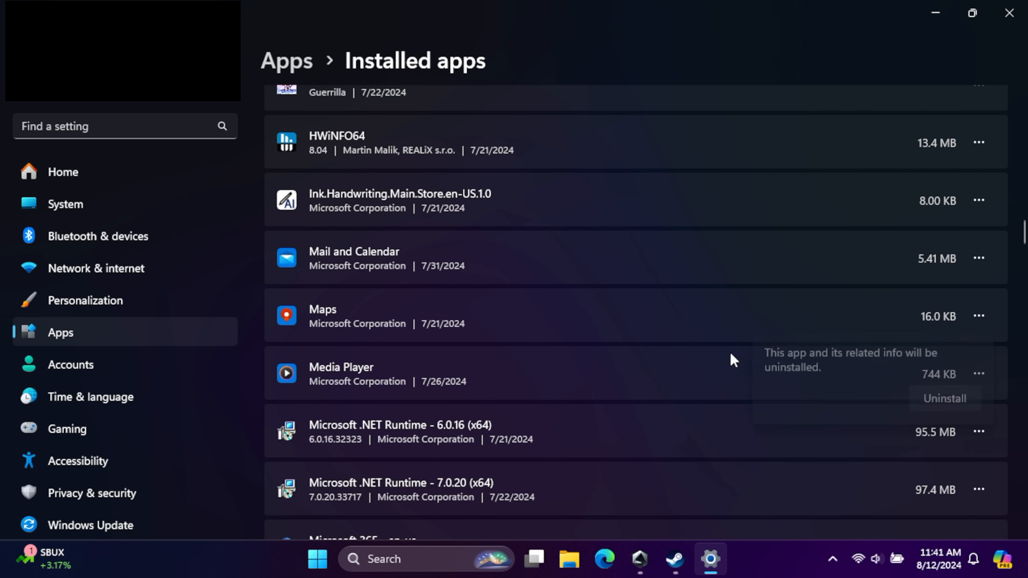
pyautogui.click(944, 398)
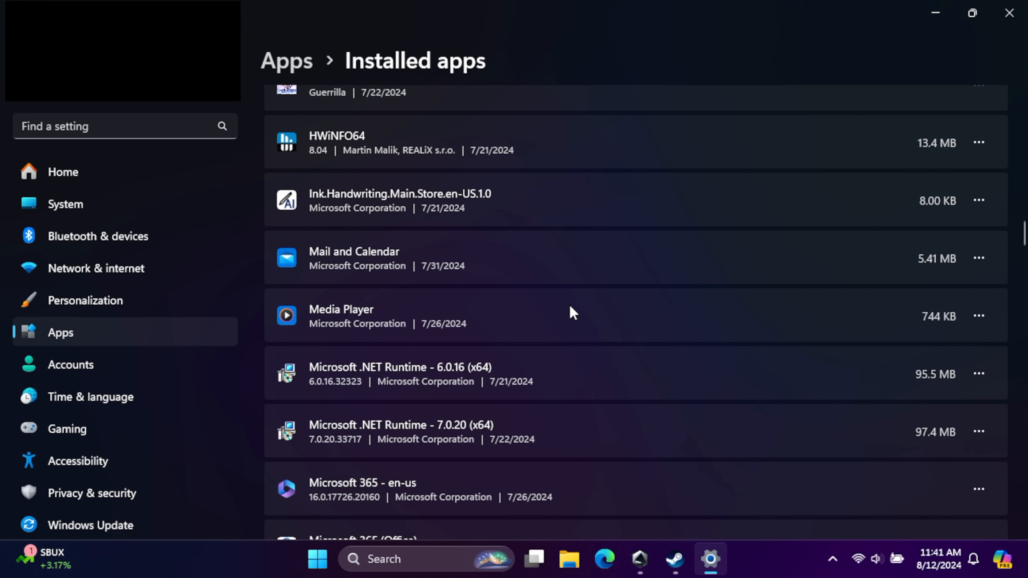
pyautogui.scroll(-3)
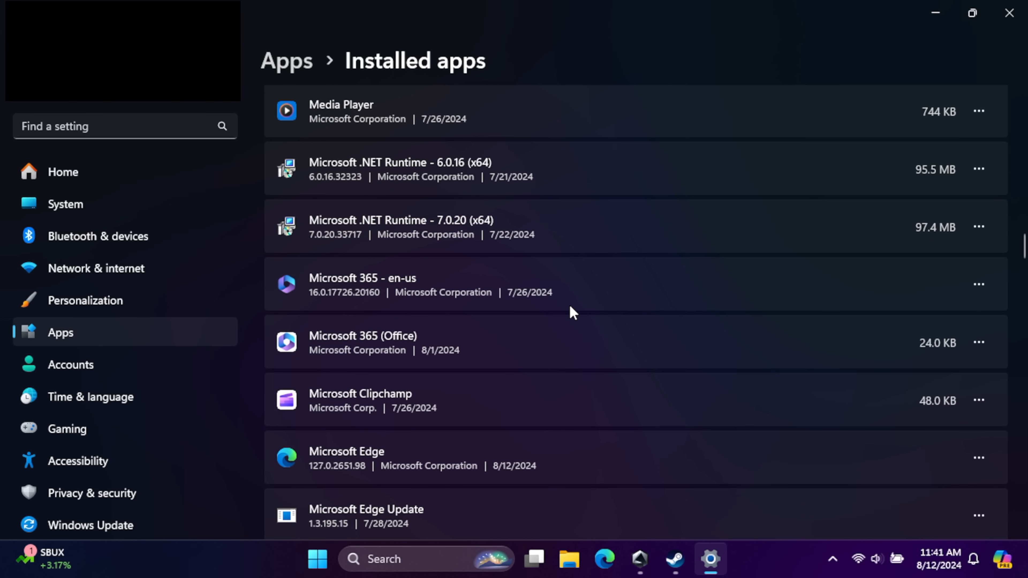
pyautogui.scroll(-3)
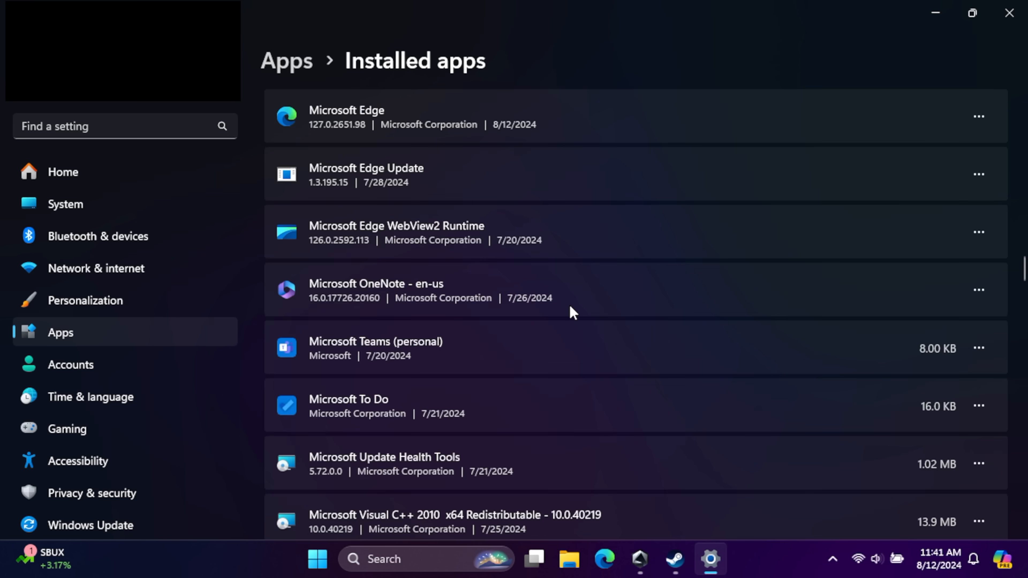
pyautogui.scroll(-3)
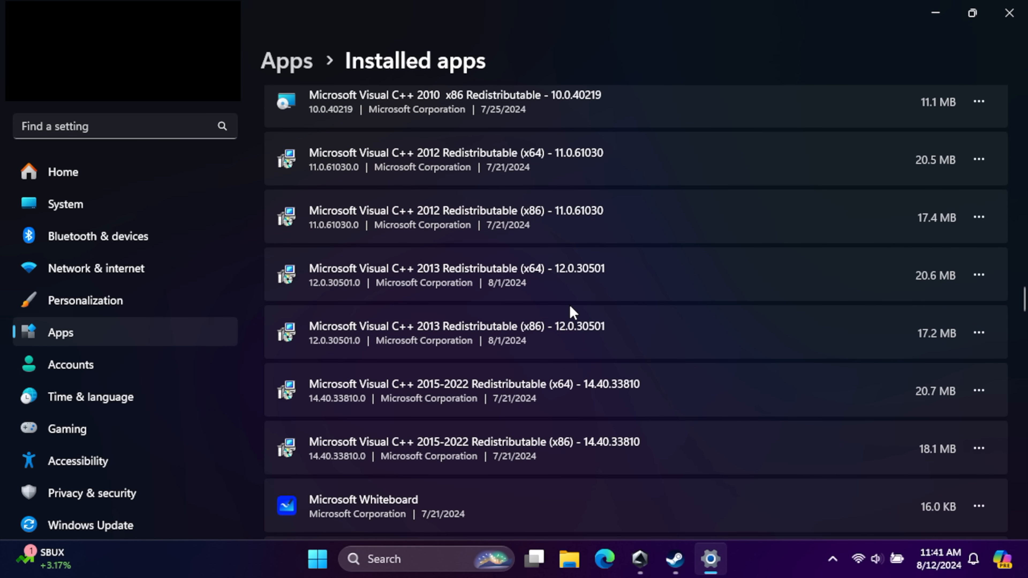
pyautogui.scroll(-3)
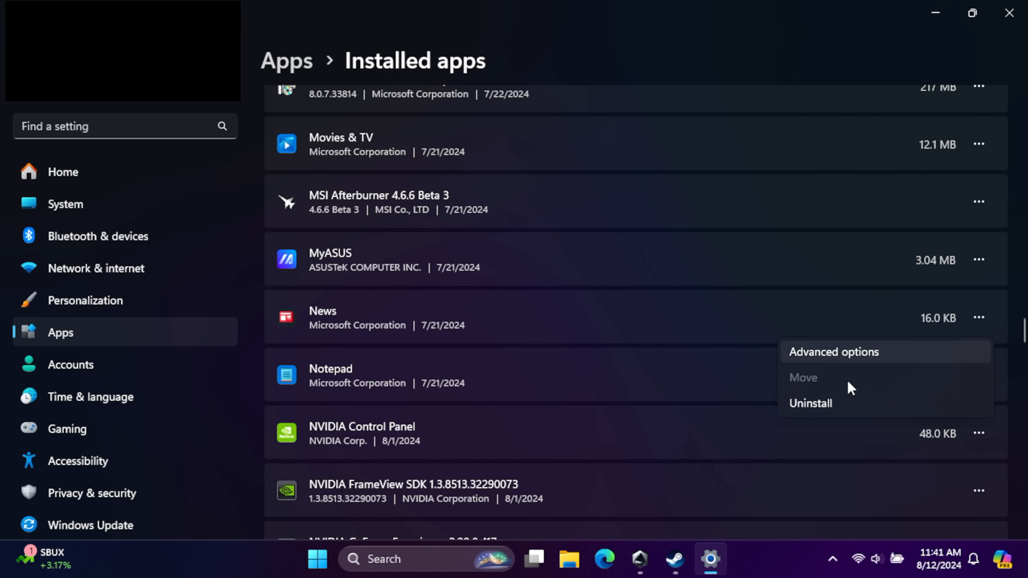
# Uninstall the News app and keep scrolling down the installed apps list
pyautogui.click(810, 402)
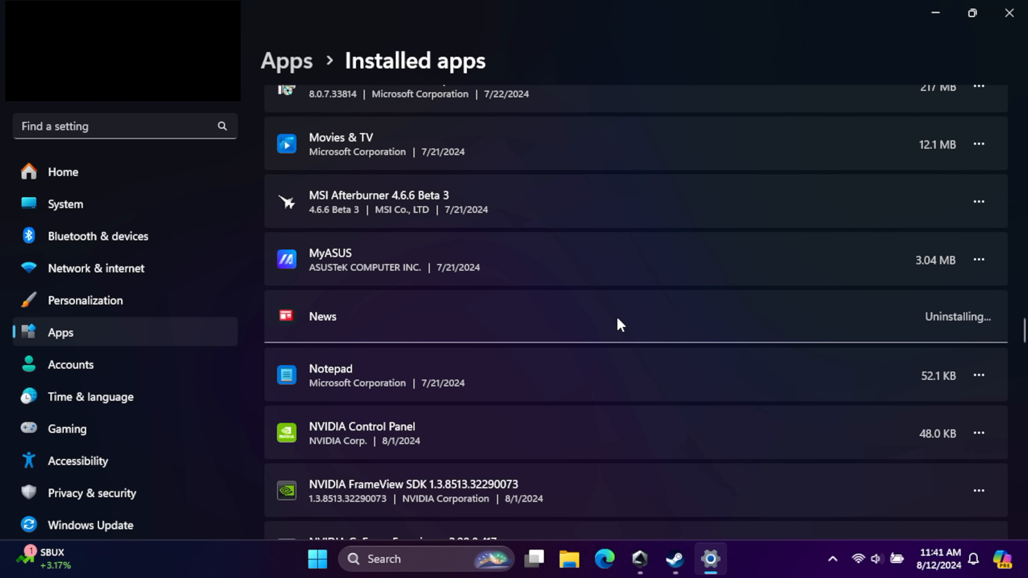
pyautogui.scroll(-3)
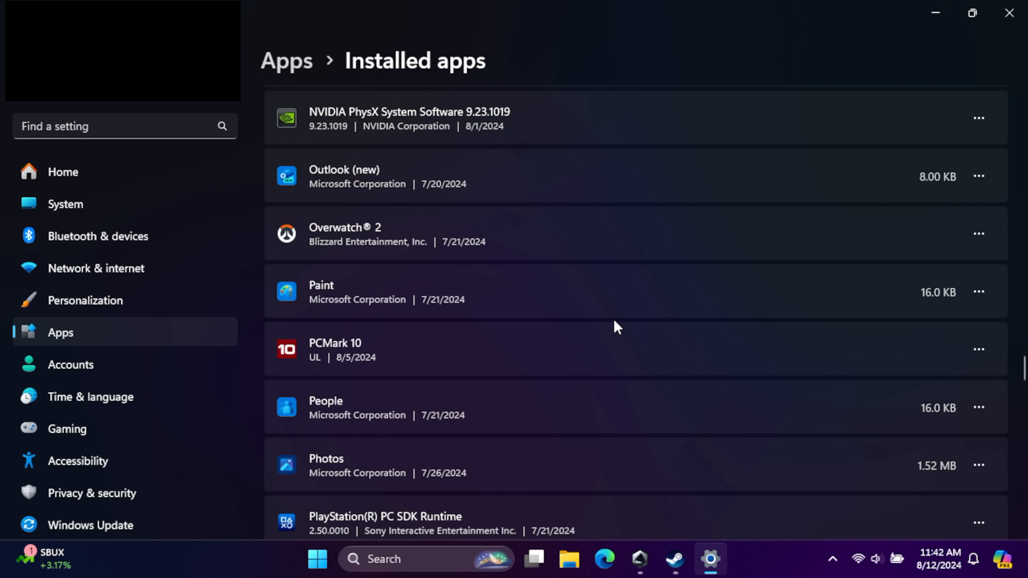
pyautogui.scroll(-3)
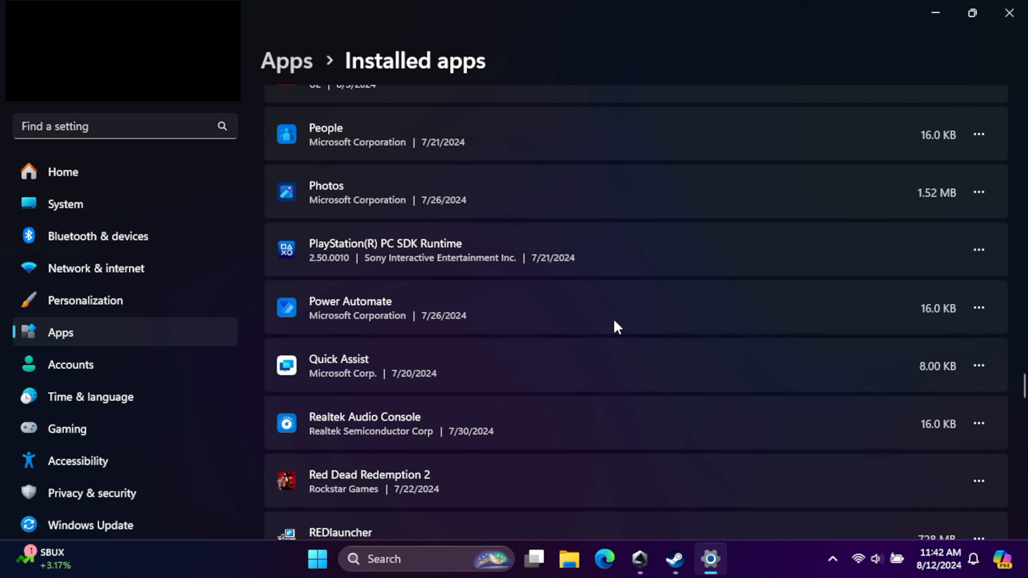
pyautogui.scroll(-3)
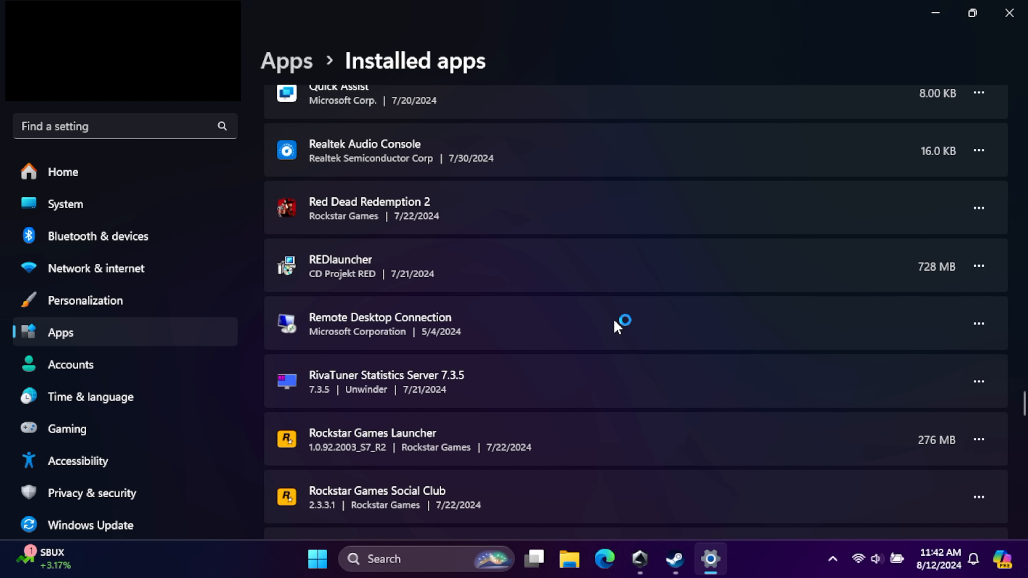
pyautogui.scroll(-3)
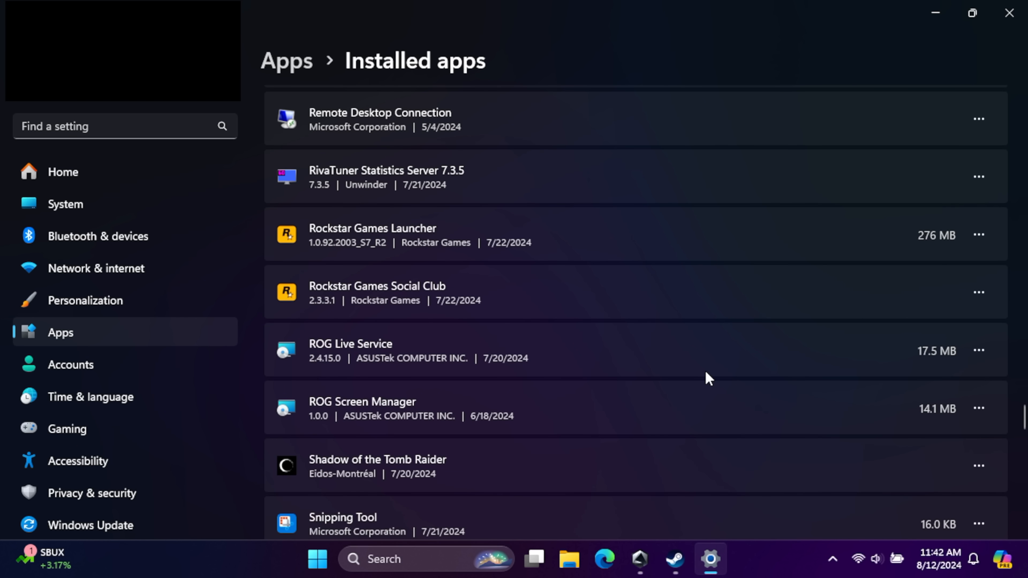
pyautogui.scroll(-3)
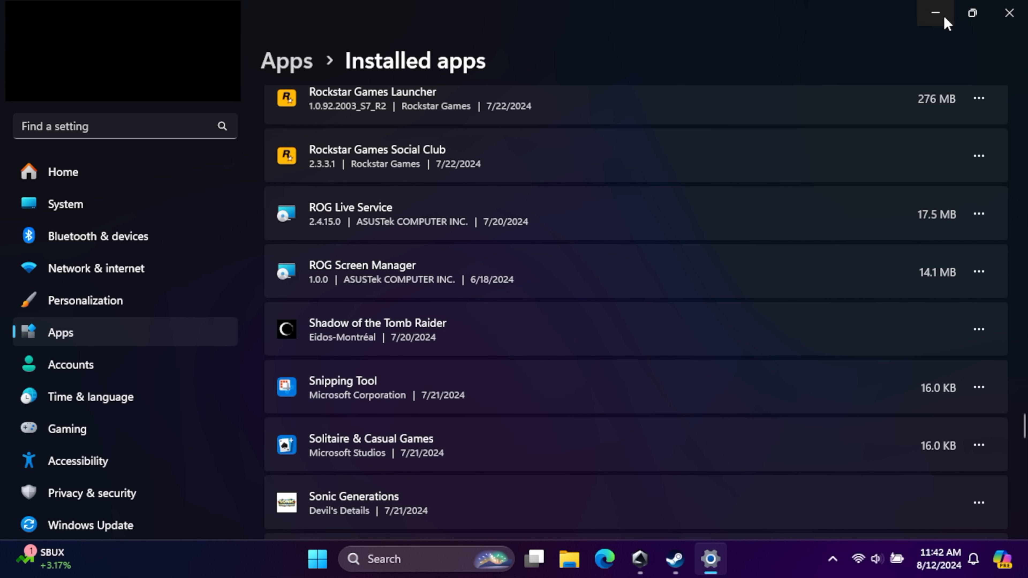
# Search Windows for 'core isolation' and launch the Core isolation settings result
pyautogui.click(934, 12)
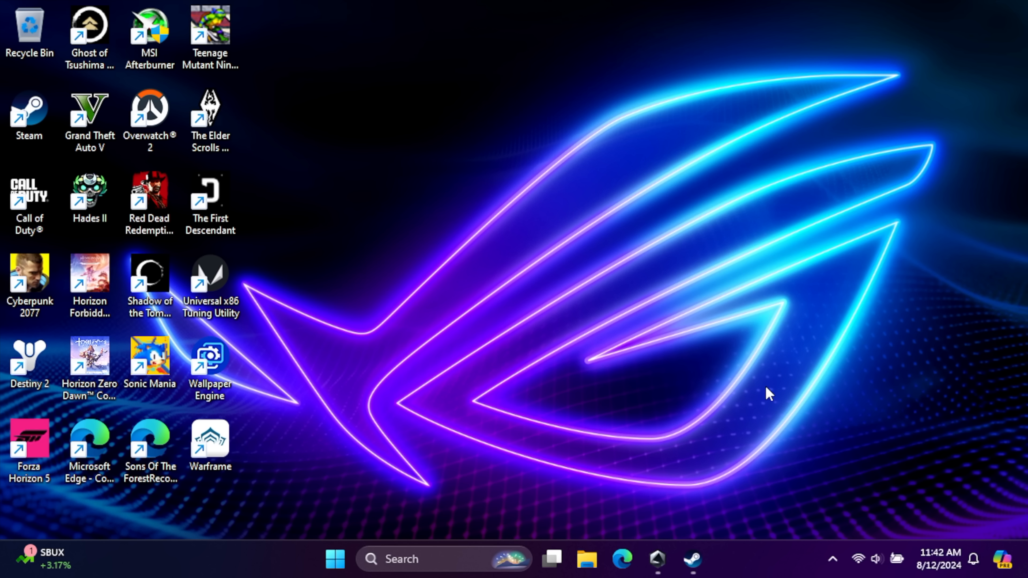
pyautogui.moveTo(728, 389)
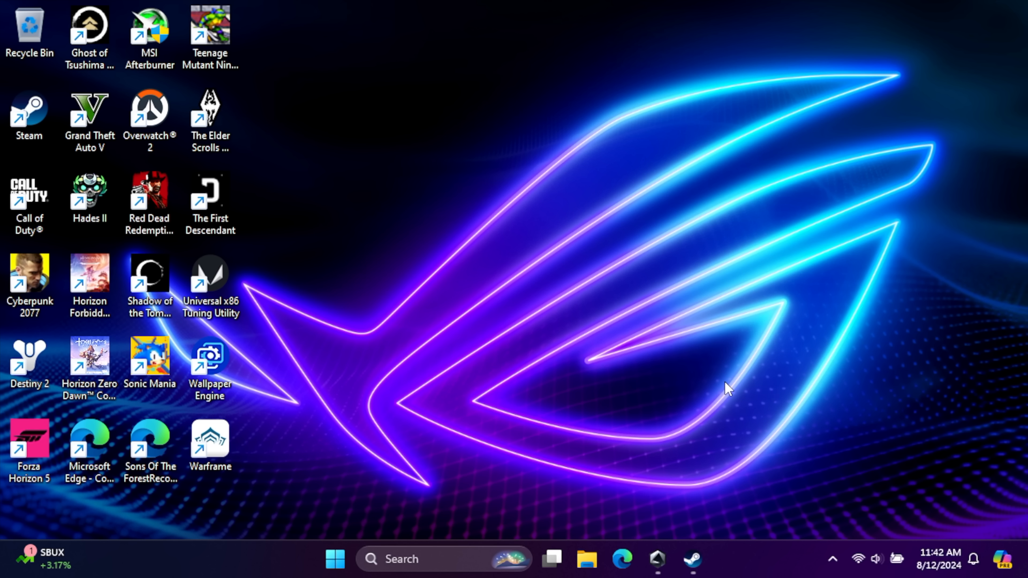
pyautogui.click(444, 559)
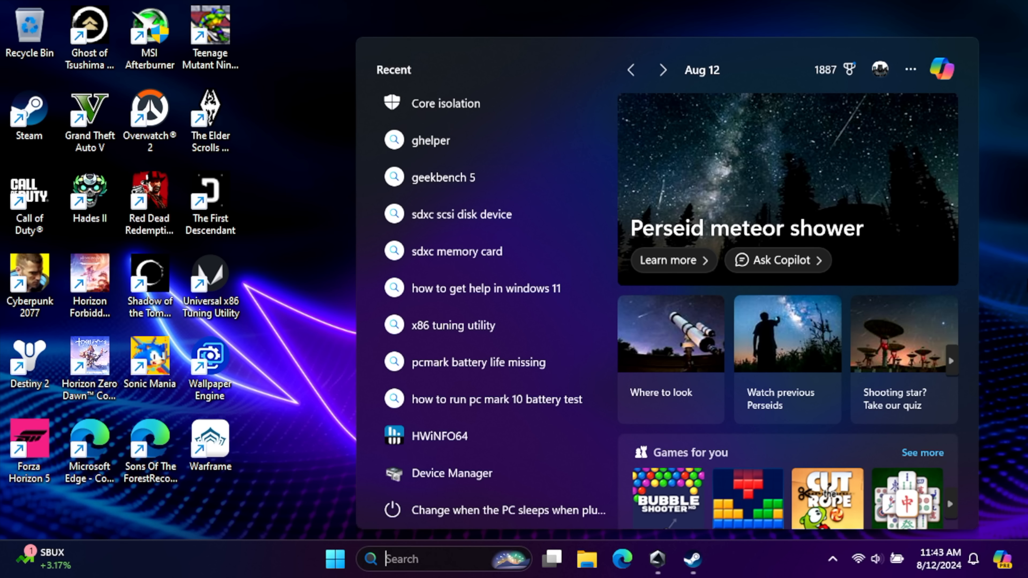
pyautogui.write('control Panel')
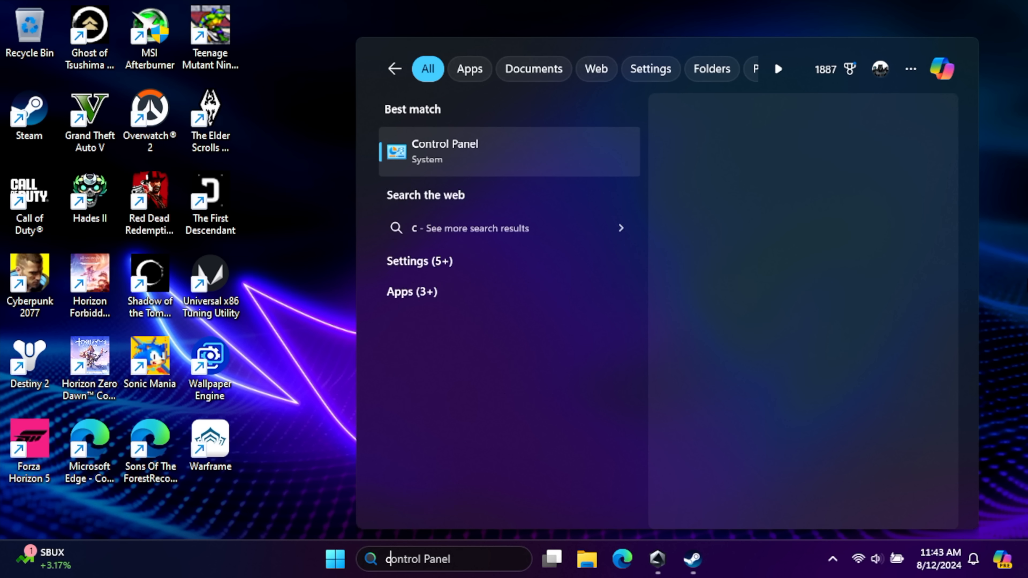
pyautogui.write('core isolation')
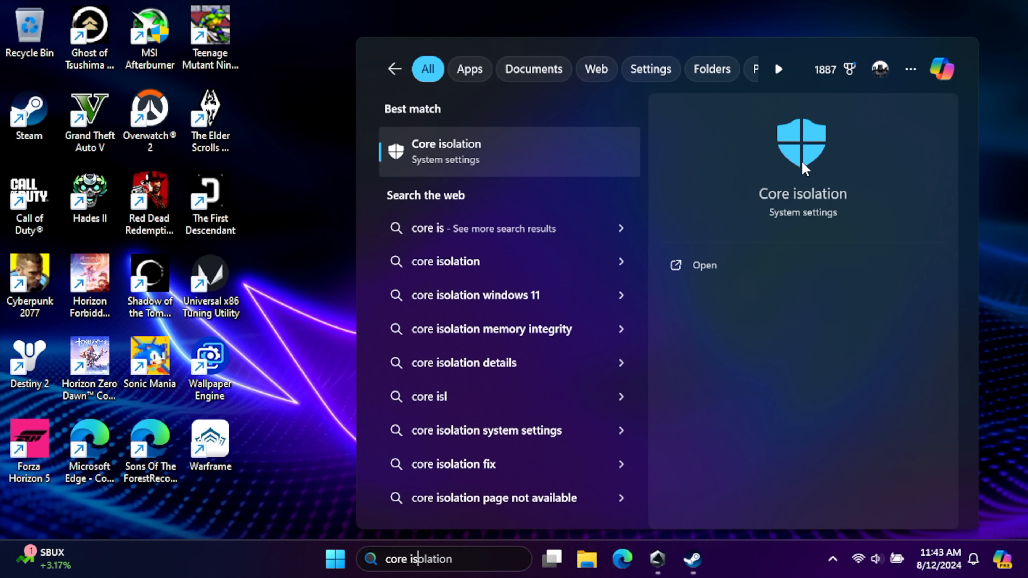
pyautogui.click(703, 265)
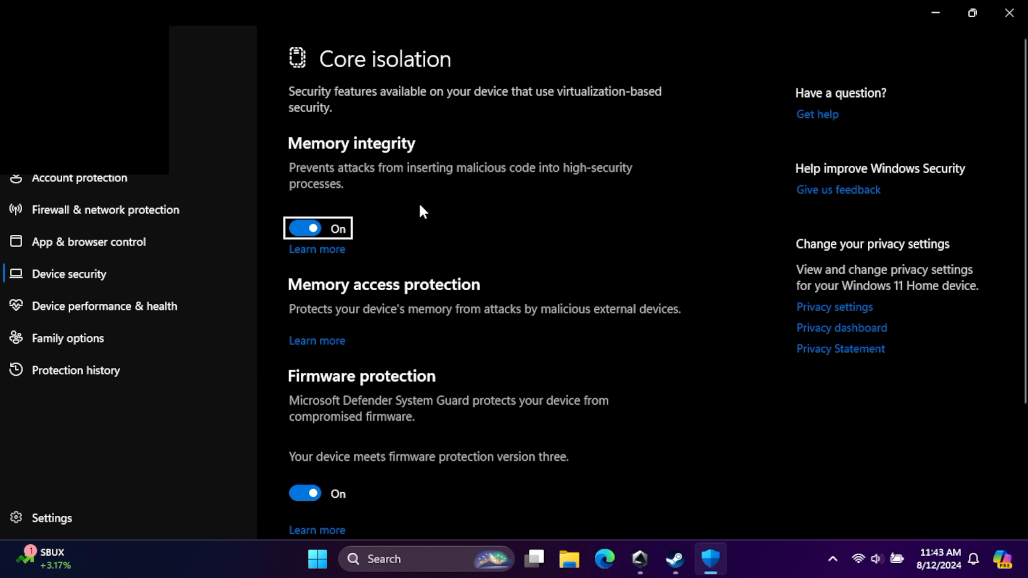
pyautogui.moveTo(739, 237)
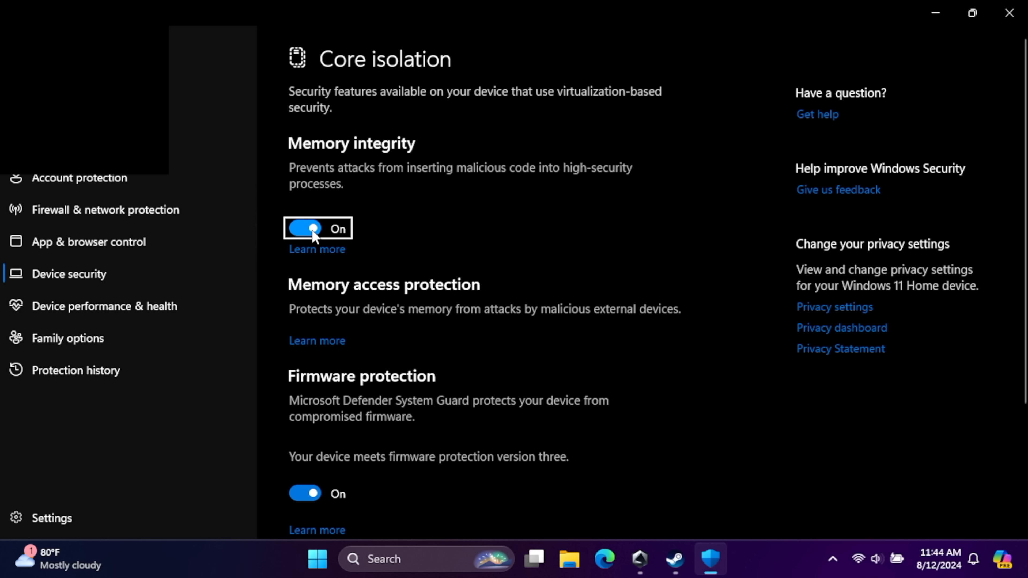
# Switch Memory integrity off in Windows Security's Core isolation page
pyautogui.click(304, 228)
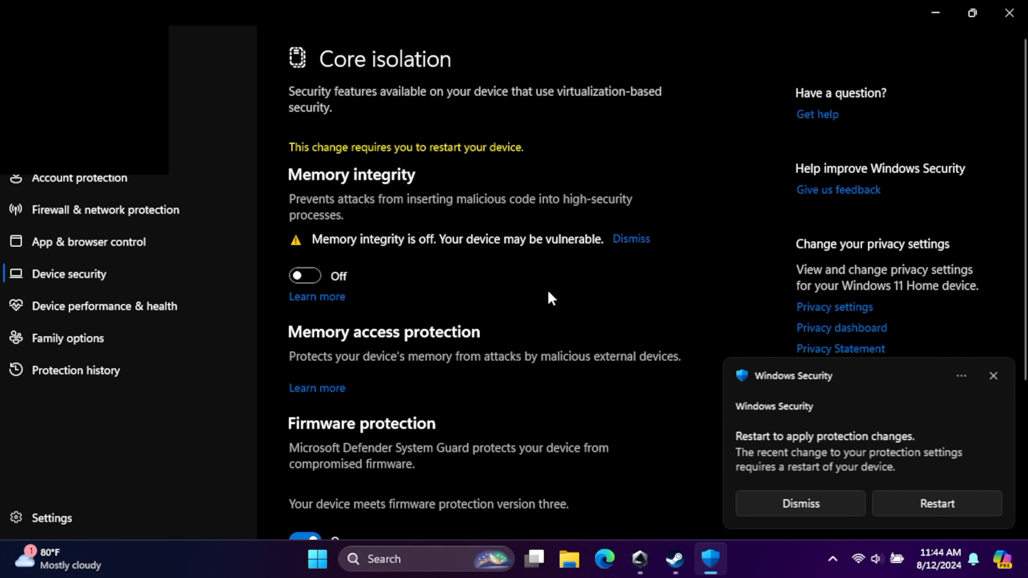
pyautogui.moveTo(494, 300)
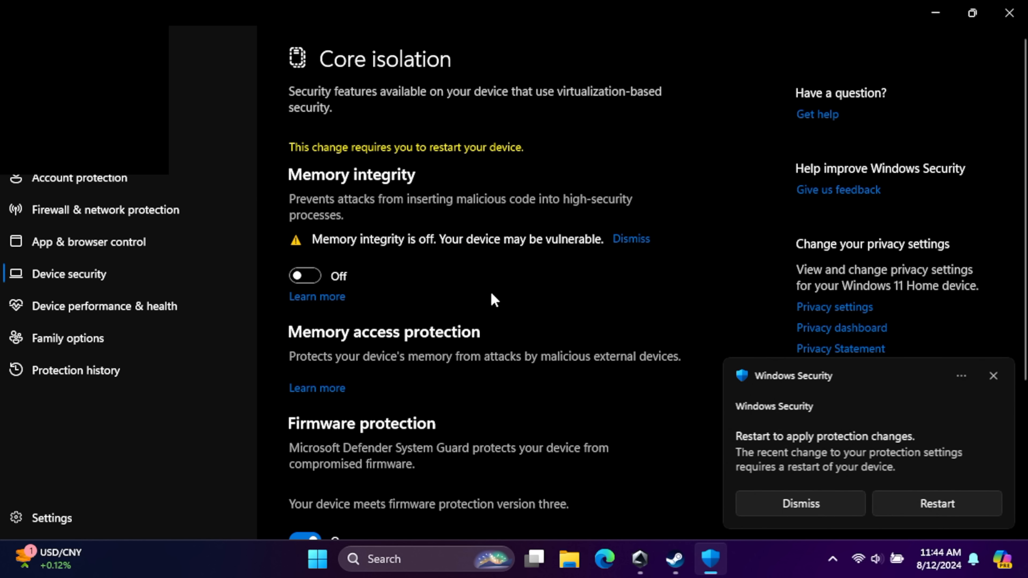
pyautogui.moveTo(321, 280)
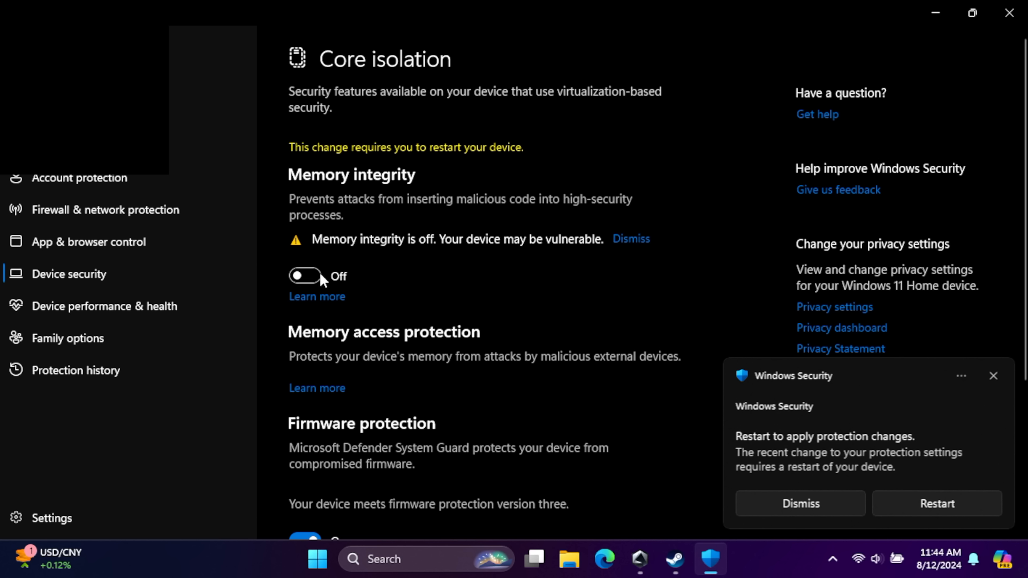
pyautogui.moveTo(456, 287)
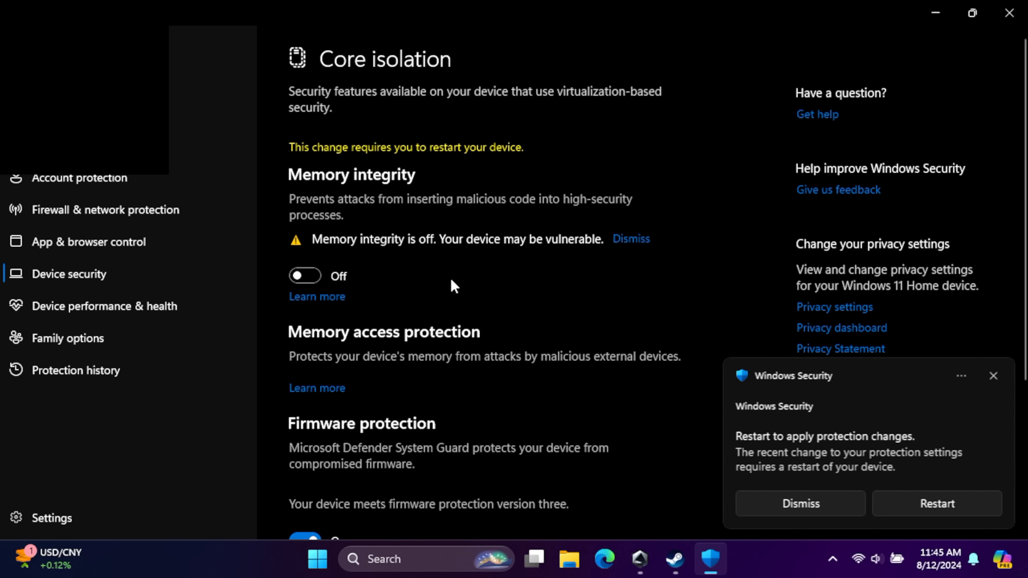
pyautogui.moveTo(559, 295)
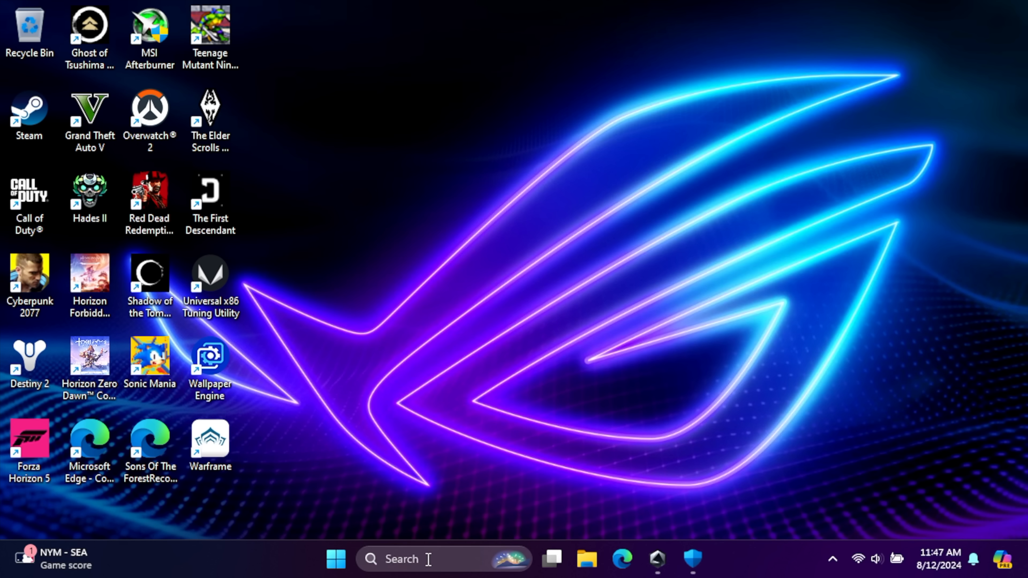
# Search 'windows fe', uncheck Virtual Machine Platform in Windows Features and apply with OK
pyautogui.write('windows fe')
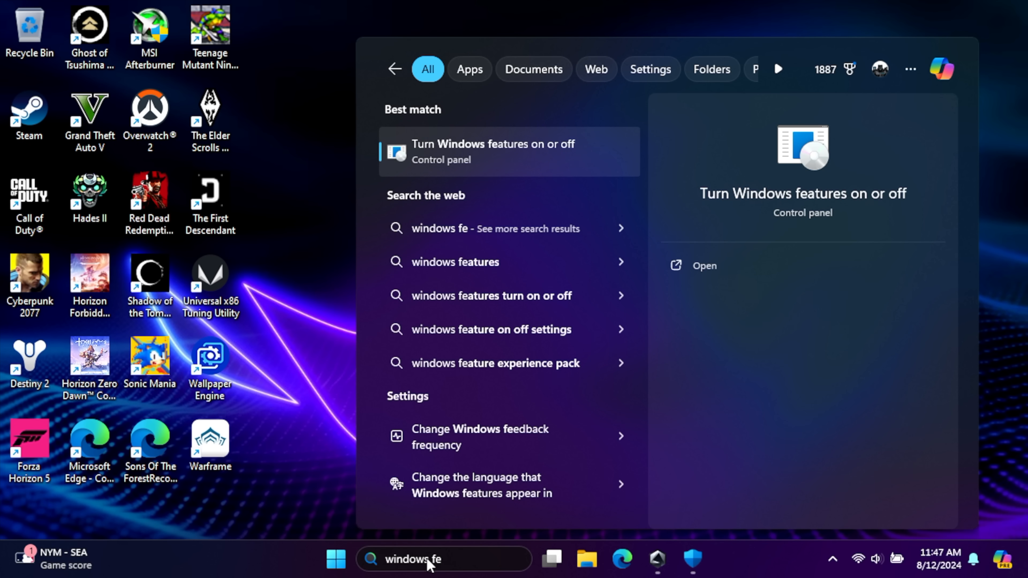
pyautogui.moveTo(510, 155)
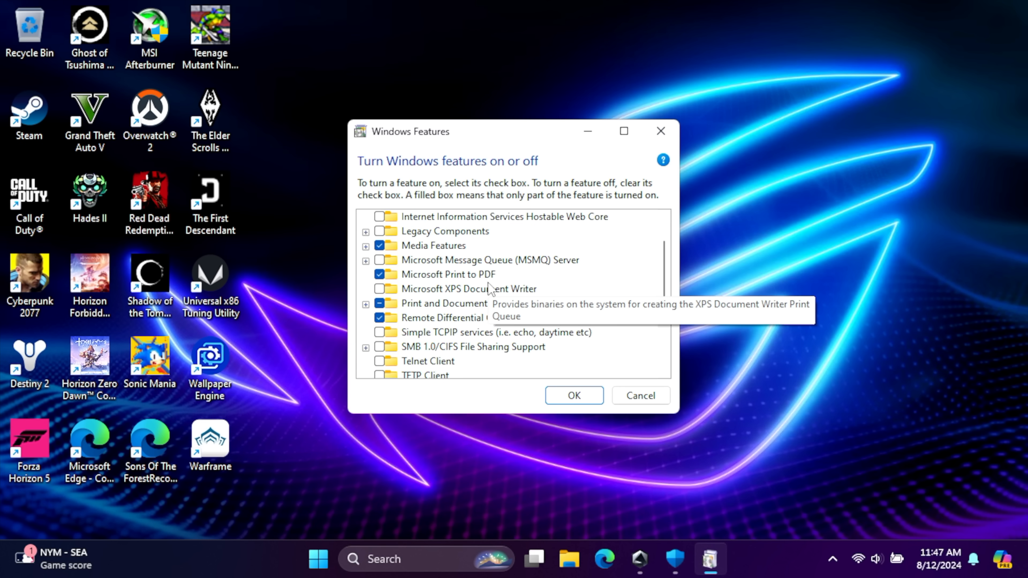
pyautogui.scroll(-3)
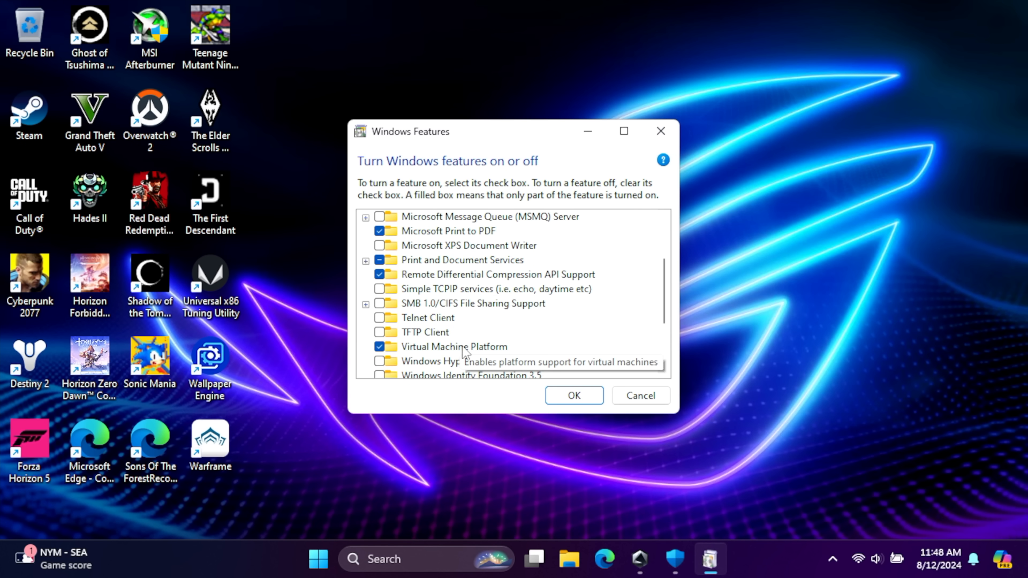
pyautogui.click(384, 347)
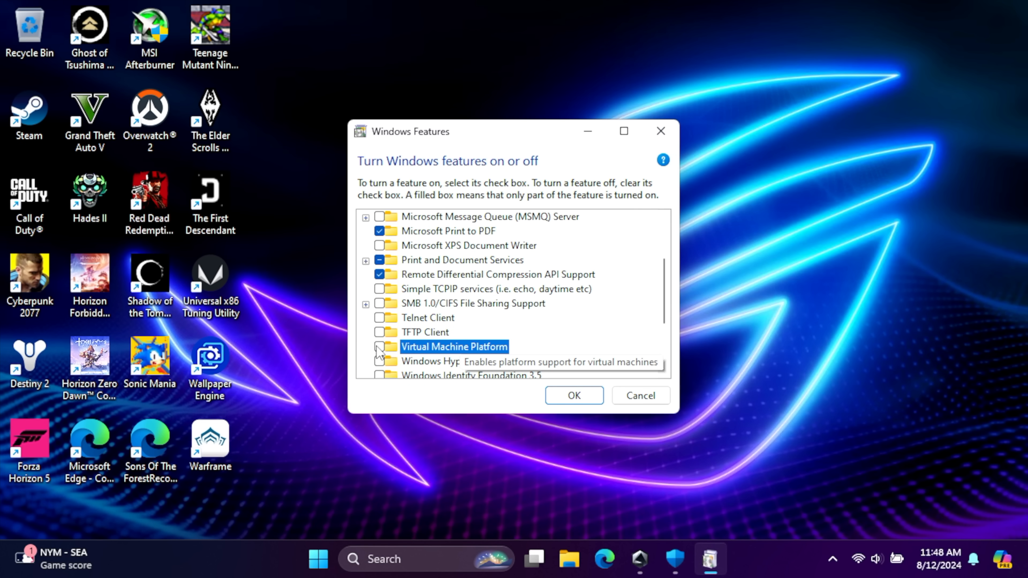
pyautogui.click(573, 395)
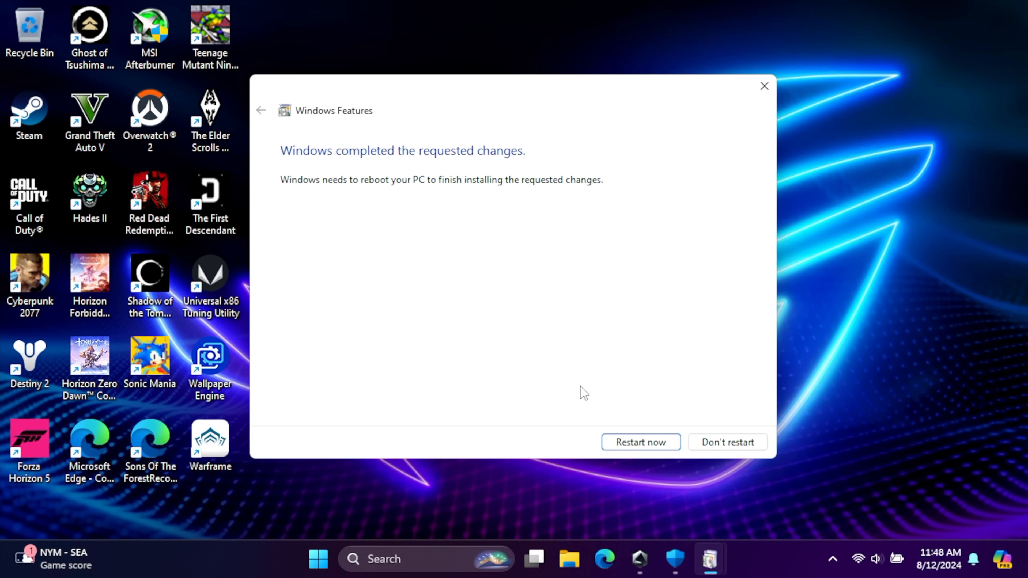
pyautogui.moveTo(641, 442)
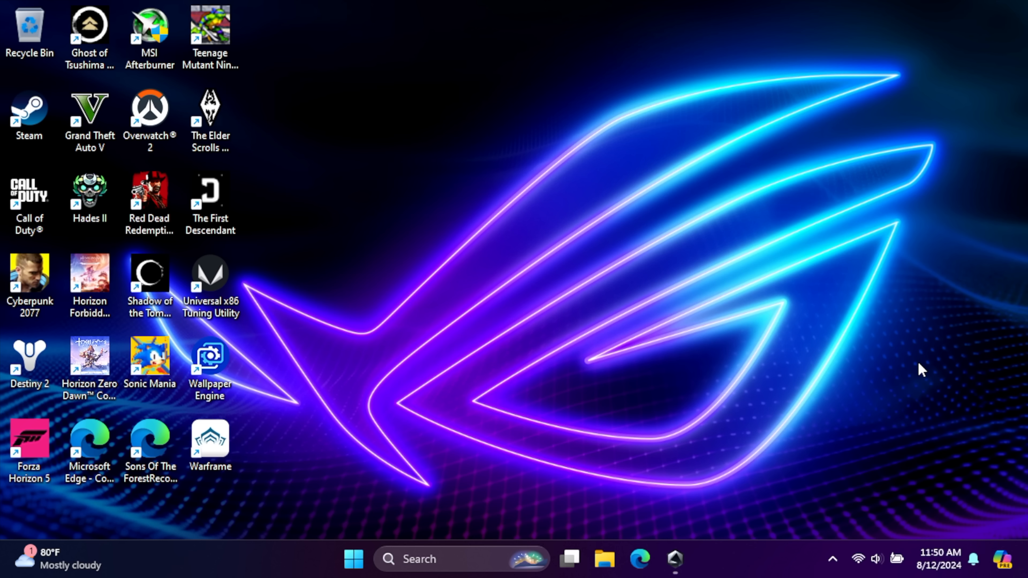
pyautogui.moveTo(902, 375)
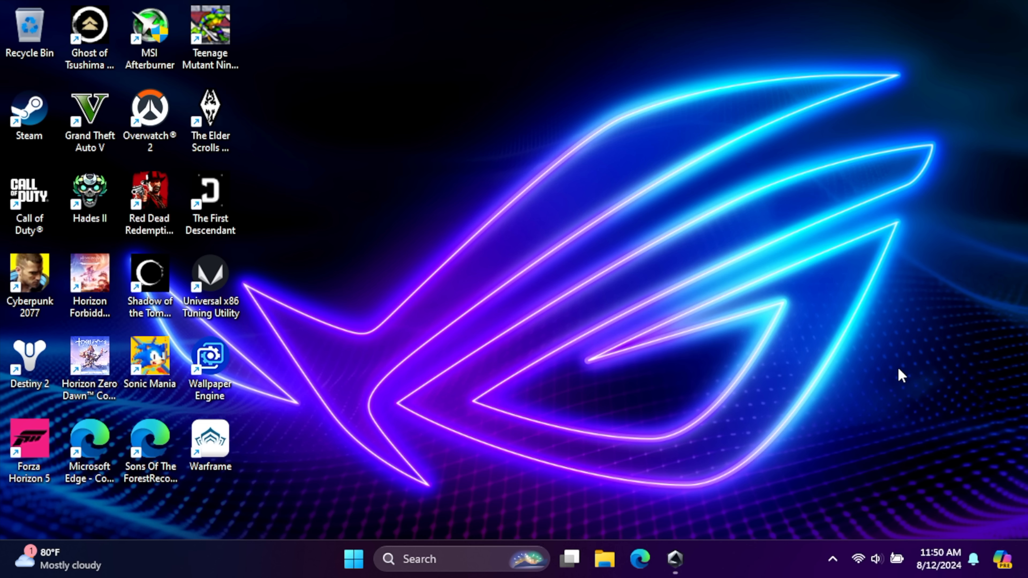
# Launch Armoury Crate SE from the taskbar
pyautogui.click(674, 559)
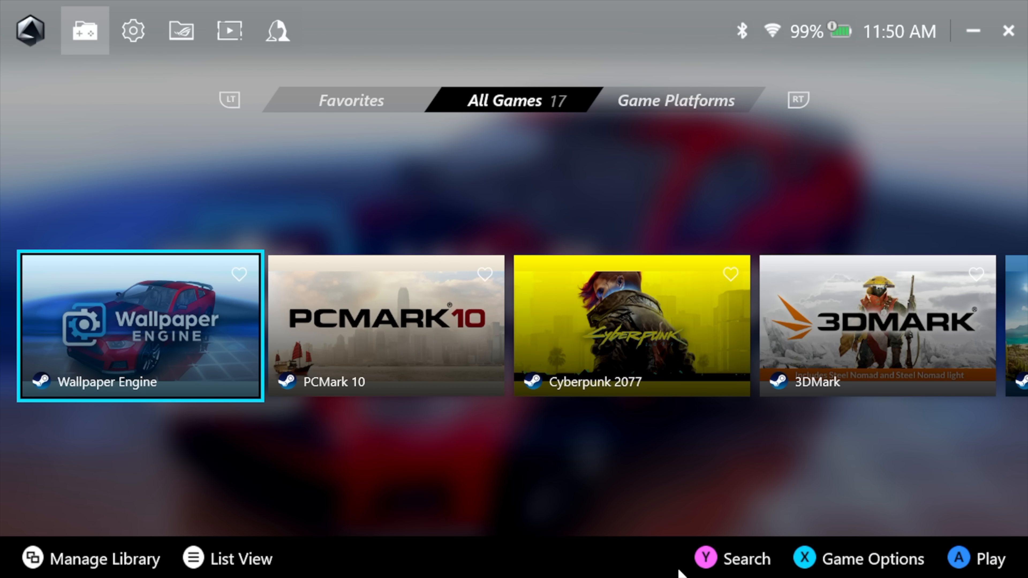
pyautogui.moveTo(996, 231)
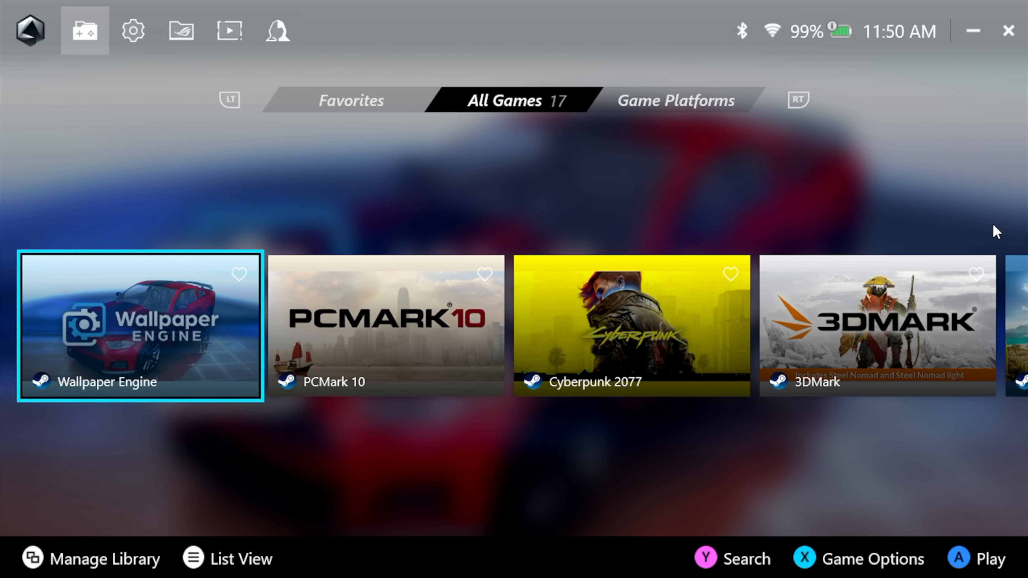
pyautogui.moveTo(996, 223)
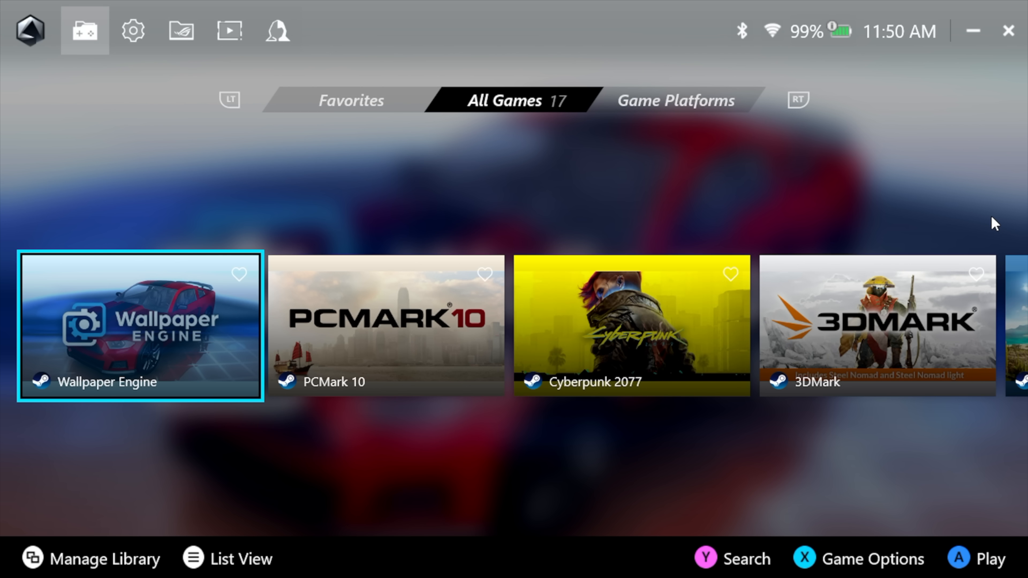
pyautogui.moveTo(523, 252)
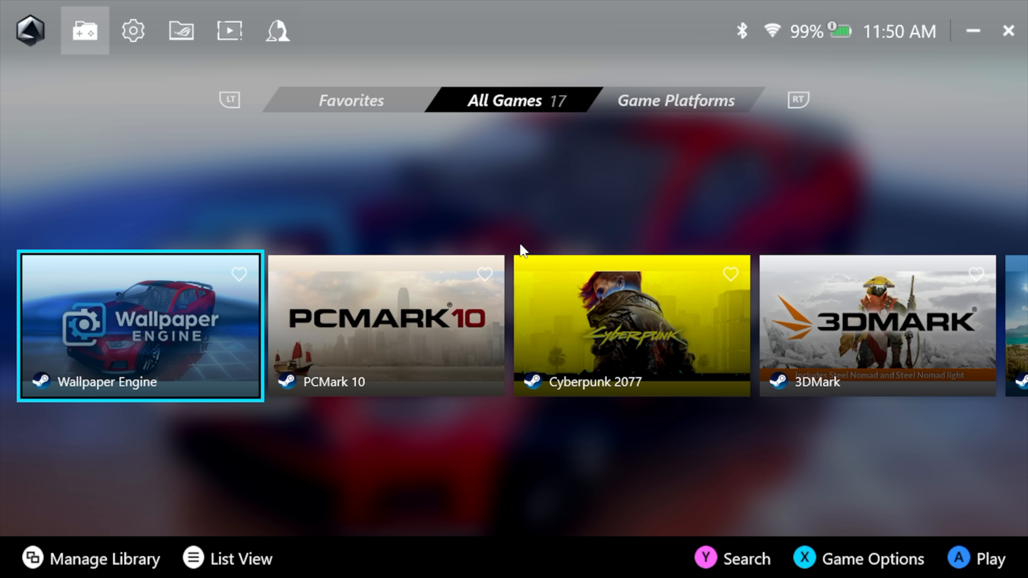
# Check for updates in the Update Center and review the component list as up to date
pyautogui.click(132, 31)
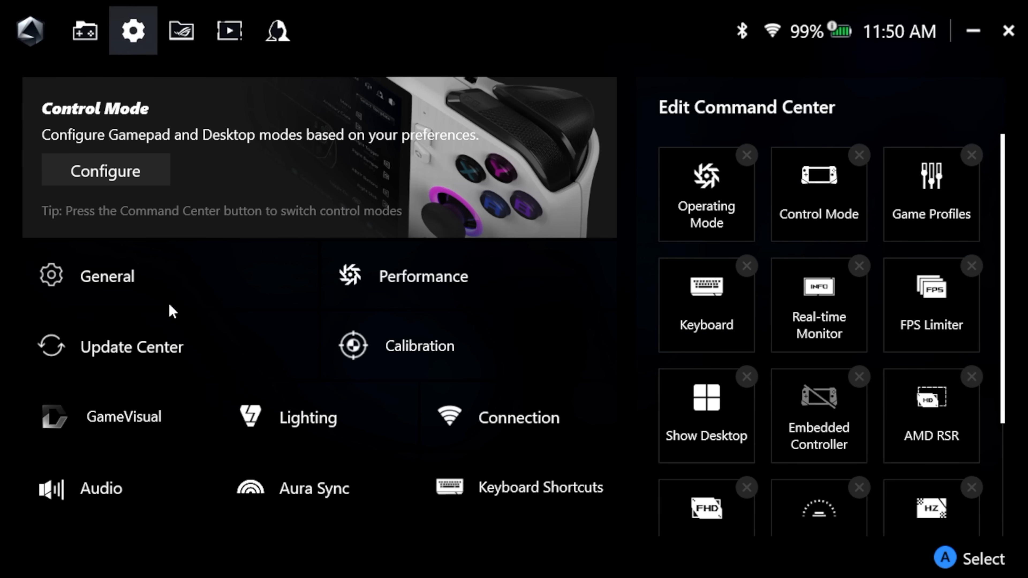
pyautogui.click(132, 346)
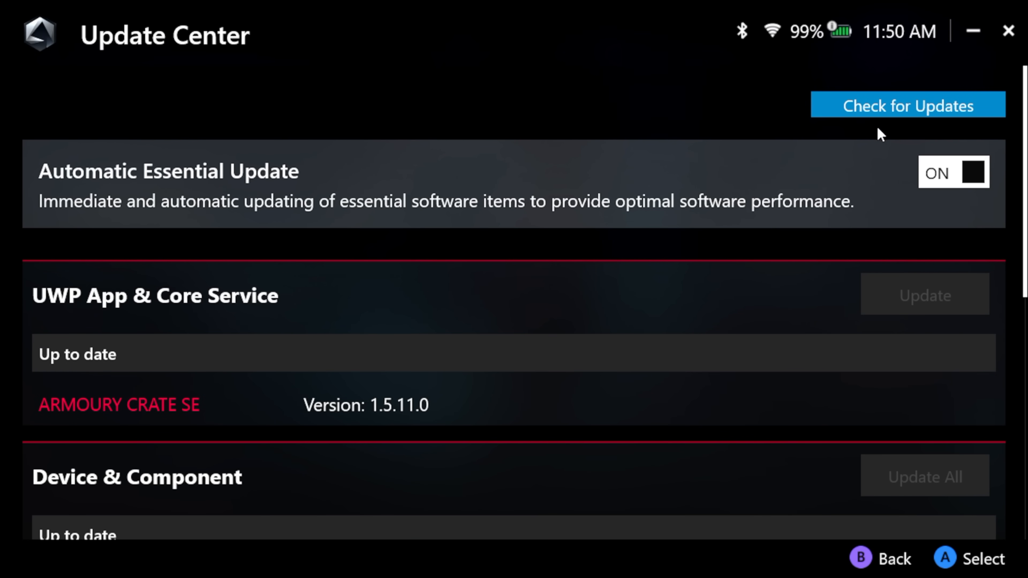
pyautogui.moveTo(211, 195)
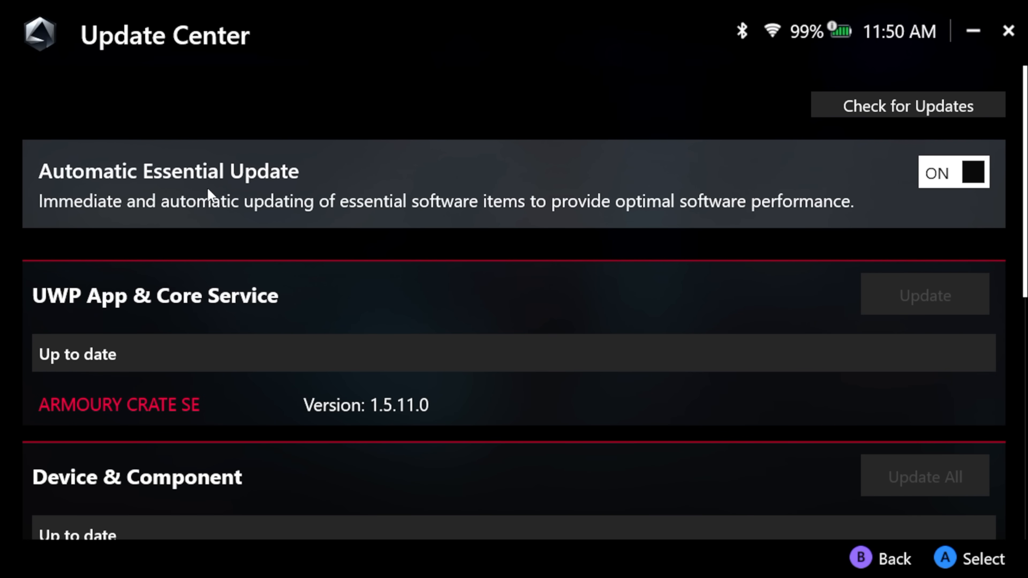
pyautogui.click(907, 105)
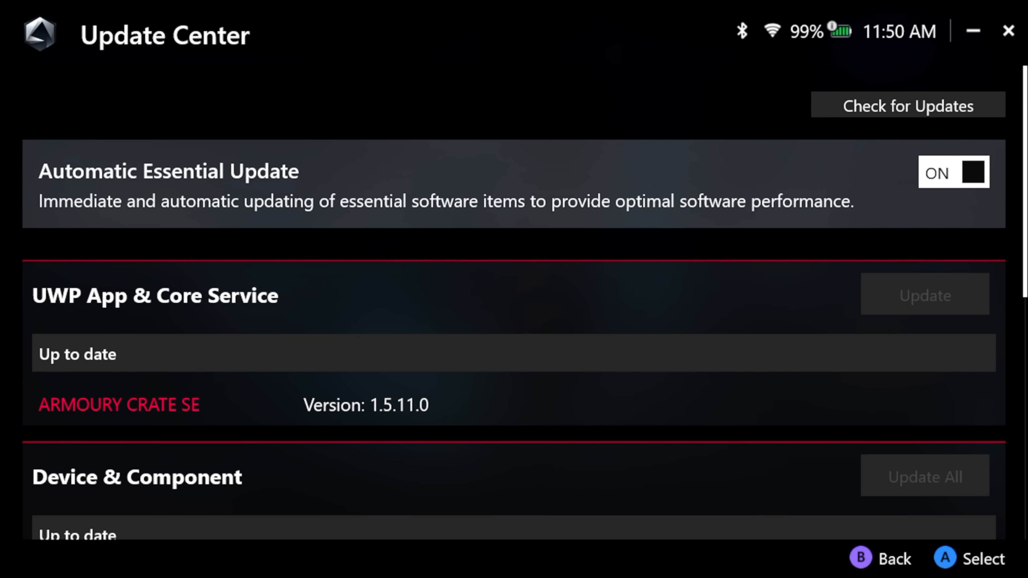
pyautogui.scroll(-3)
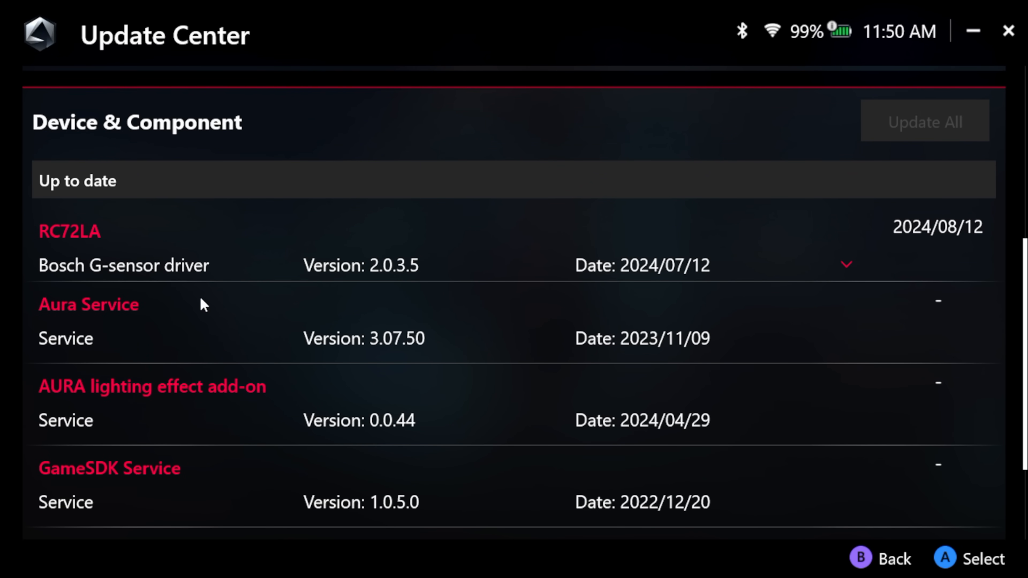
pyautogui.scroll(3)
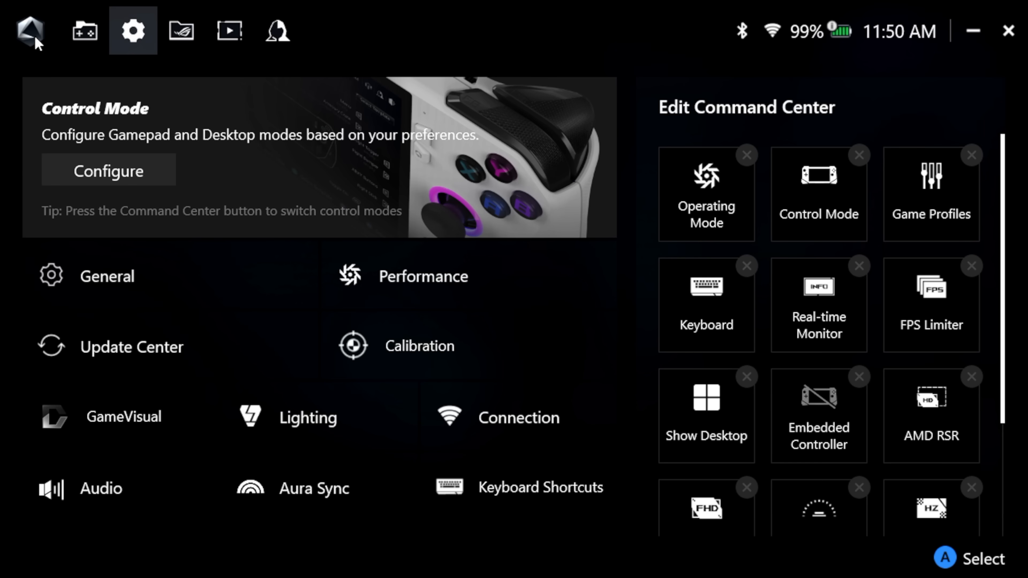
pyautogui.moveTo(366, 289)
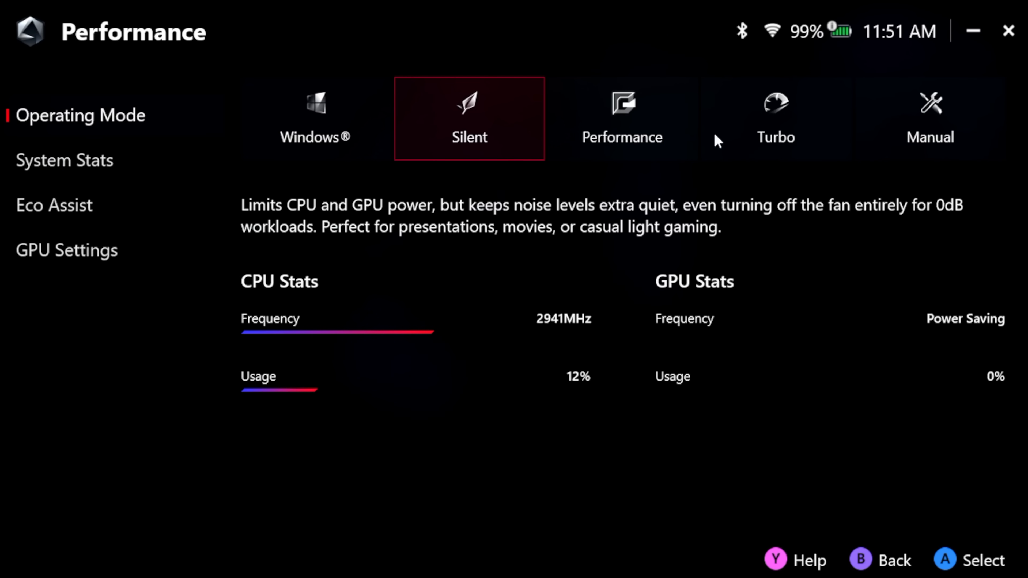
pyautogui.moveTo(783, 148)
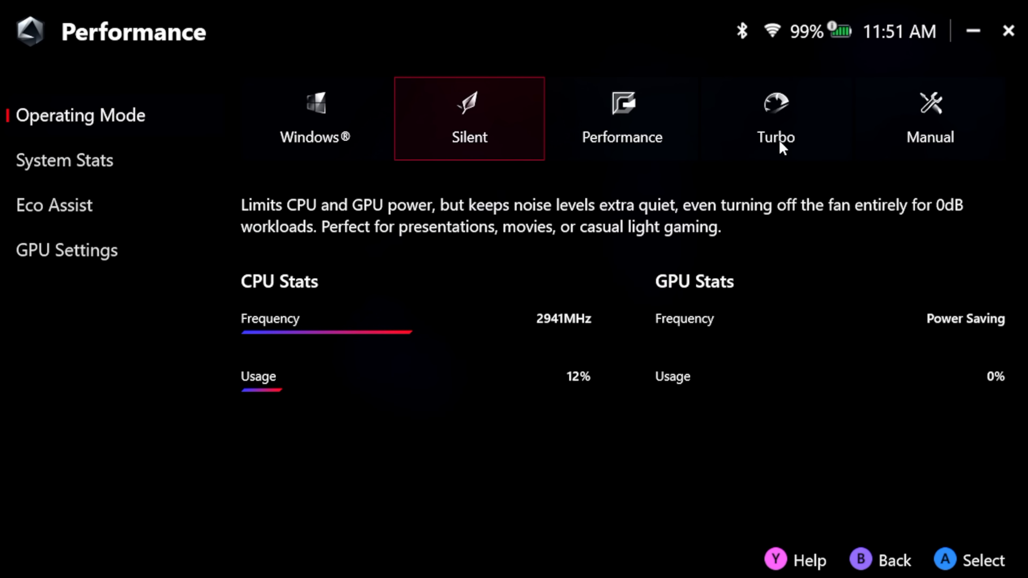
pyautogui.moveTo(780, 122)
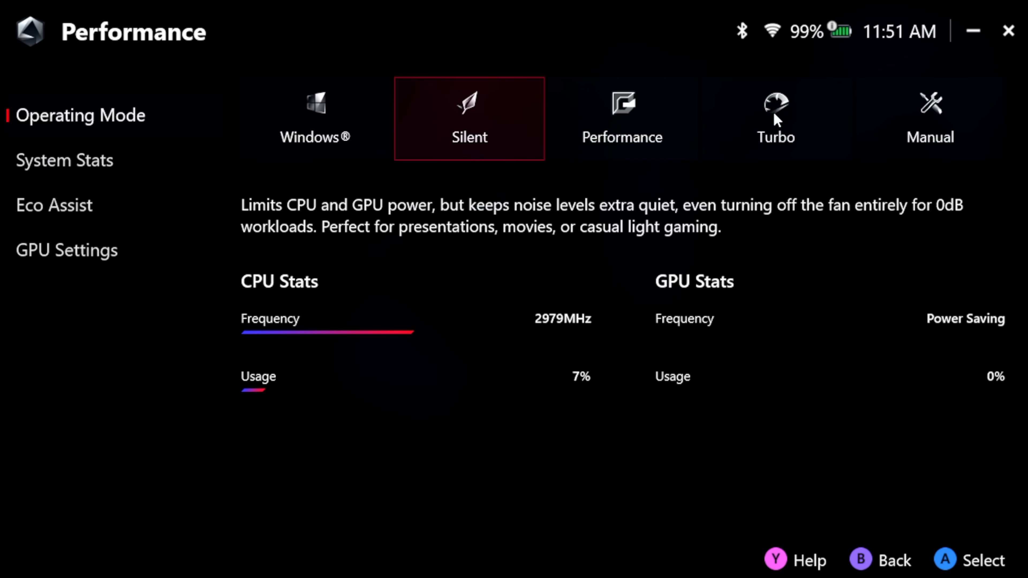
pyautogui.moveTo(595, 137)
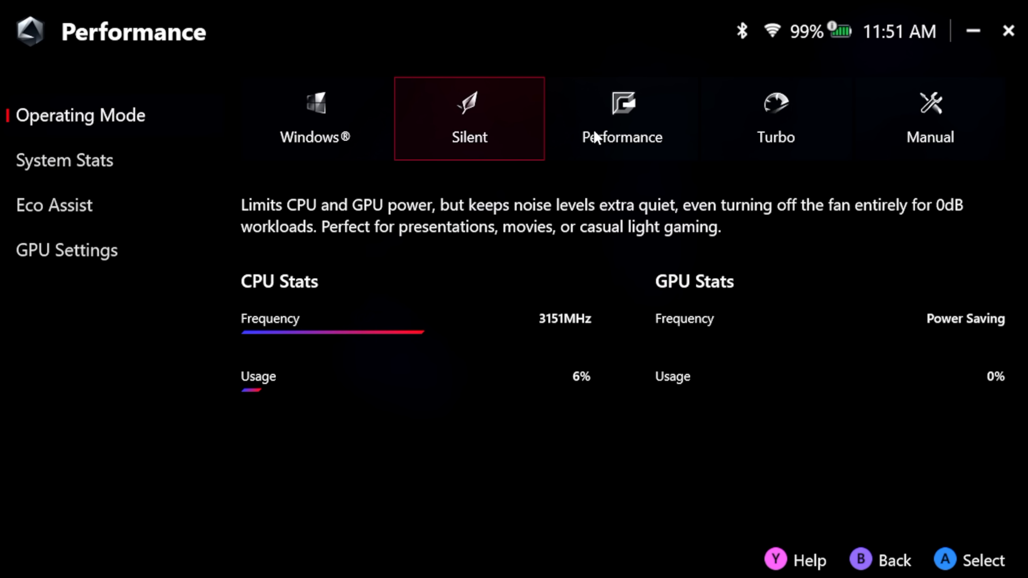
pyautogui.moveTo(624, 133)
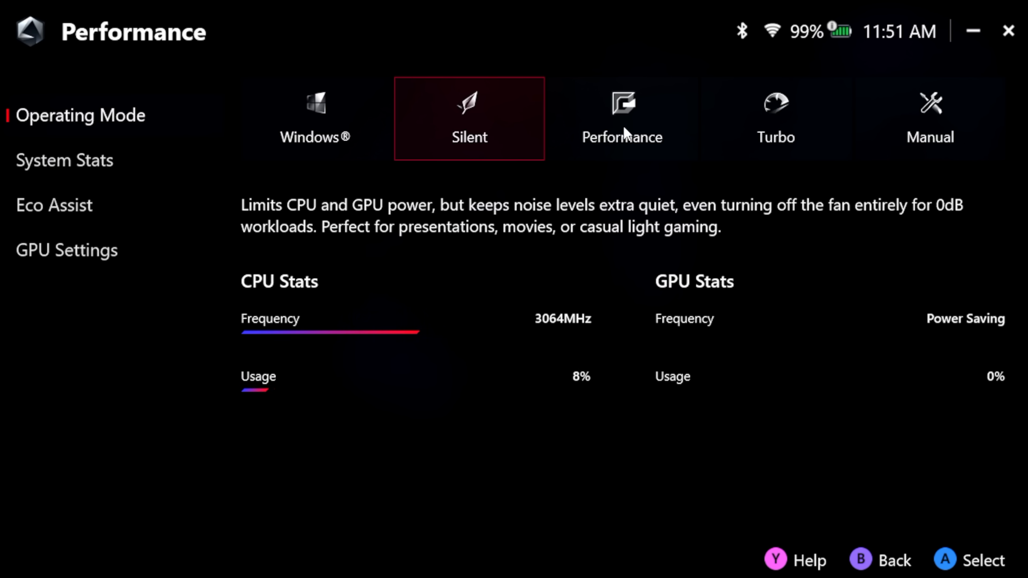
pyautogui.moveTo(182, 189)
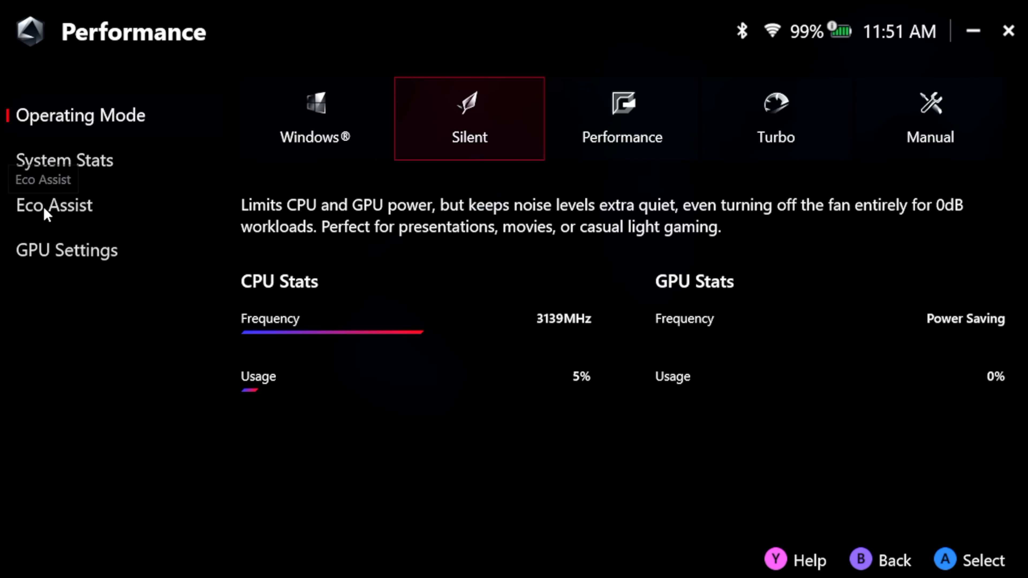
# Show the Eco Assist page and scroll to the standby, CPU Boost and screen-off options
pyautogui.click(54, 204)
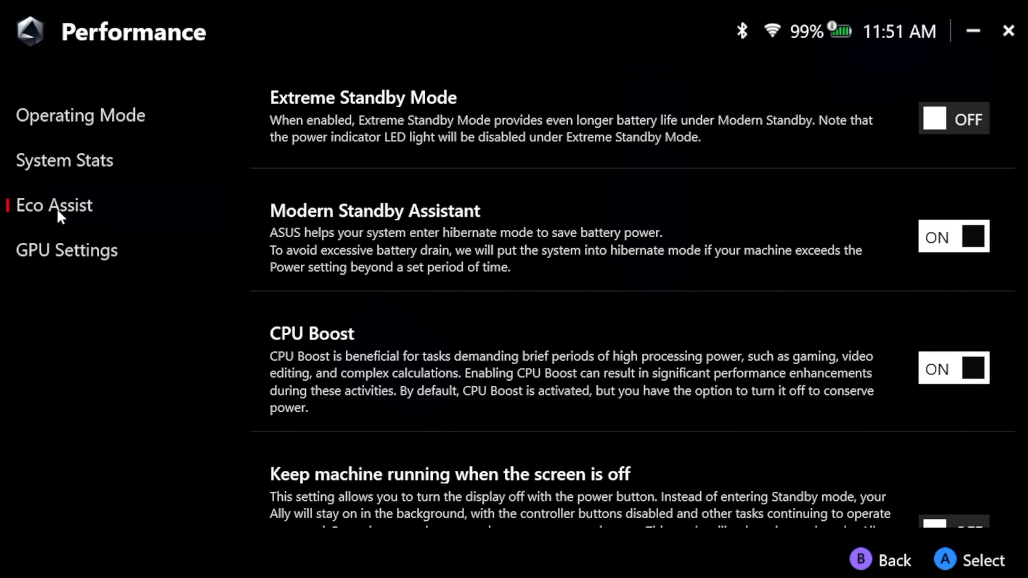
pyautogui.moveTo(734, 240)
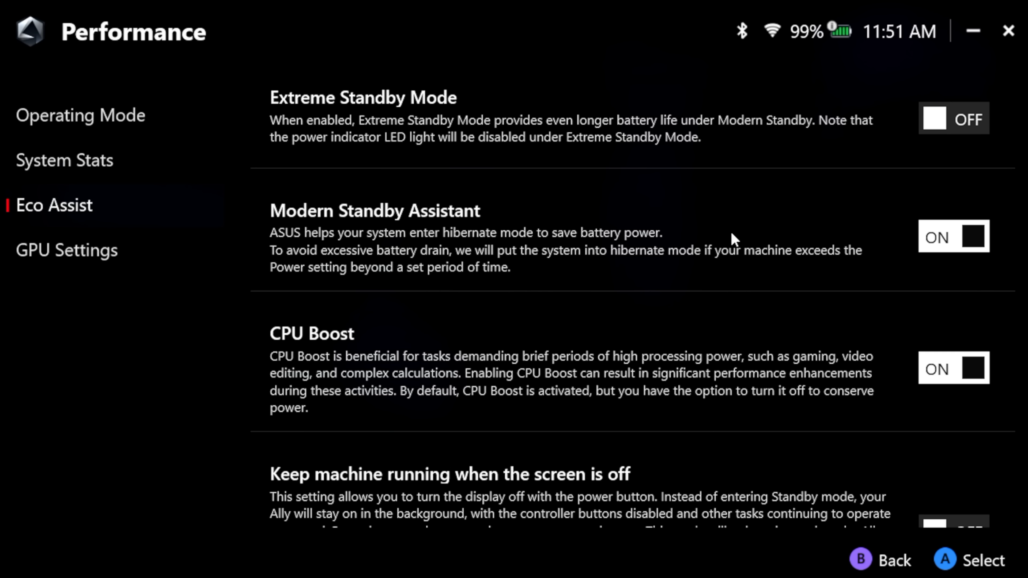
pyautogui.moveTo(512, 156)
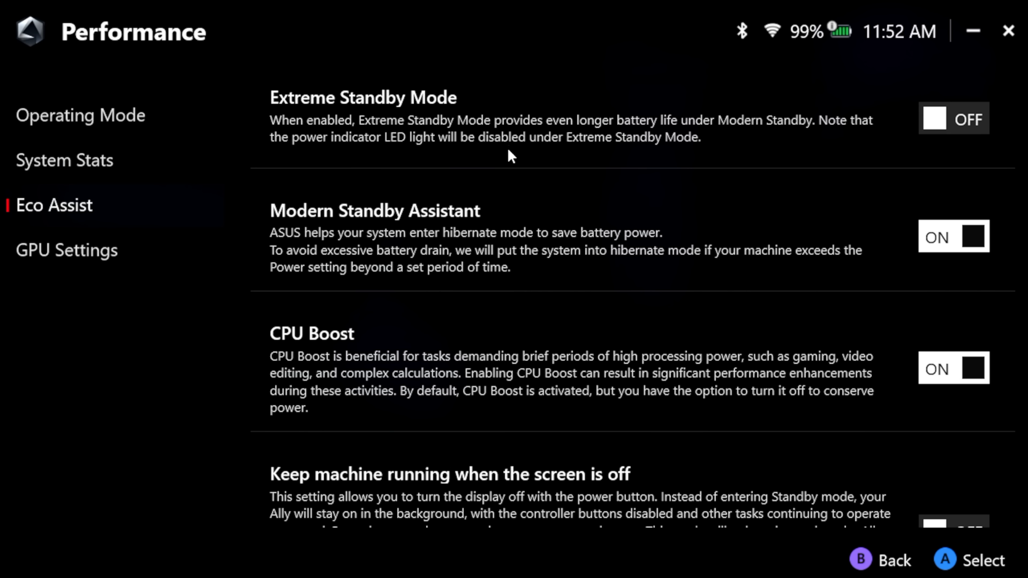
pyautogui.moveTo(408, 256)
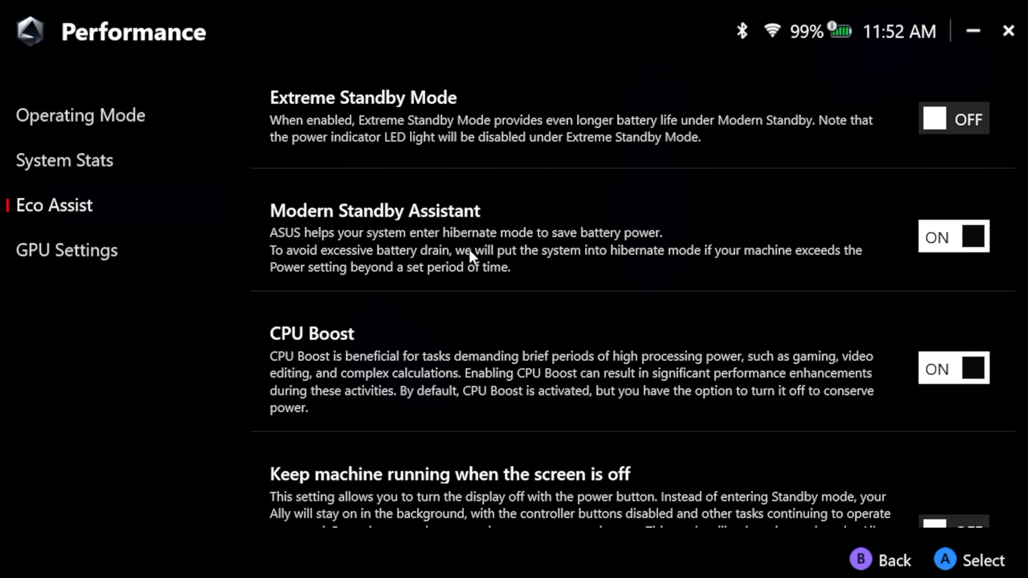
pyautogui.moveTo(805, 249)
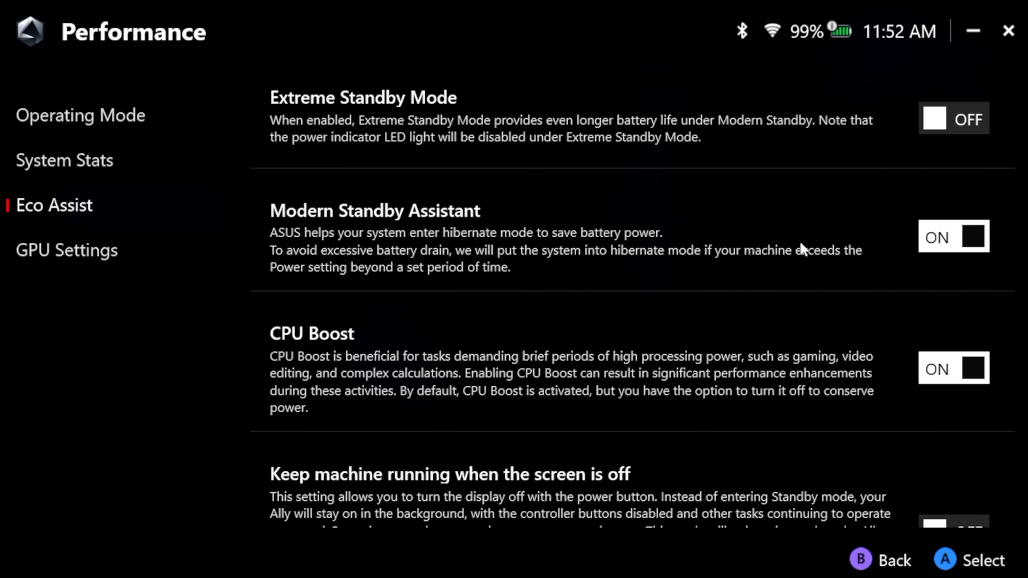
pyautogui.moveTo(682, 241)
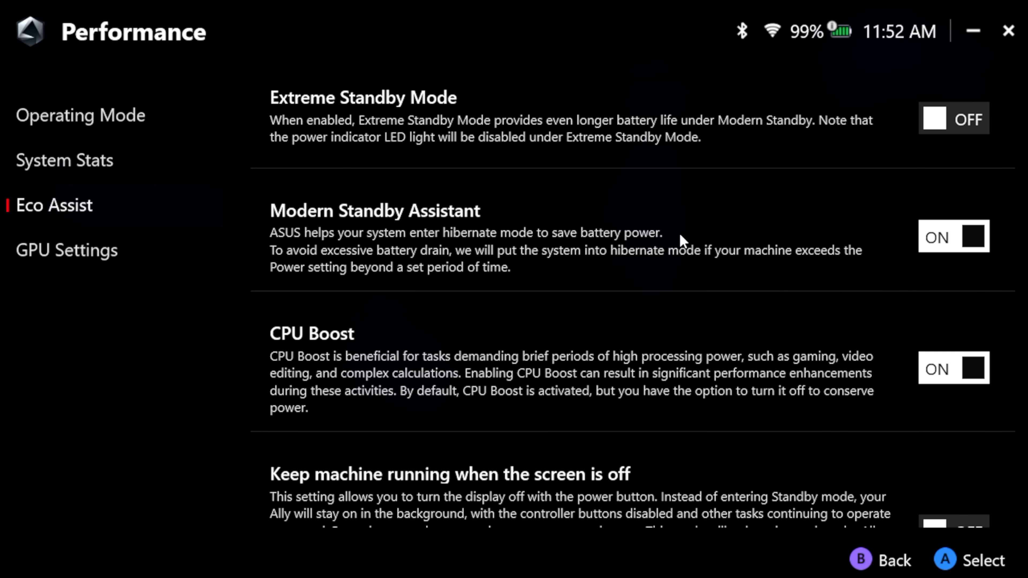
pyautogui.scroll(-3)
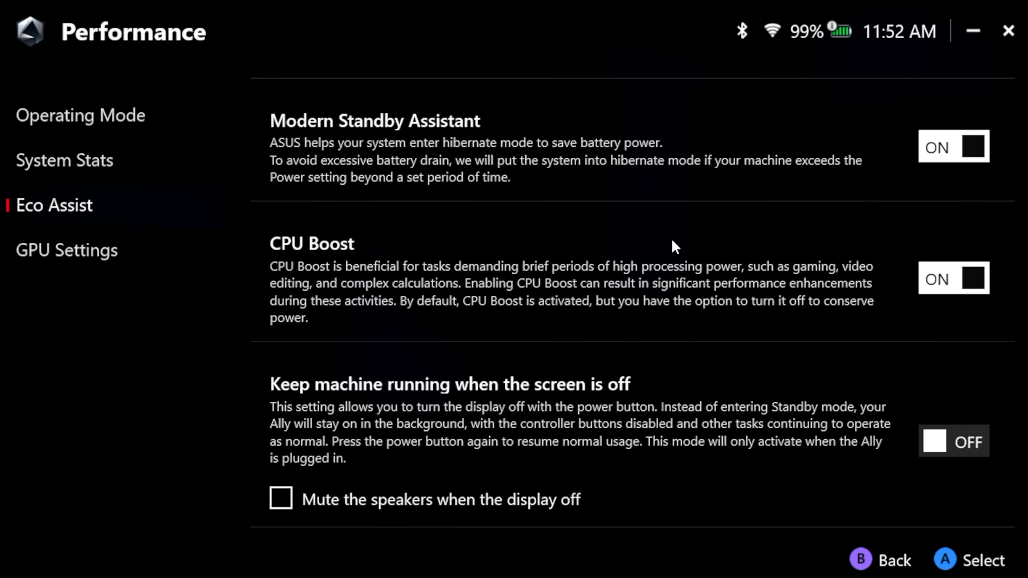
pyautogui.moveTo(523, 305)
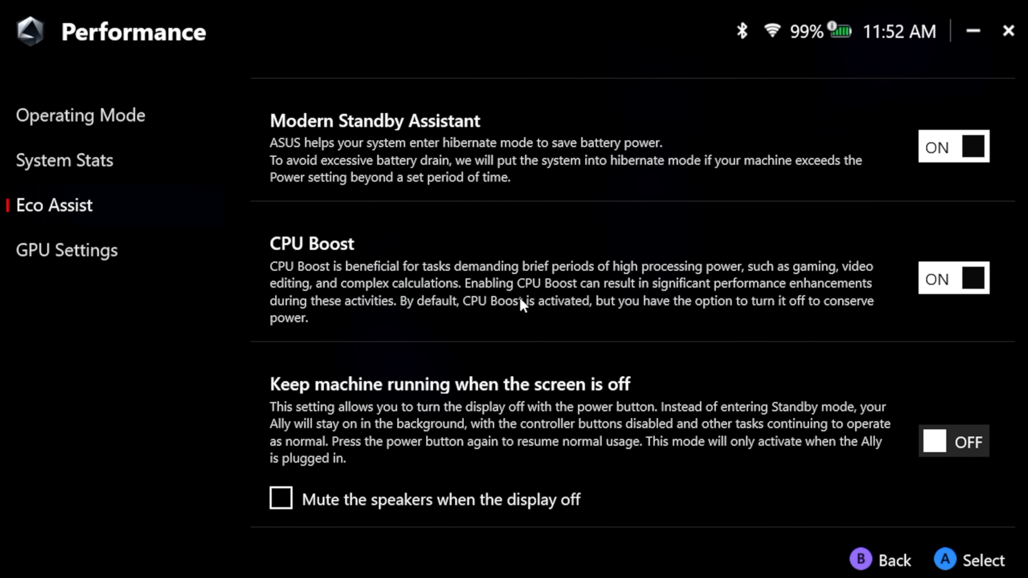
pyautogui.moveTo(527, 321)
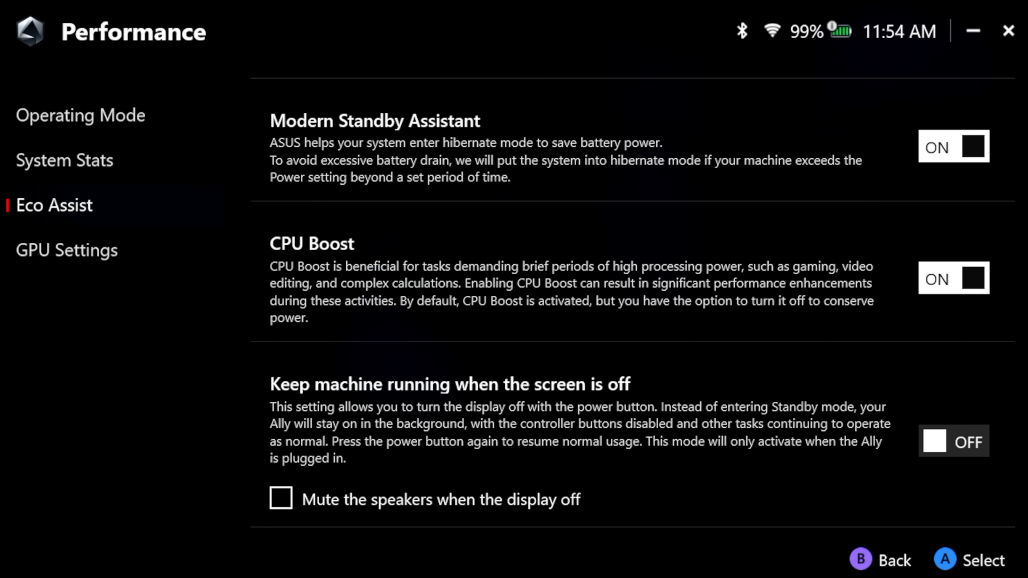
pyautogui.moveTo(455, 294)
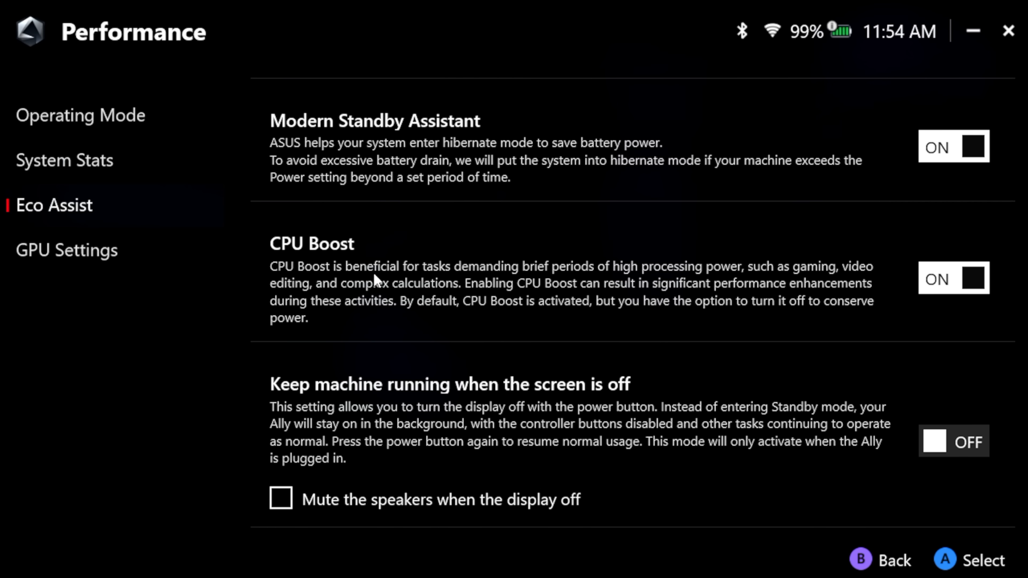
# Add a CPU Boost tile to the Command Center and switch CPU Boost off
pyautogui.click(132, 31)
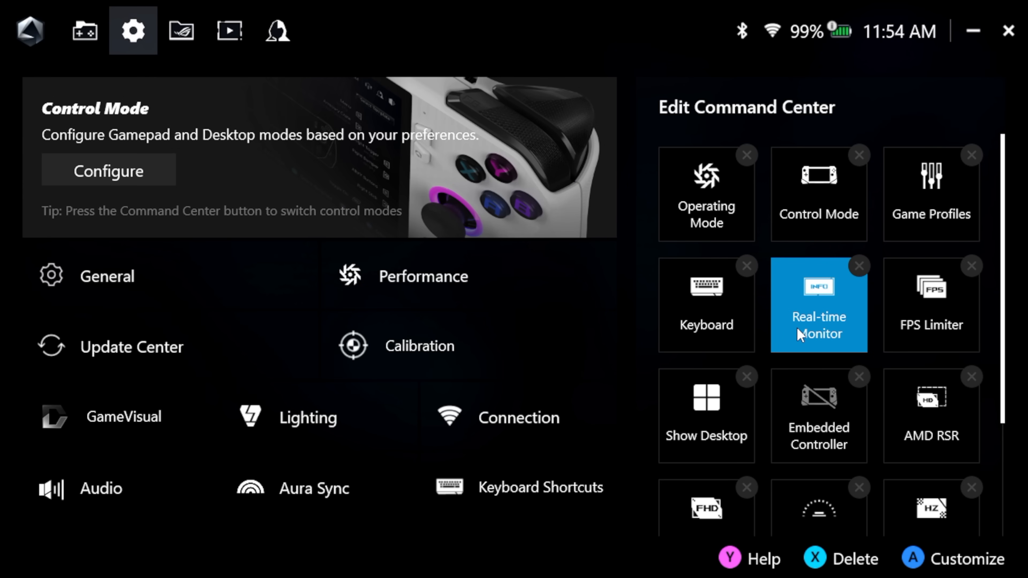
pyautogui.scroll(-3)
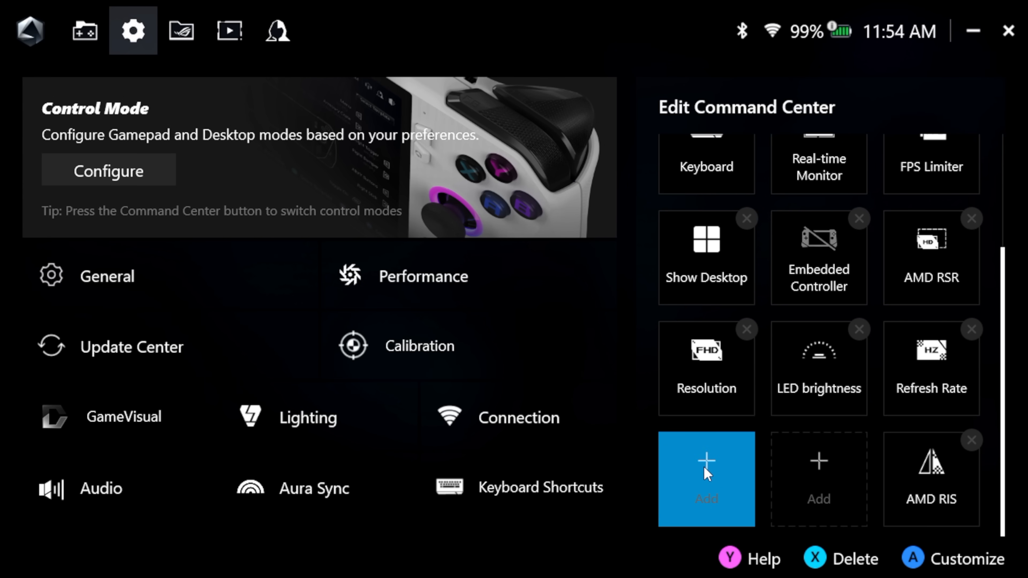
pyautogui.click(706, 478)
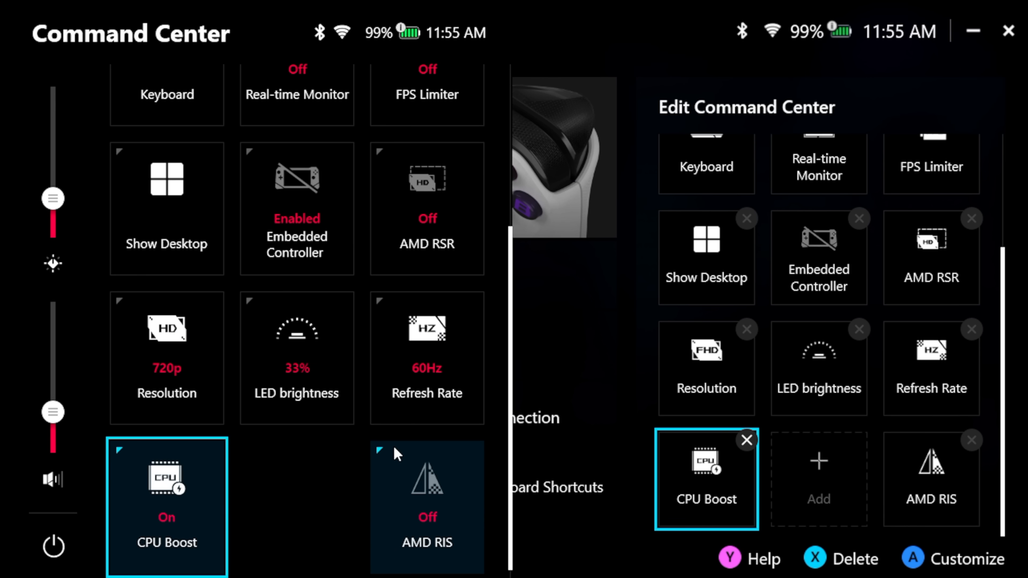
pyautogui.click(166, 478)
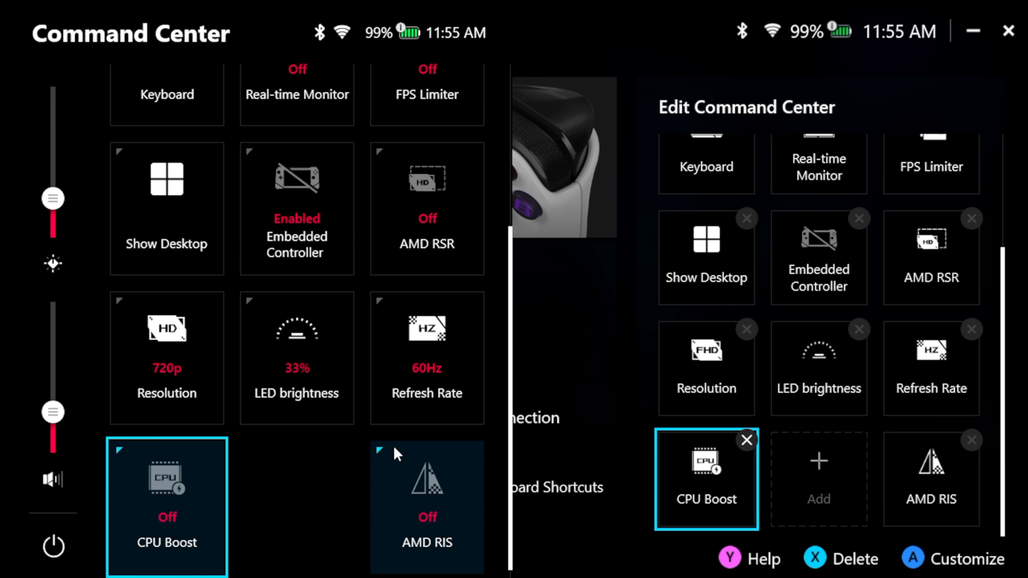
pyautogui.click(167, 482)
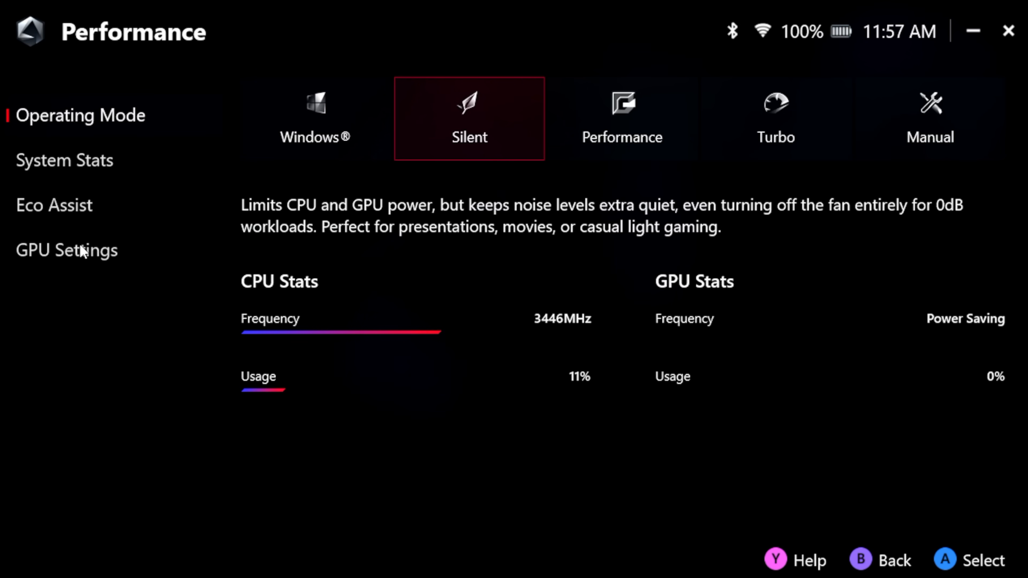
# Review the Memory Assigned to GPU choices in GPU Settings and keep 8G selected
pyautogui.click(66, 250)
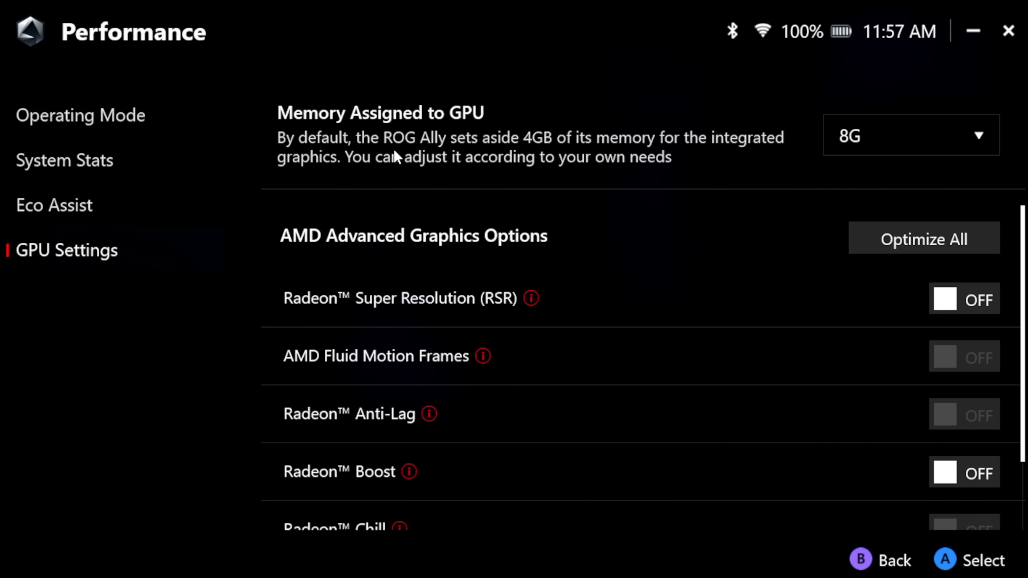
pyautogui.moveTo(573, 149)
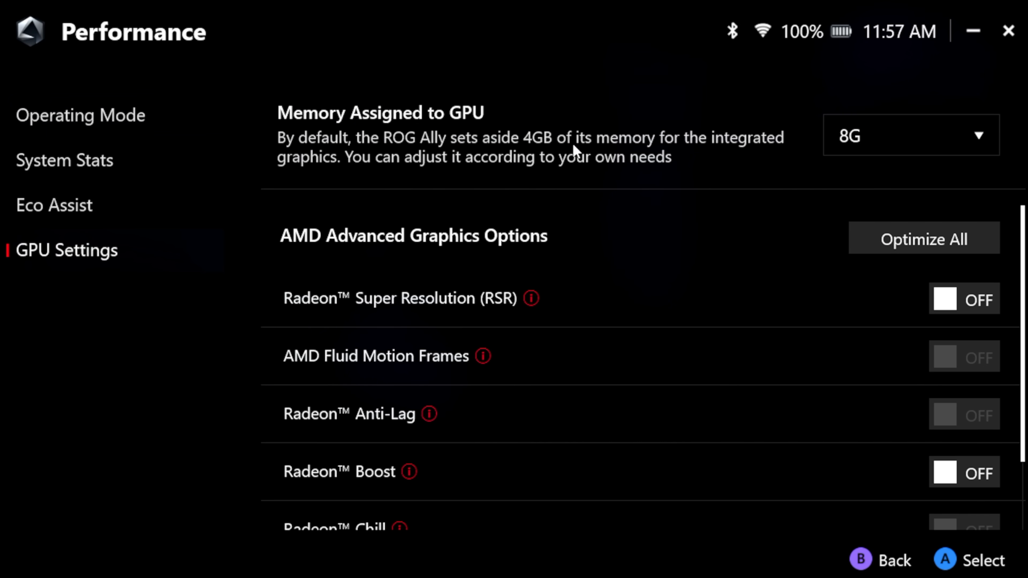
pyautogui.click(910, 135)
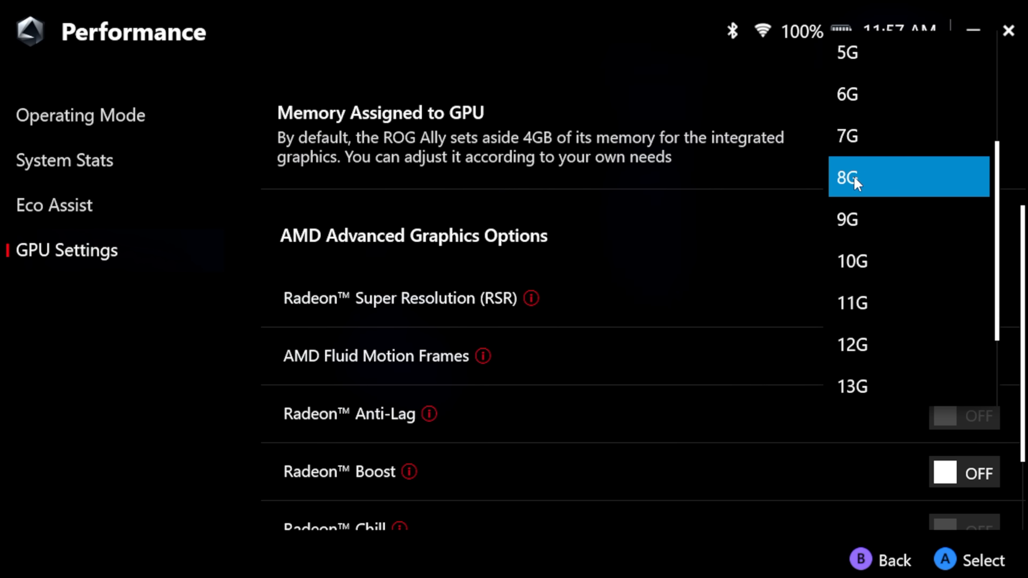
pyautogui.moveTo(865, 181)
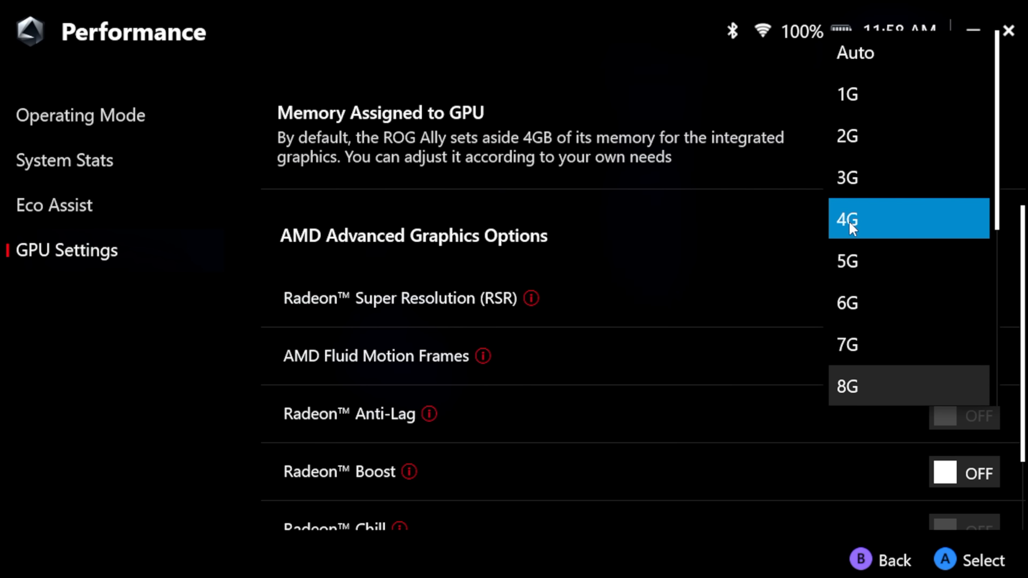
pyautogui.scroll(-3)
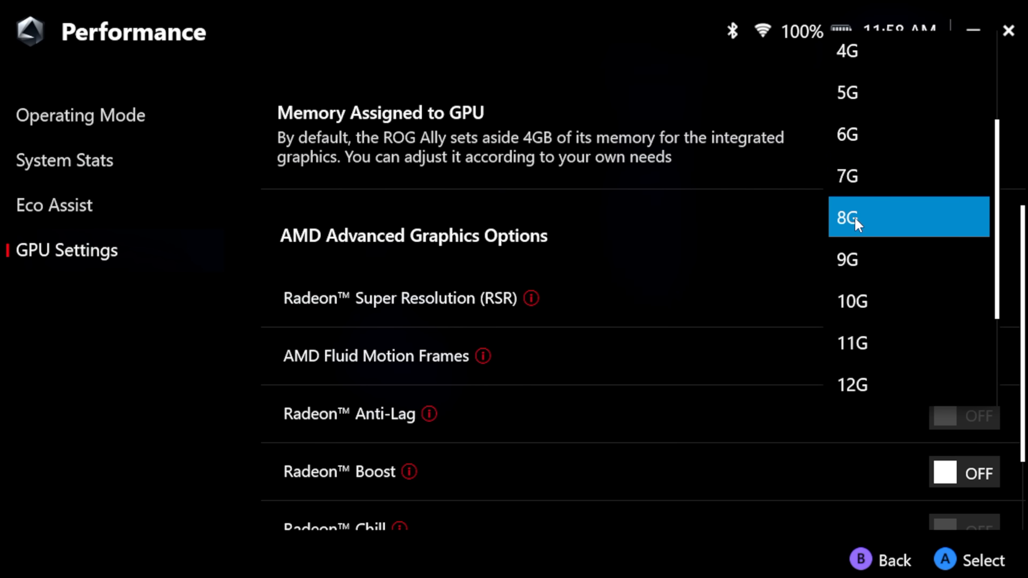
pyautogui.scroll(3)
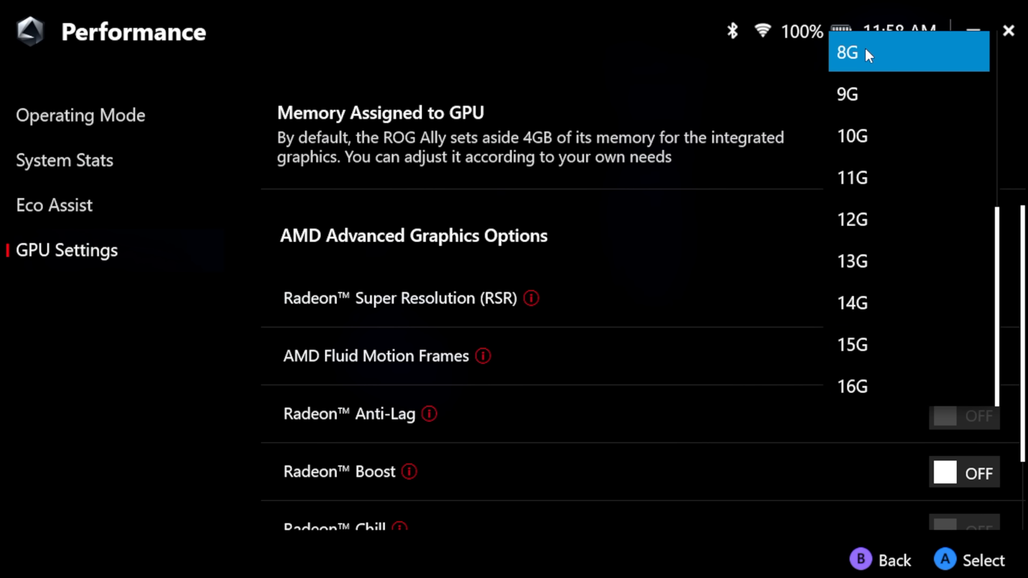
pyautogui.moveTo(861, 57)
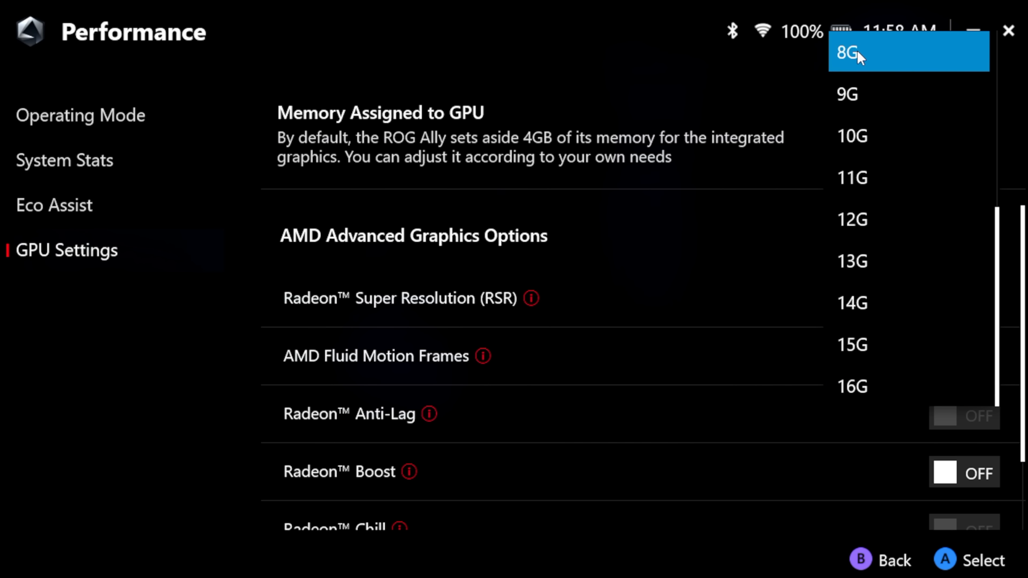
pyautogui.click(860, 52)
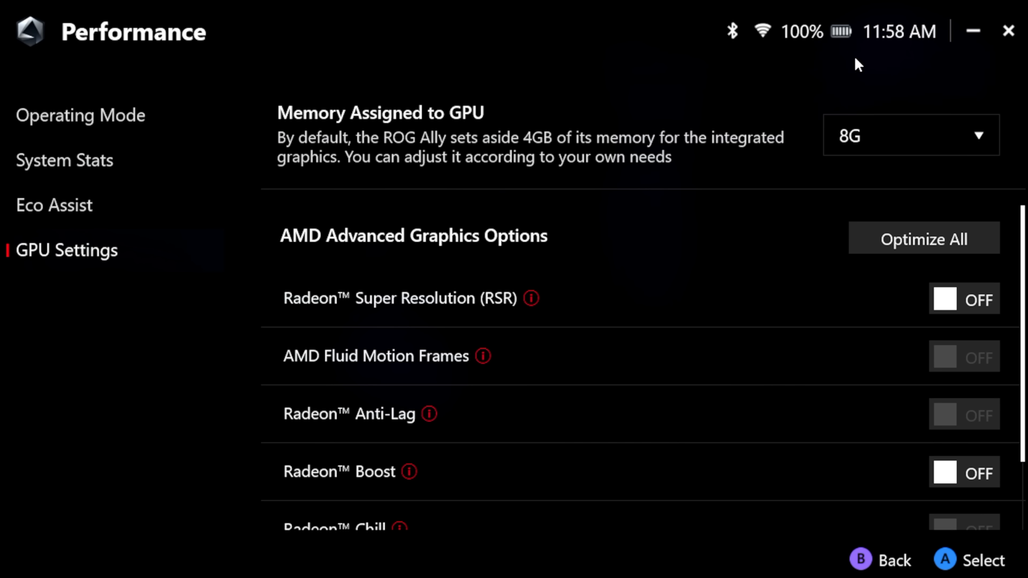
pyautogui.moveTo(358, 261)
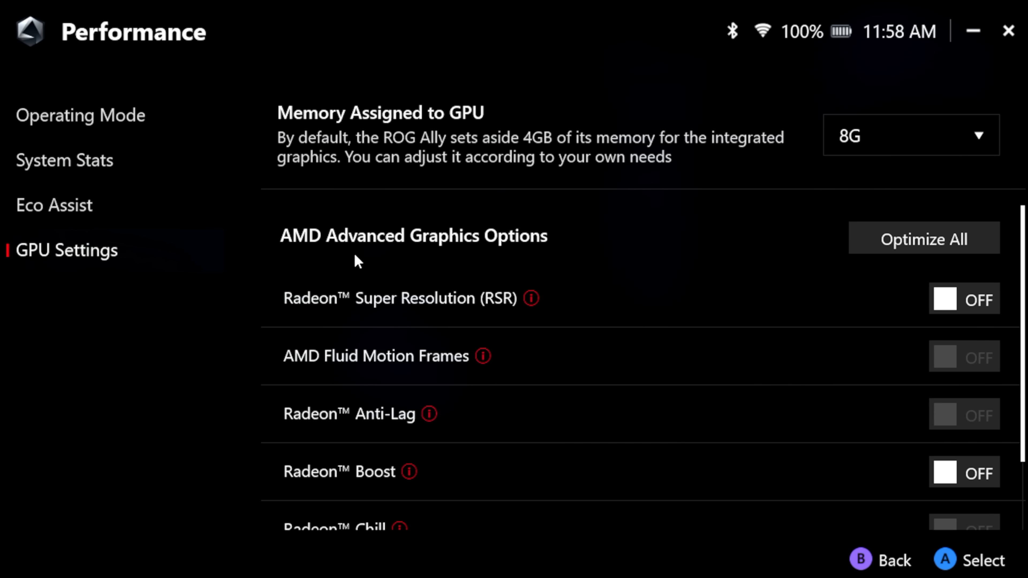
pyautogui.moveTo(768, 269)
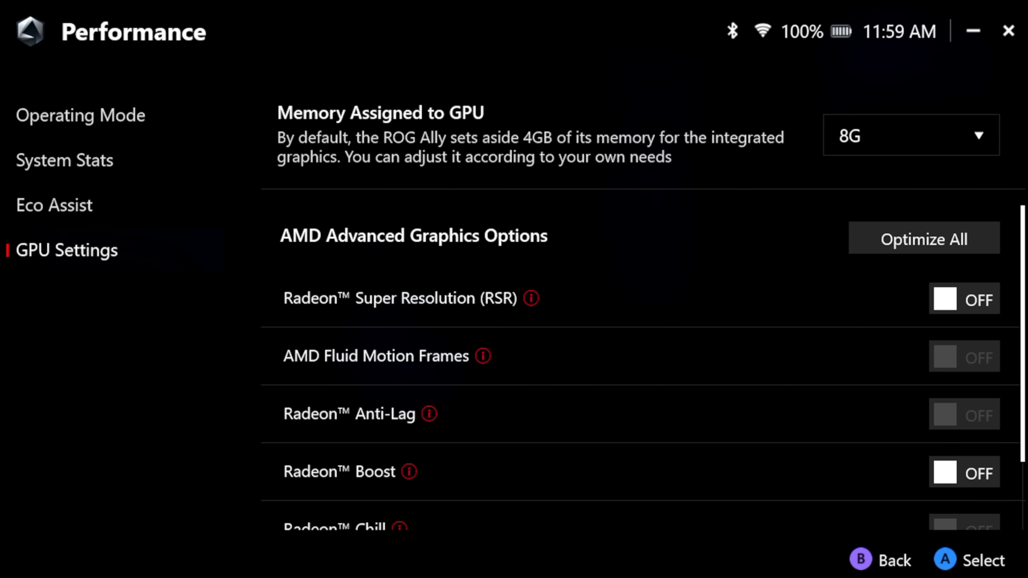
pyautogui.moveTo(691, 559)
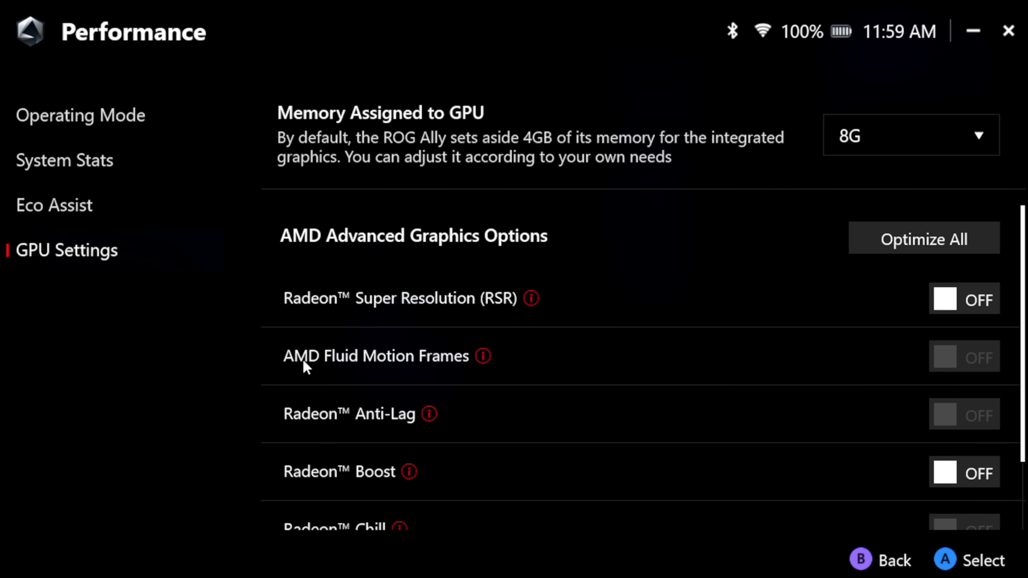
pyautogui.moveTo(674, 365)
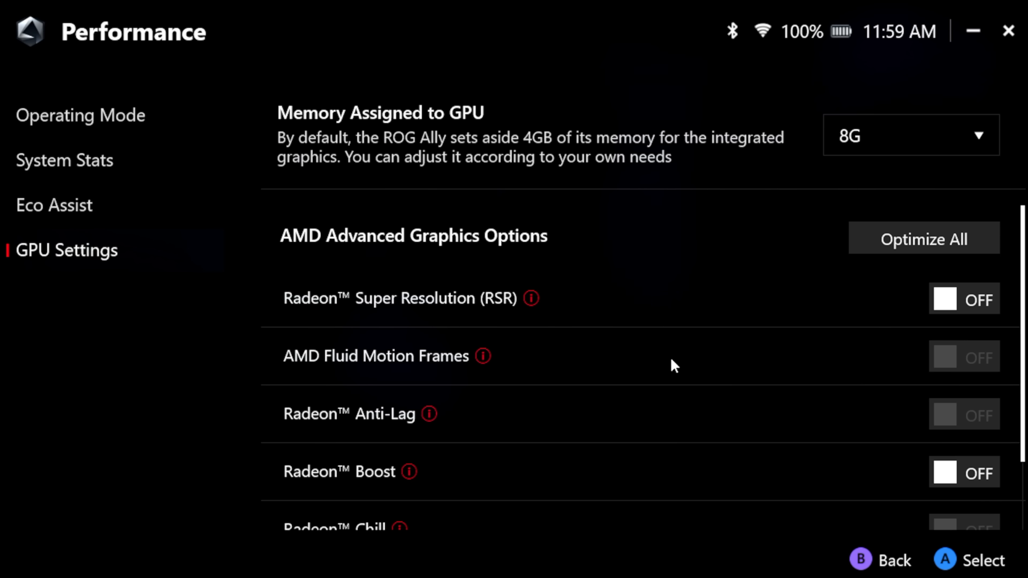
pyautogui.moveTo(488, 365)
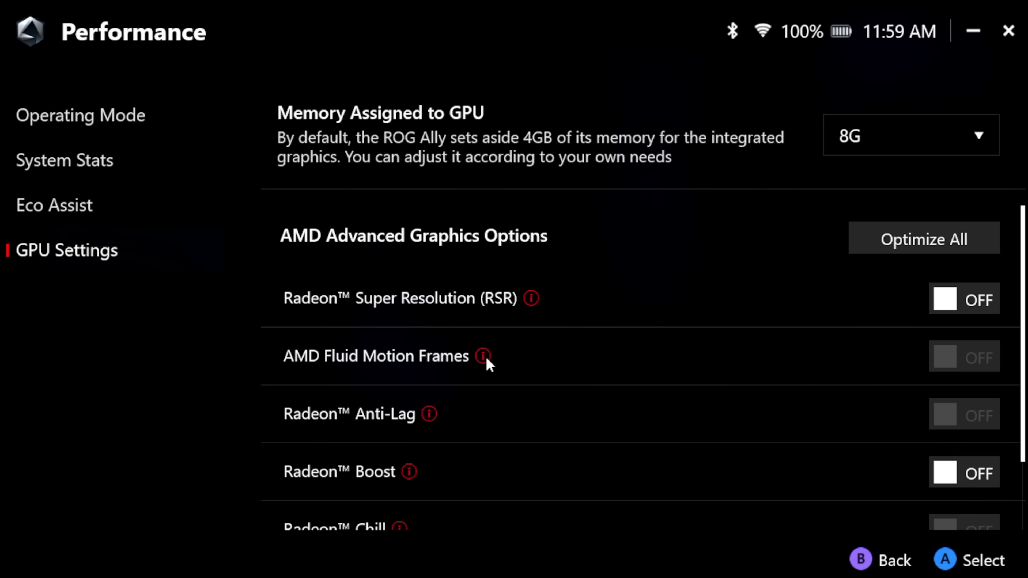
pyautogui.moveTo(639, 368)
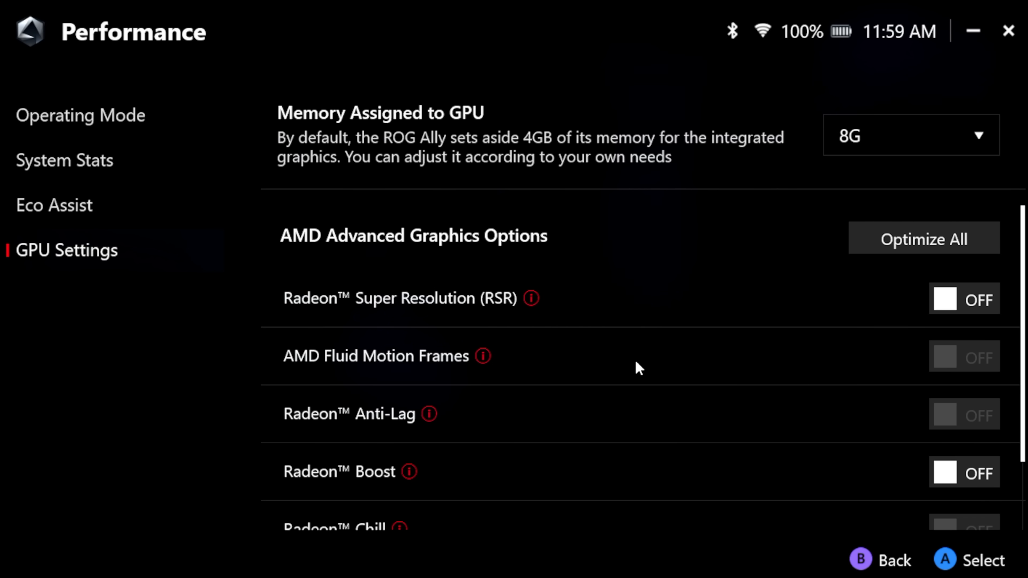
pyautogui.moveTo(637, 311)
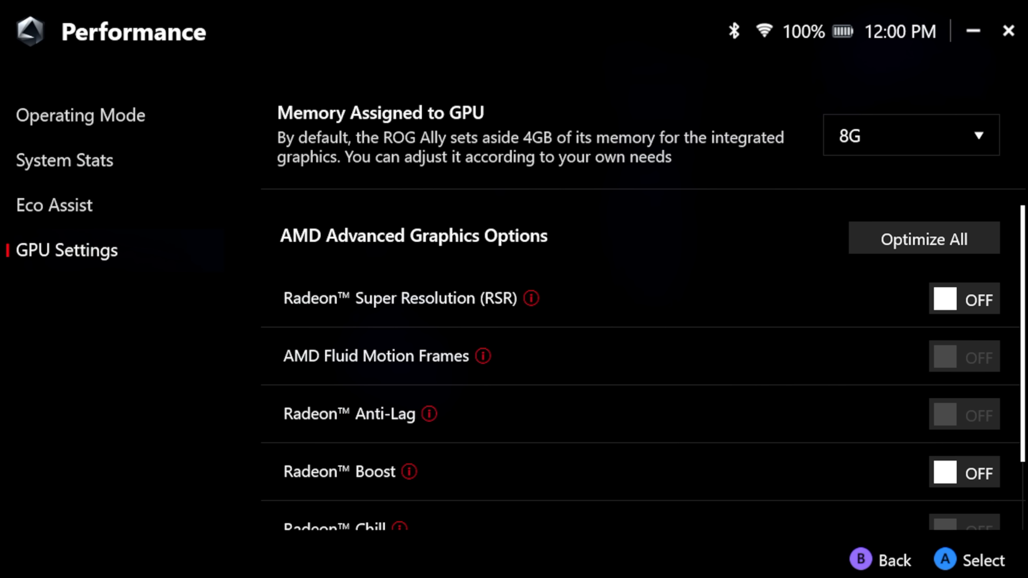
pyautogui.moveTo(557, 291)
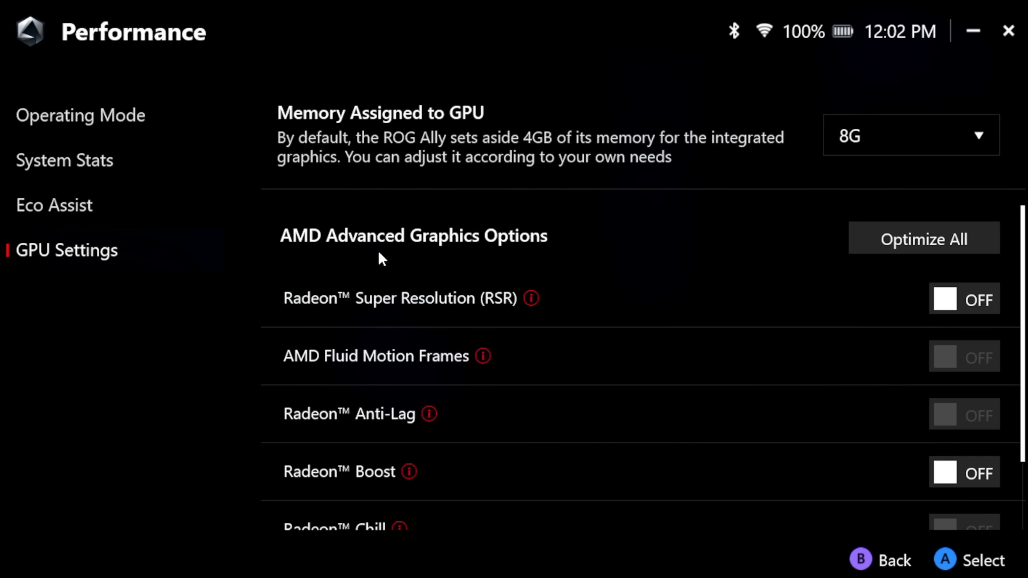
pyautogui.click(28, 31)
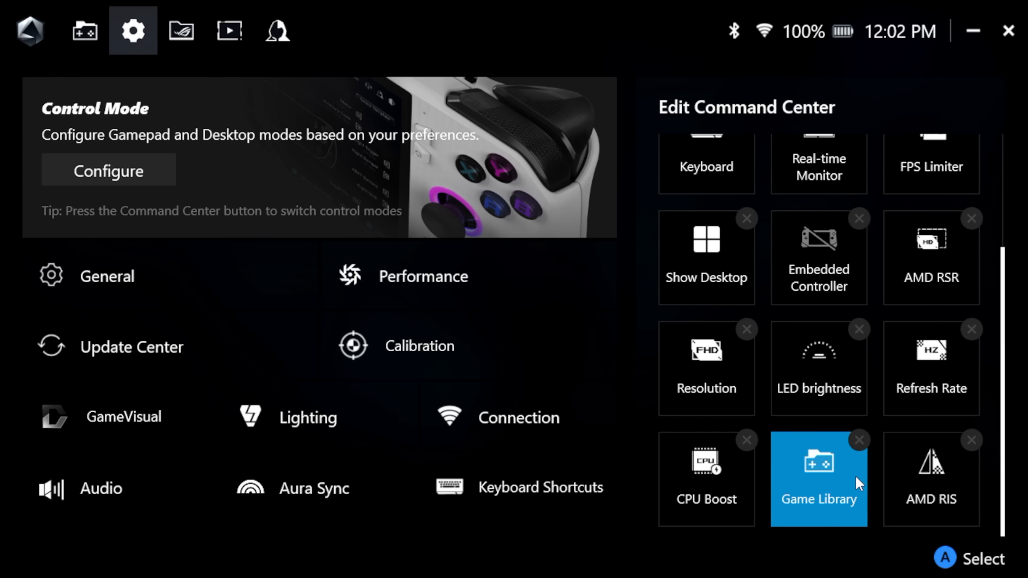
pyautogui.moveTo(930, 298)
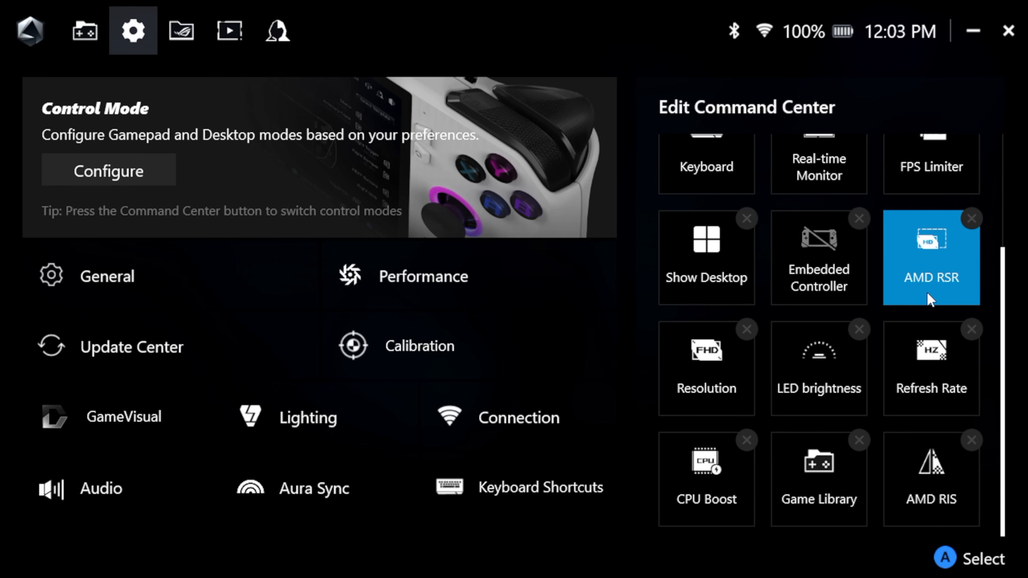
# Look over Edit Command Center, then return to the Performance operating modes in Silent
pyautogui.click(931, 478)
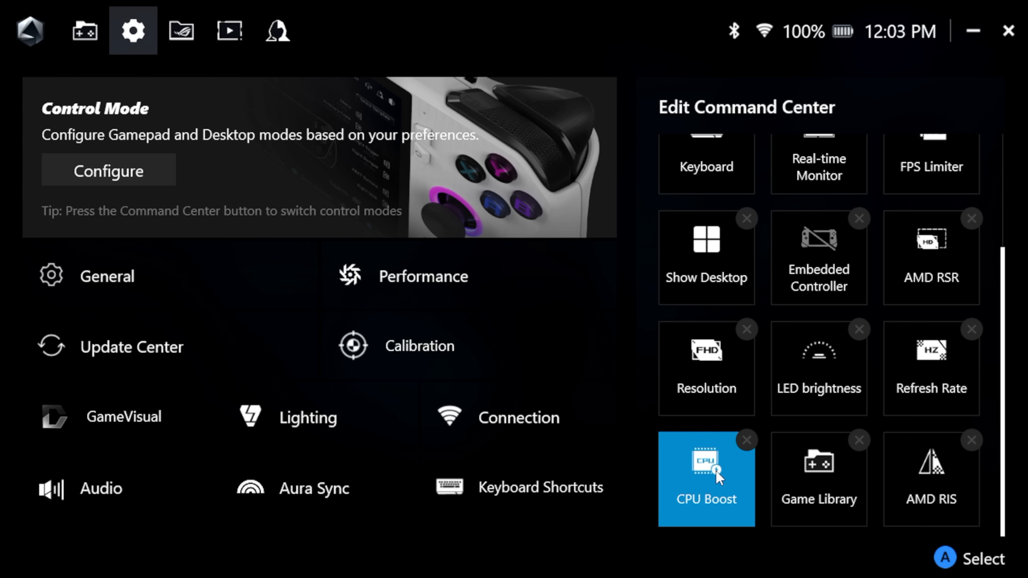
pyautogui.moveTo(722, 513)
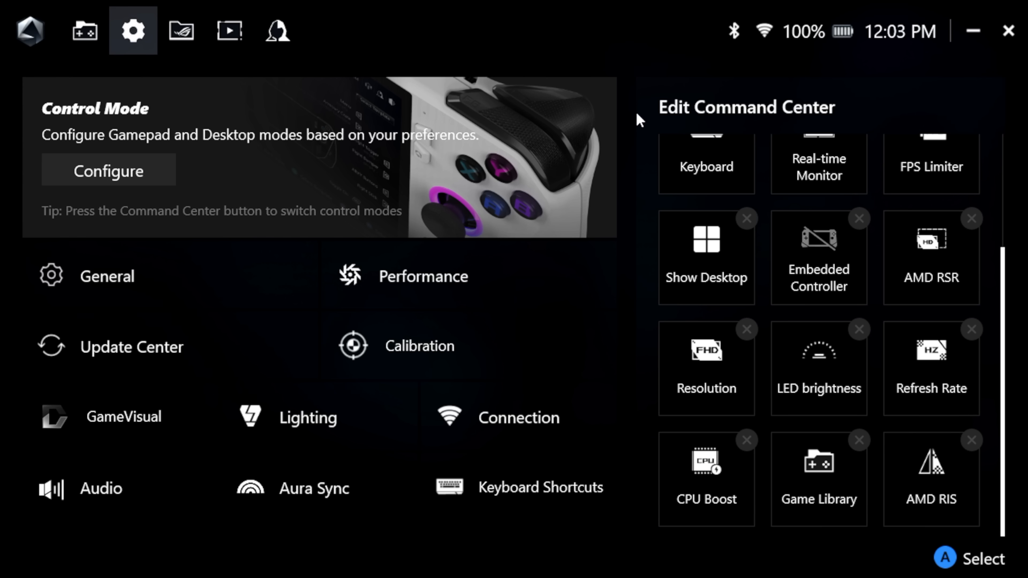
pyautogui.click(423, 277)
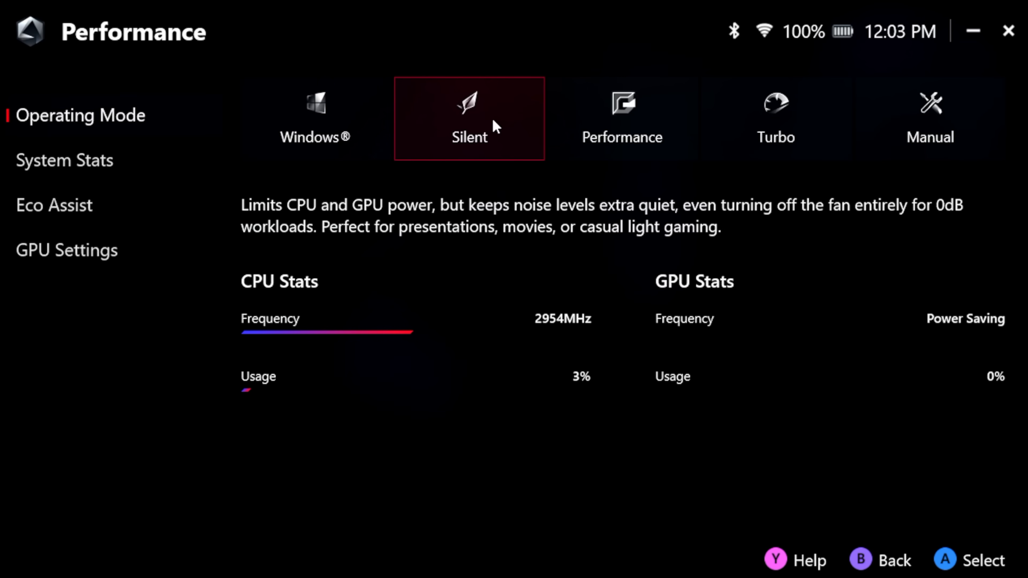
pyautogui.moveTo(481, 135)
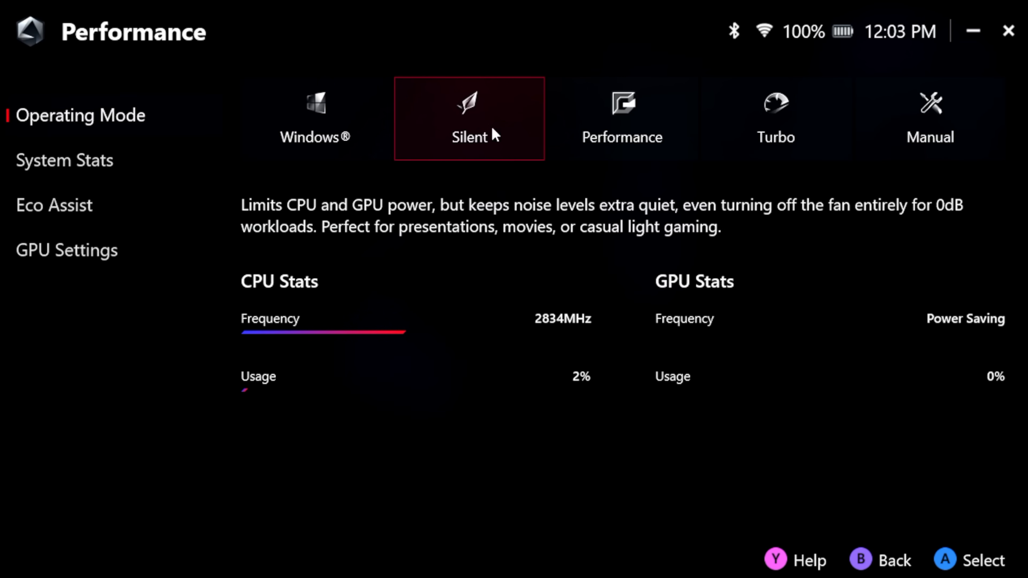
# Cycle through Performance and Turbo modes, then choose Manual to bring up the apply reminder
pyautogui.click(622, 119)
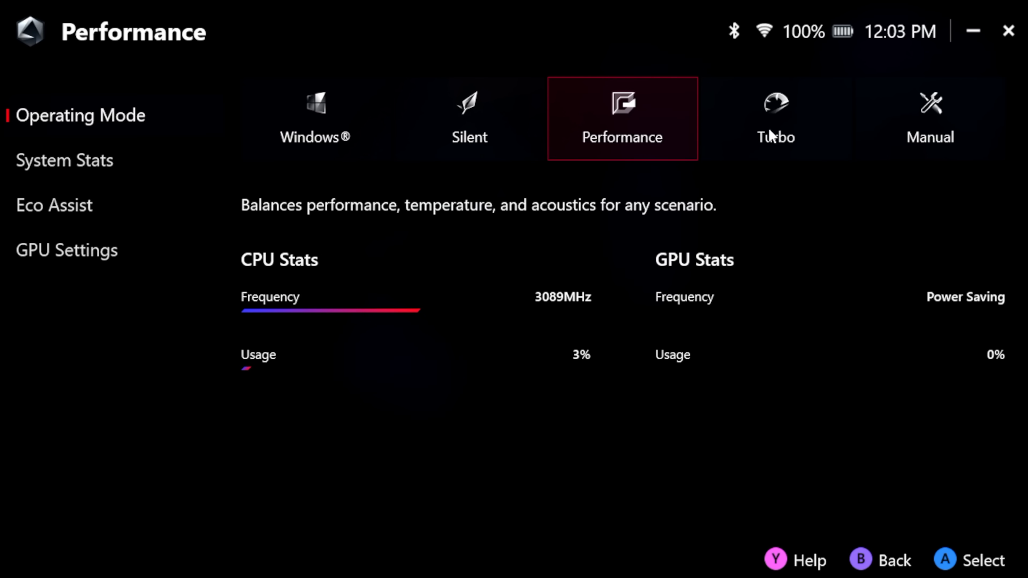
pyautogui.click(775, 119)
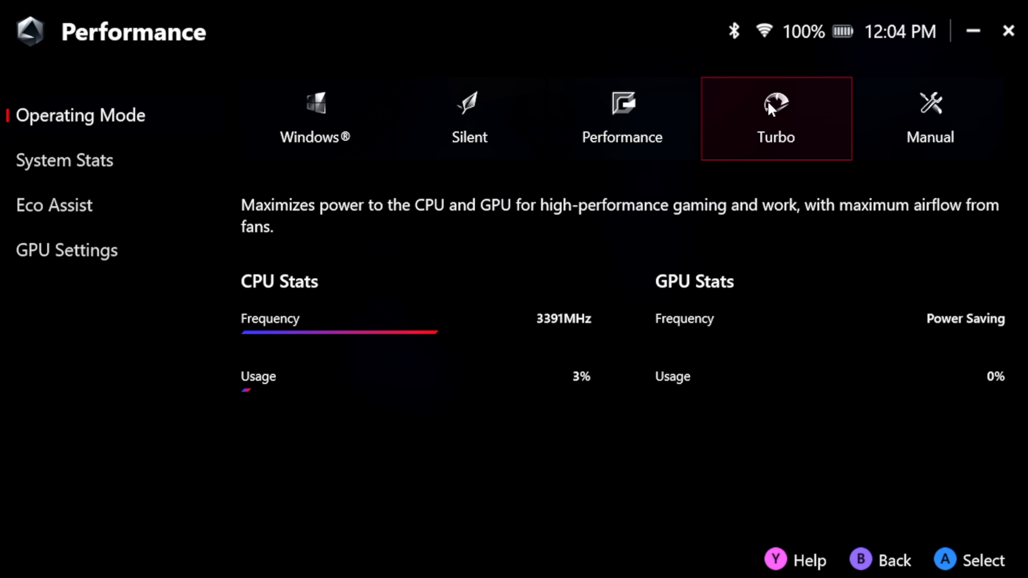
pyautogui.moveTo(741, 149)
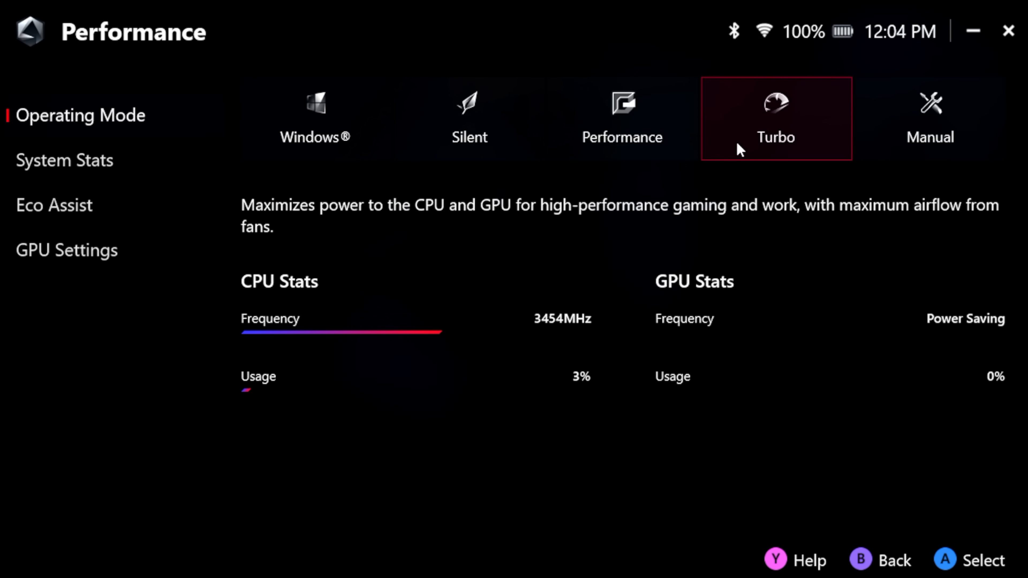
pyautogui.moveTo(928, 128)
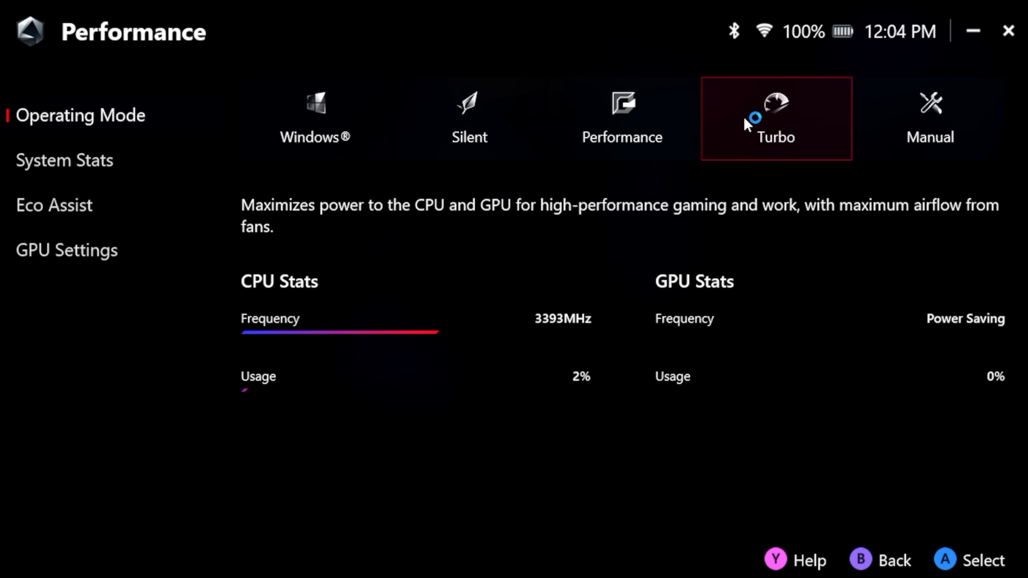
pyautogui.click(622, 119)
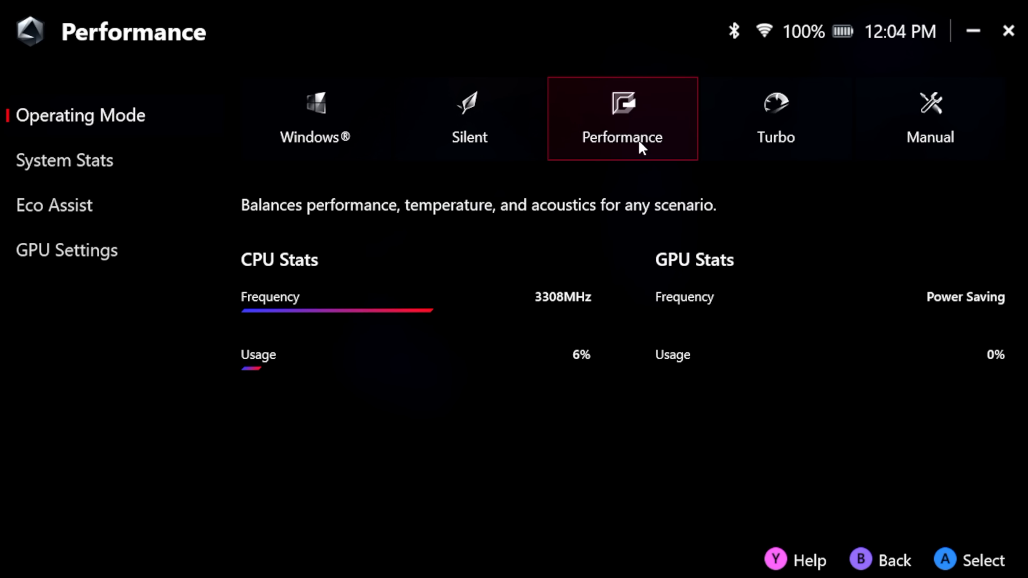
pyautogui.click(929, 118)
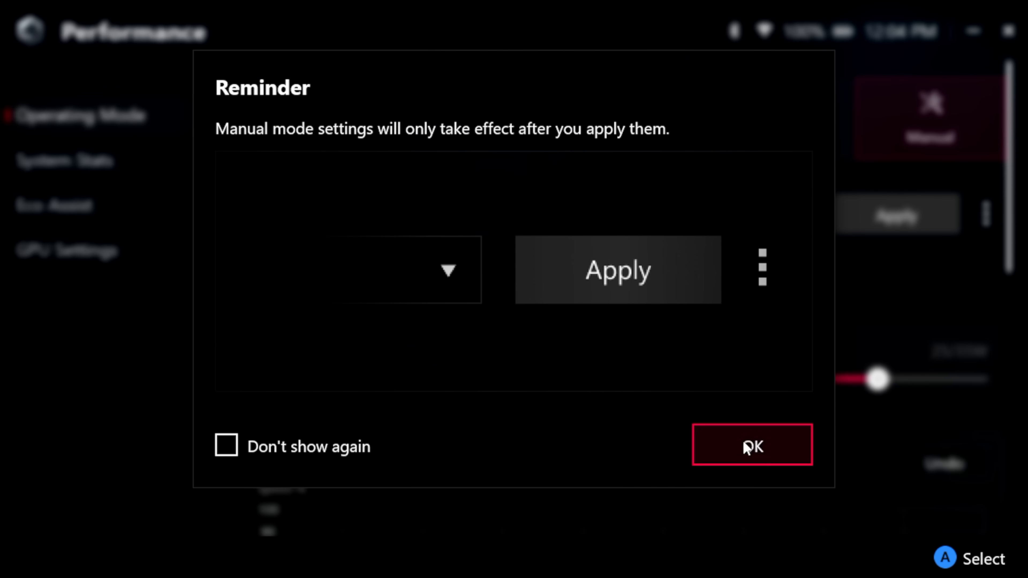
# Dismiss the reminder and raise the Manual mode SPL power limit to 18W
pyautogui.click(751, 444)
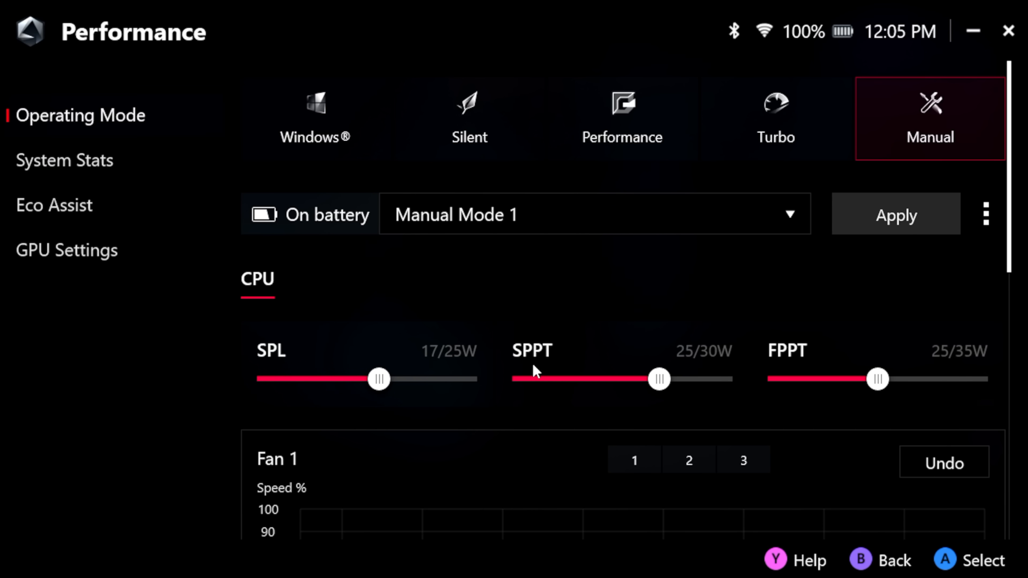
pyautogui.moveTo(626, 379)
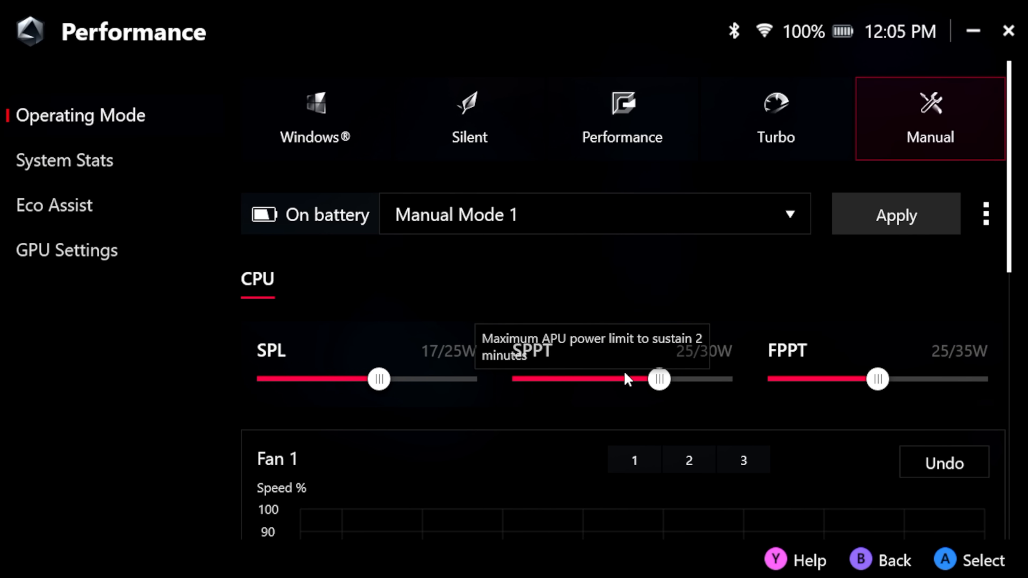
pyautogui.moveTo(818, 370)
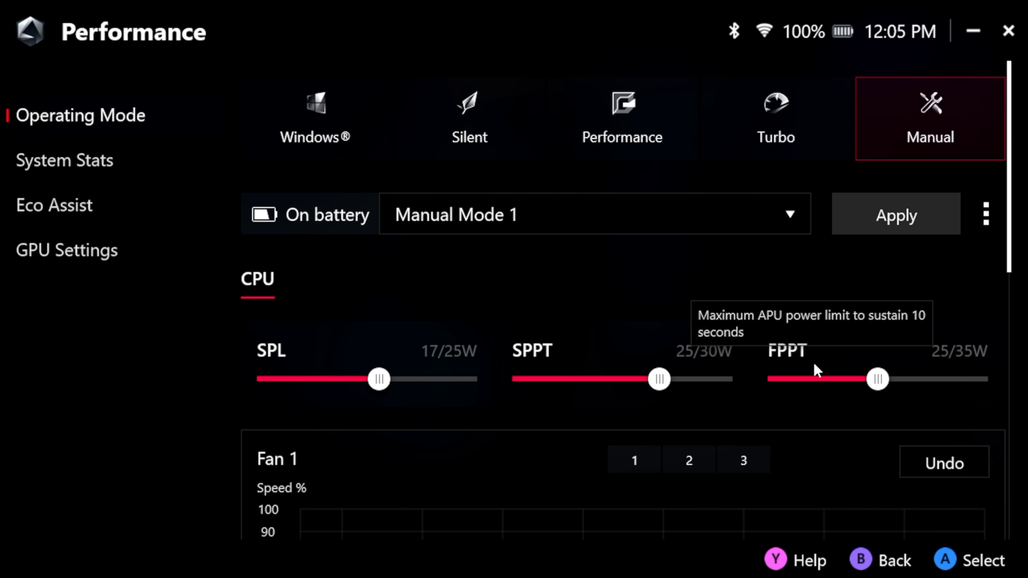
pyautogui.moveTo(936, 368)
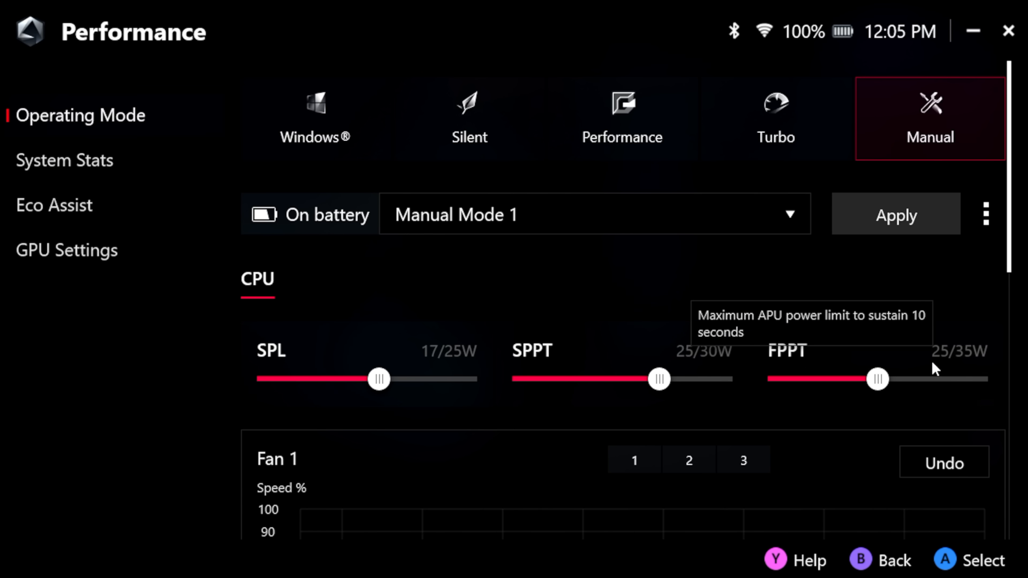
pyautogui.moveTo(639, 119)
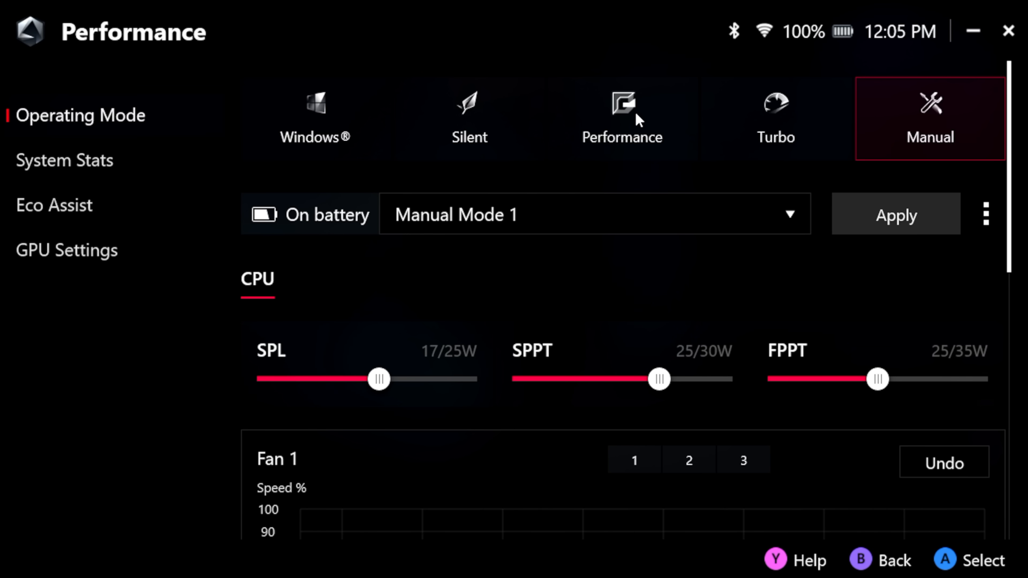
pyautogui.click(621, 119)
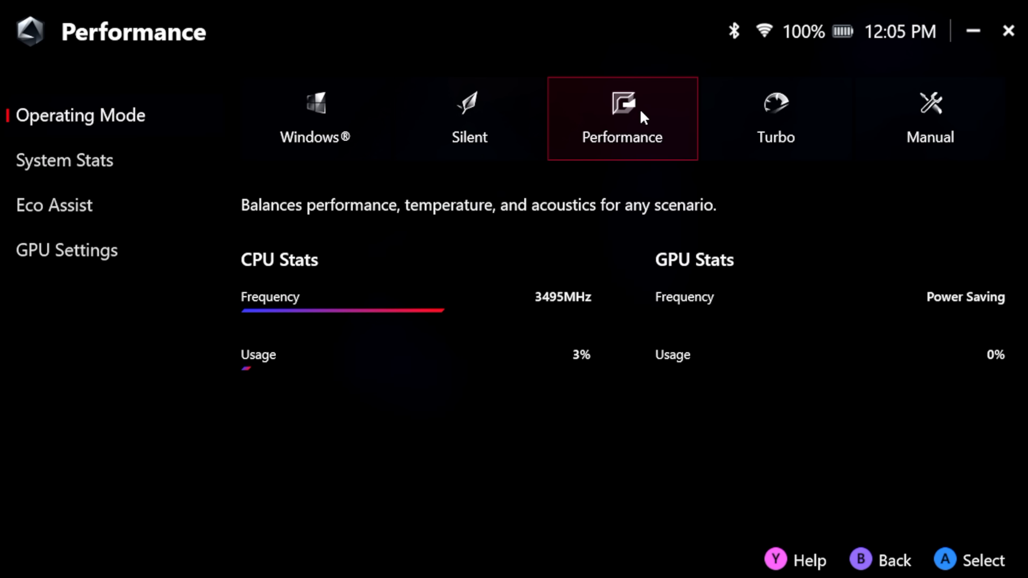
pyautogui.click(928, 119)
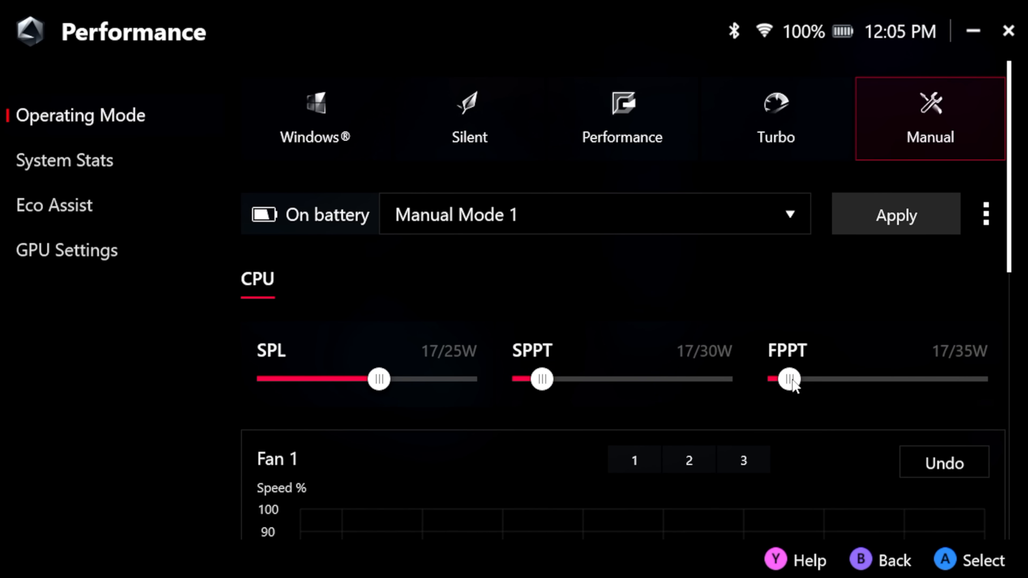
pyautogui.click(790, 379)
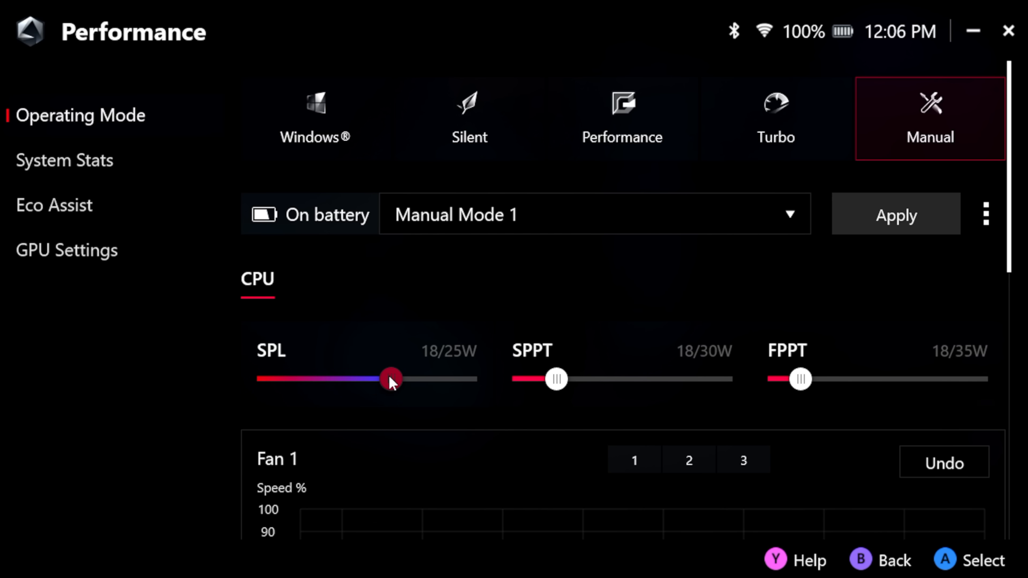
# Switch back to Performance mode and show the 17-game library
pyautogui.click(621, 119)
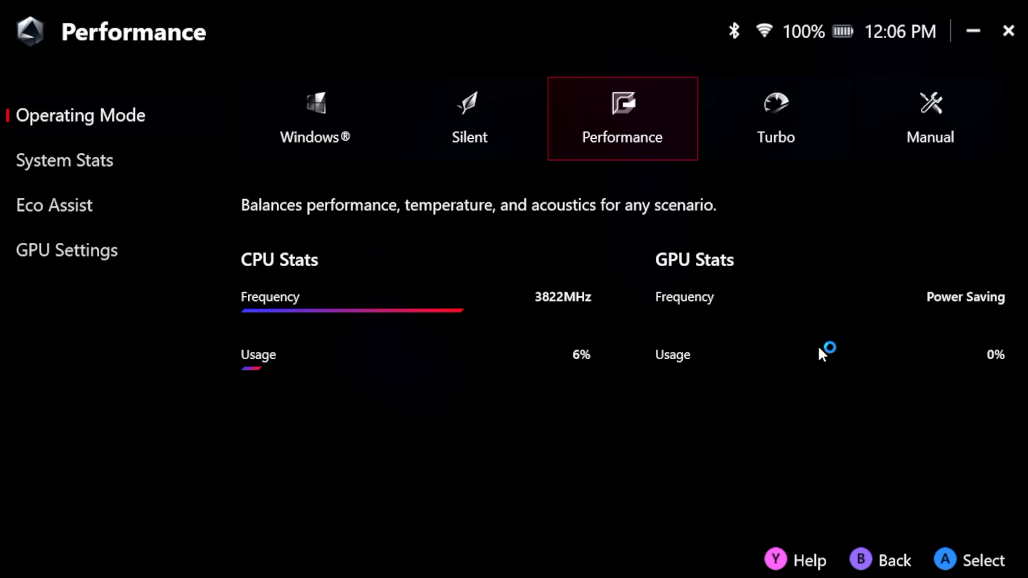
pyautogui.click(84, 31)
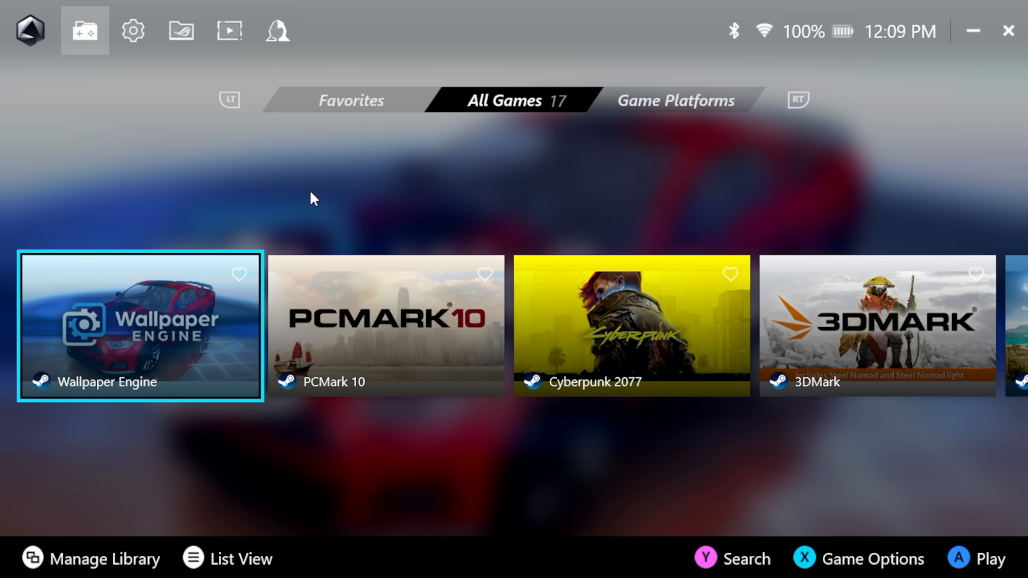
pyautogui.moveTo(133, 32)
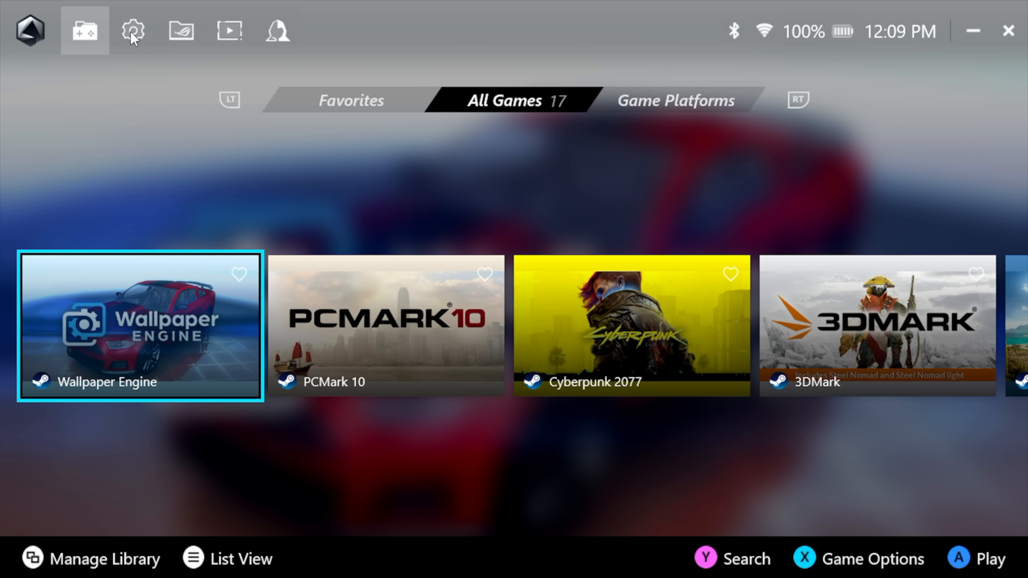
# Show the Armoury Crate SE settings overview with the Command Center shortcuts
pyautogui.click(132, 31)
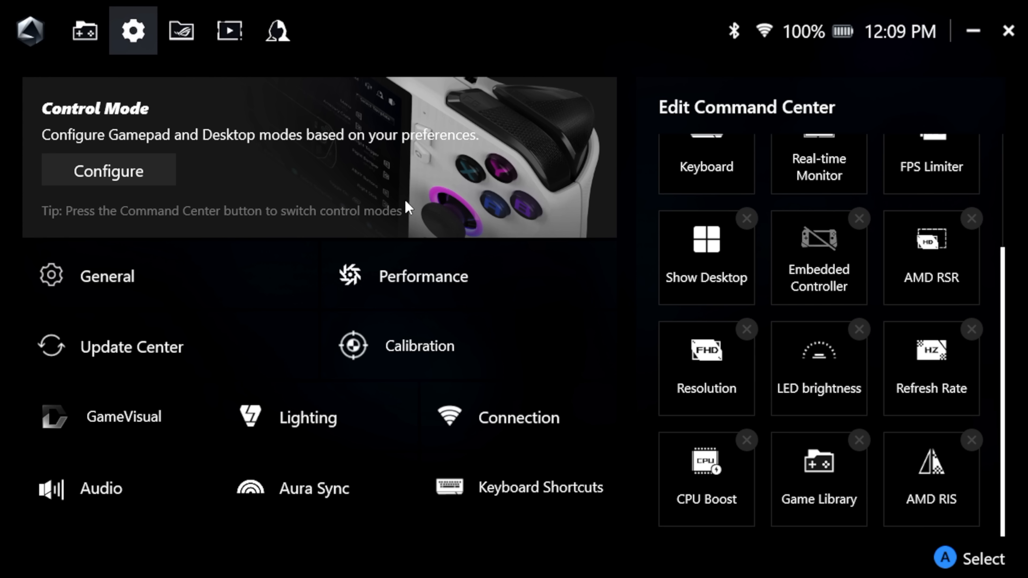
pyautogui.moveTo(588, 281)
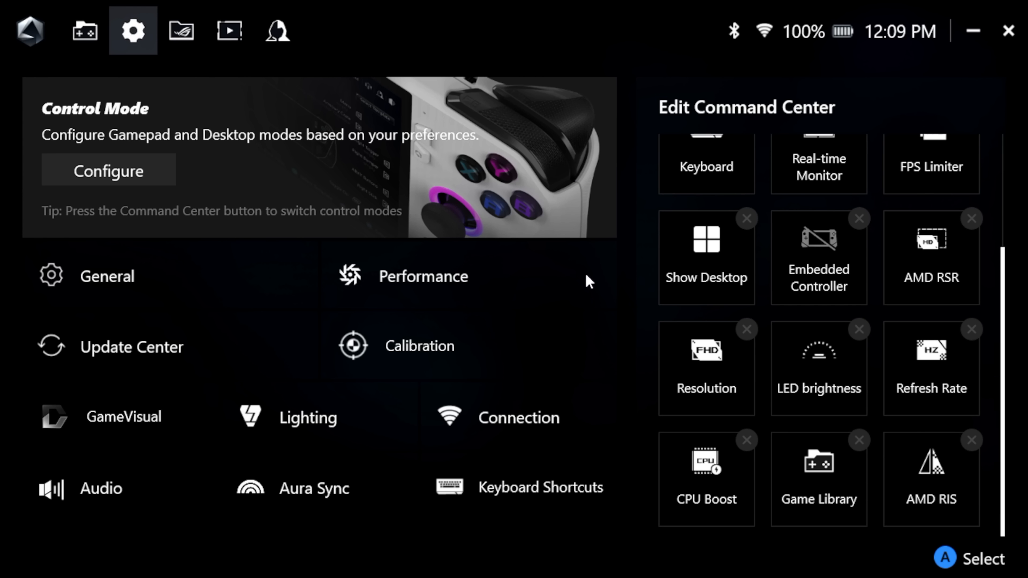
pyautogui.moveTo(413, 301)
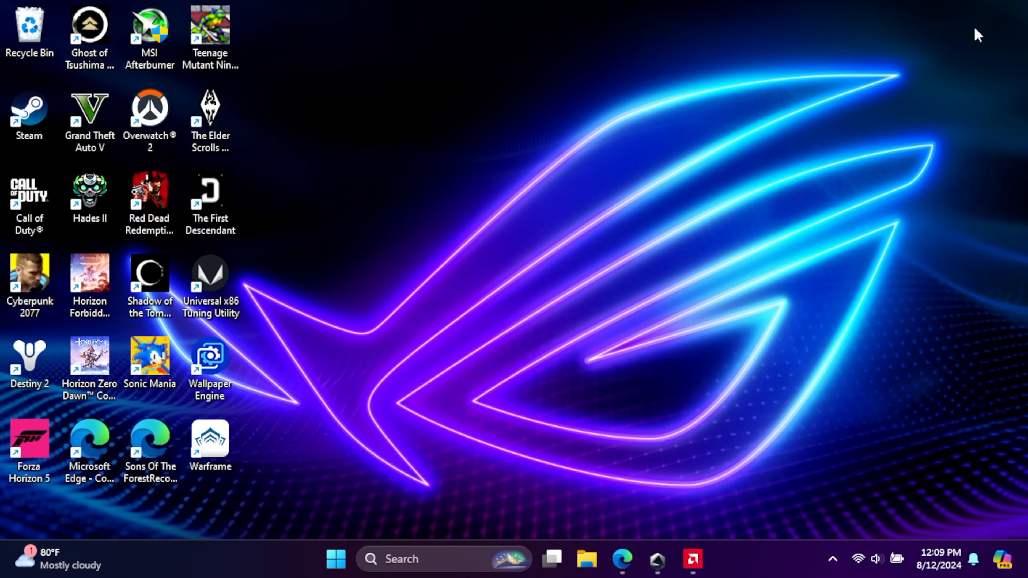
pyautogui.moveTo(631, 234)
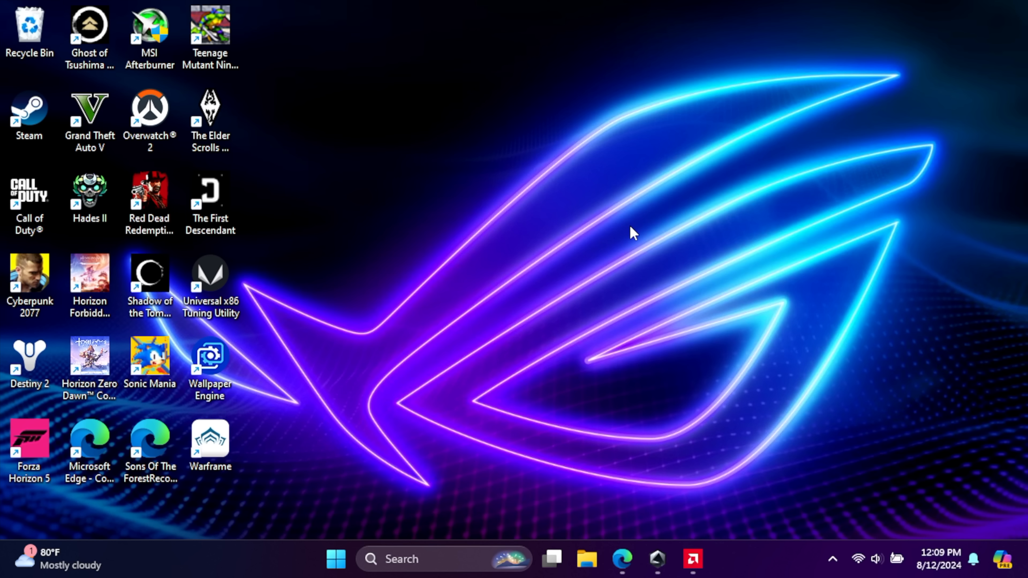
# Bring up the seerge/g-helper GitHub repository in Edge and scroll through the README
pyautogui.click(620, 559)
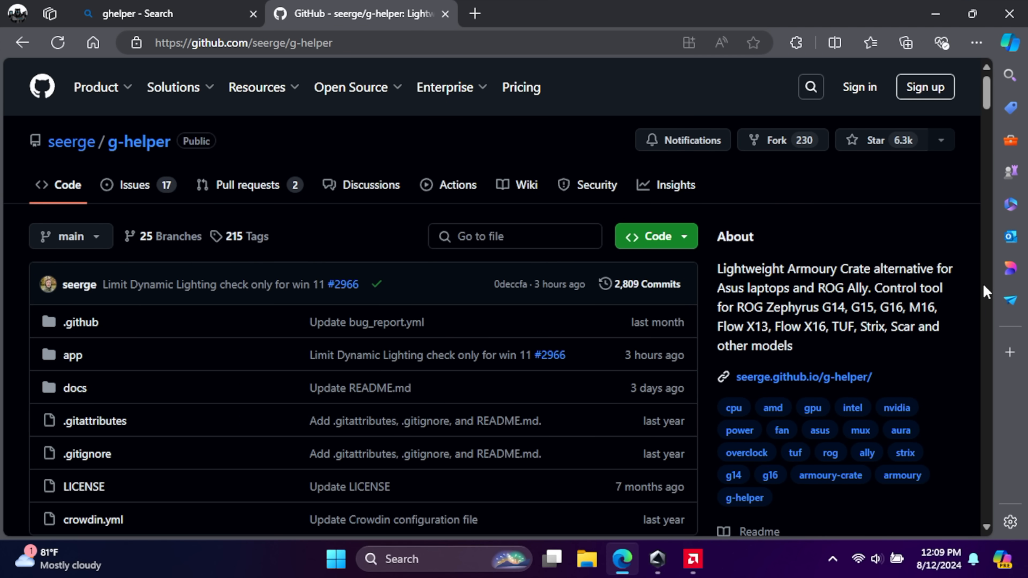
pyautogui.moveTo(799, 292)
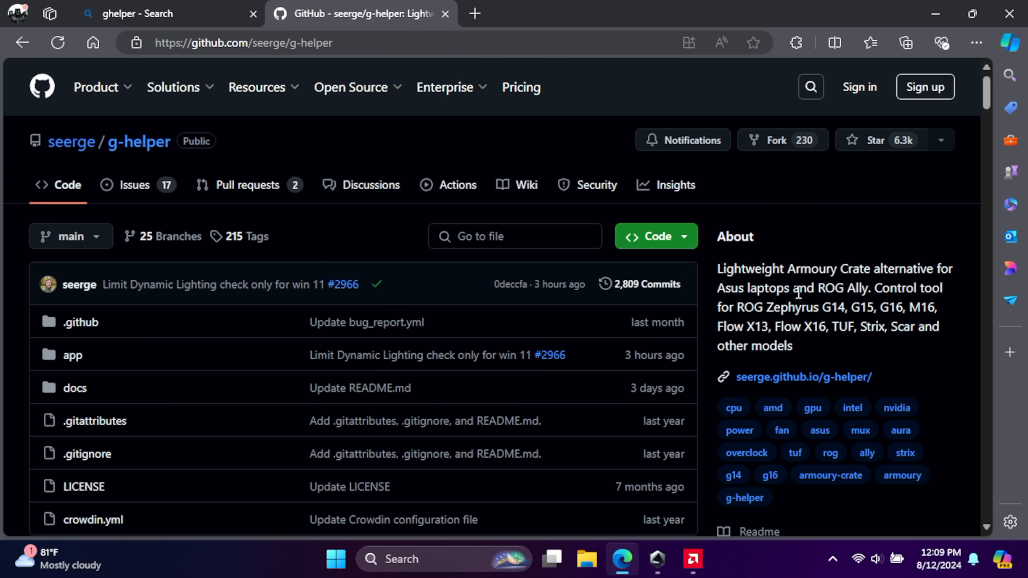
pyautogui.moveTo(934, 353)
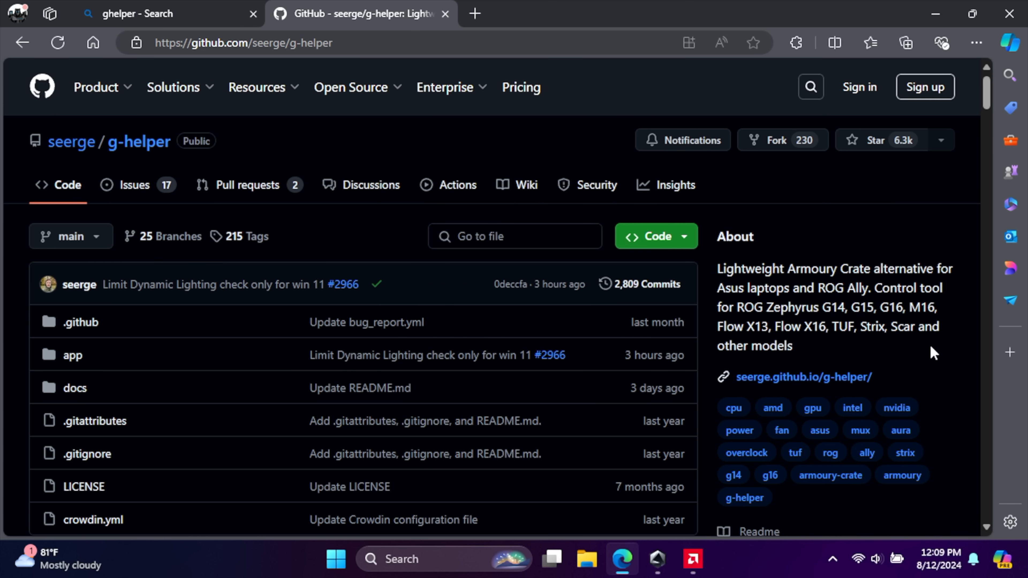
pyautogui.scroll(-3)
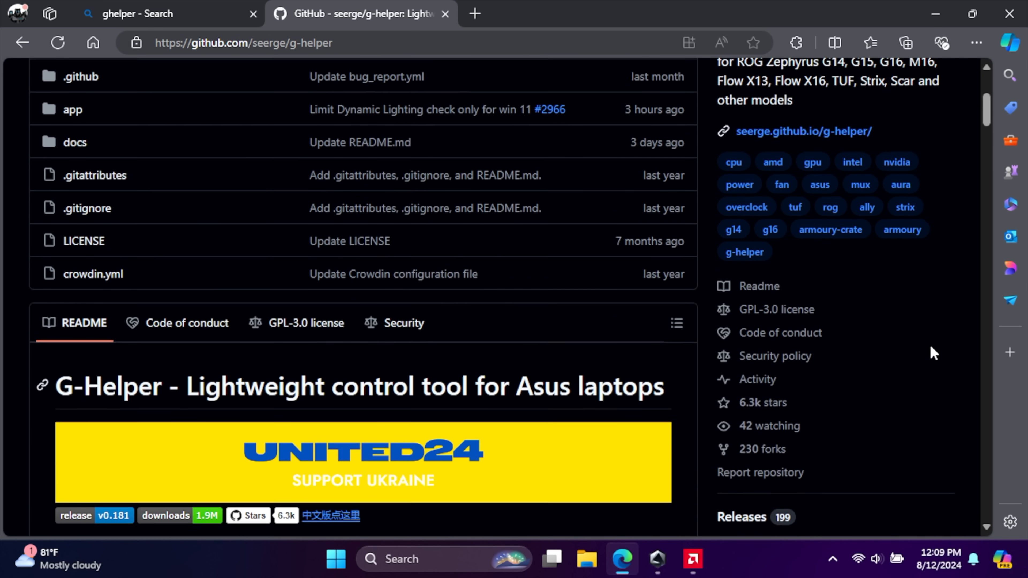
pyautogui.scroll(-3)
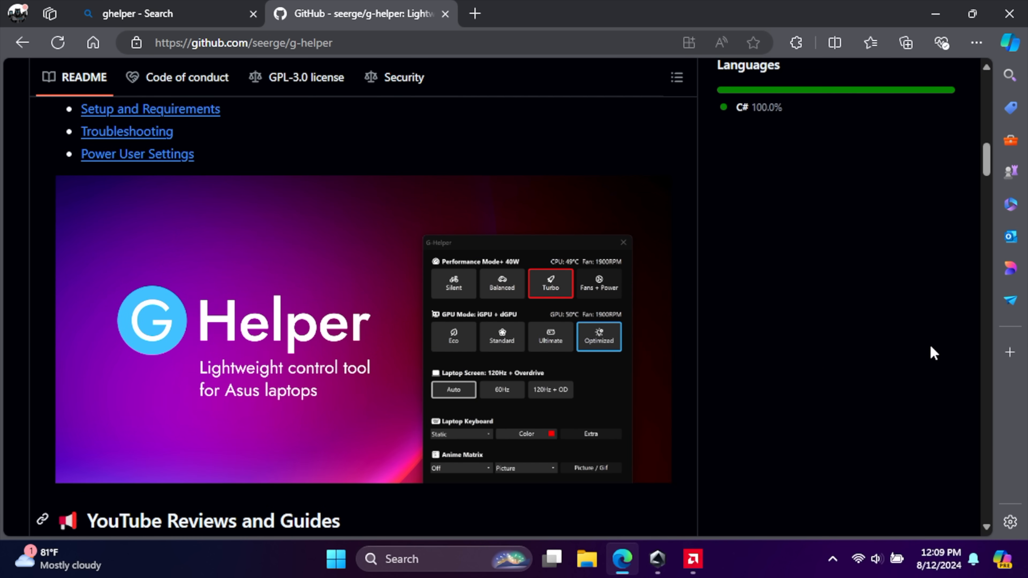
pyautogui.scroll(-3)
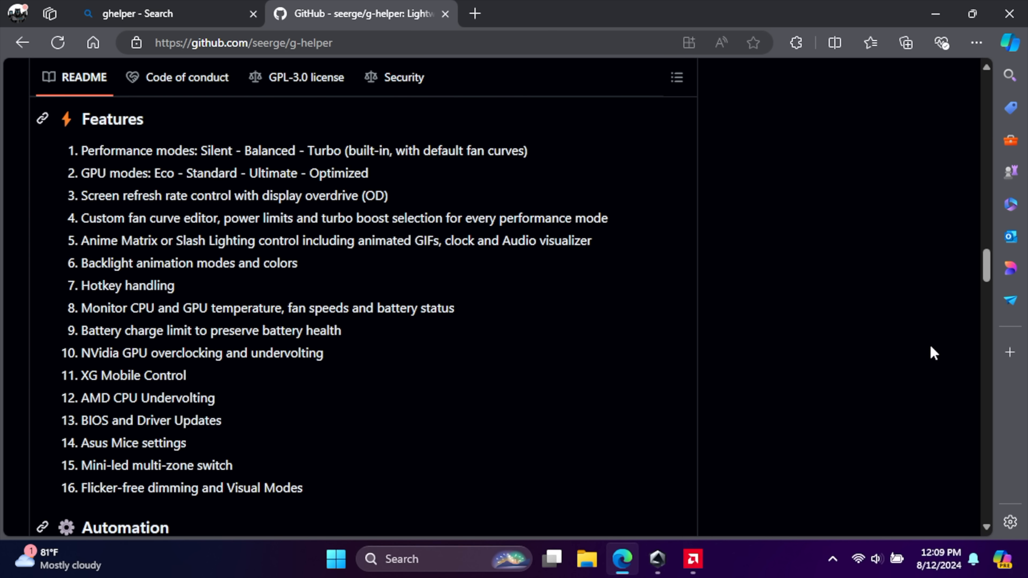
pyautogui.scroll(-3)
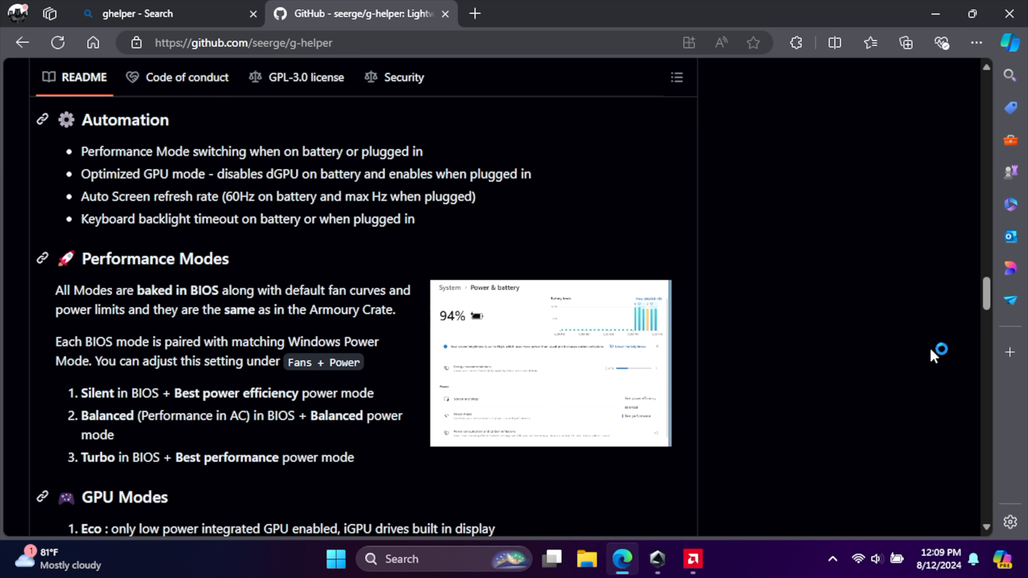
pyautogui.scroll(3)
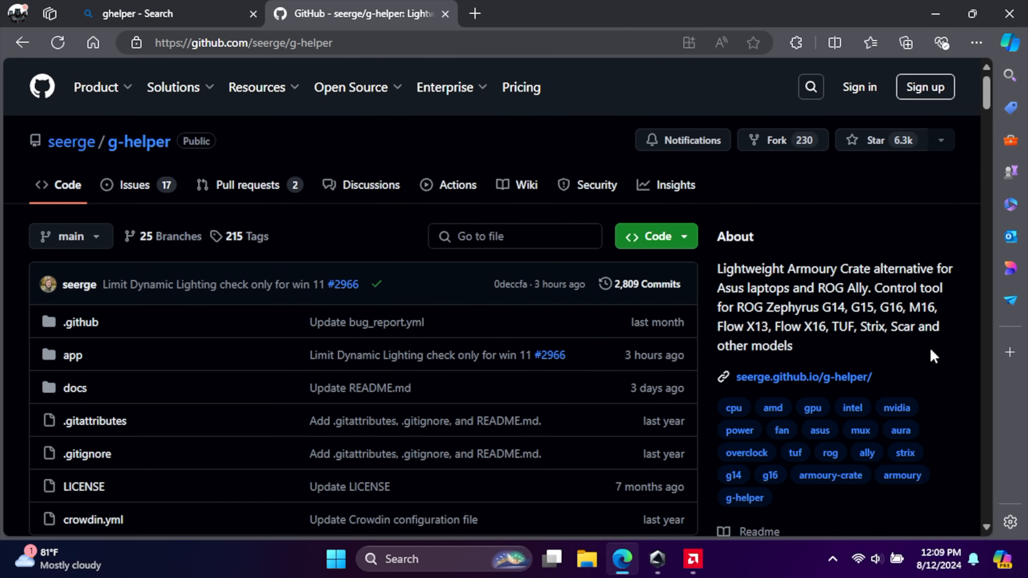
pyautogui.scroll(-3)
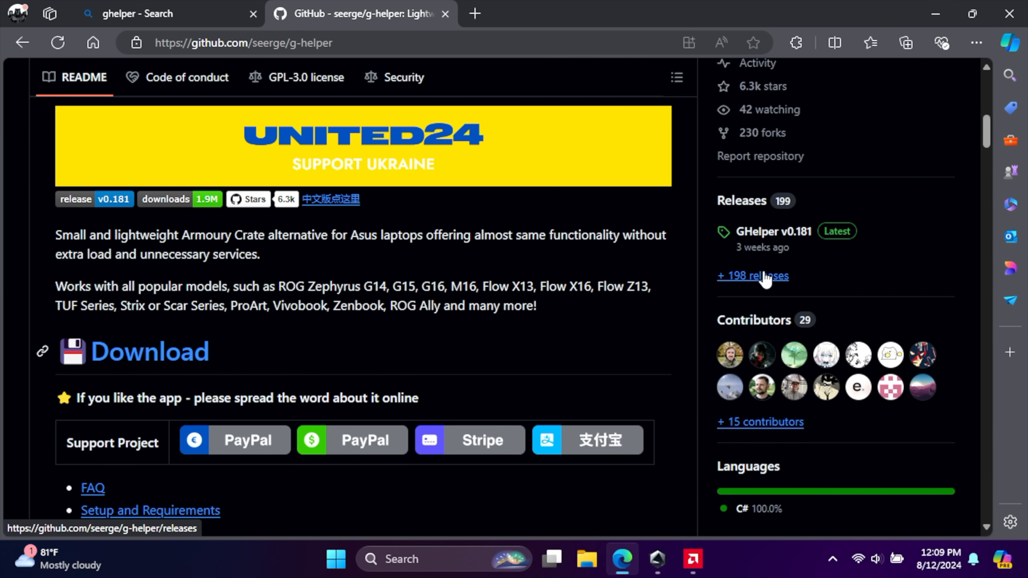
# Show the full g-helper releases list with GHelper v0.184 and get the latest zip
pyautogui.click(753, 276)
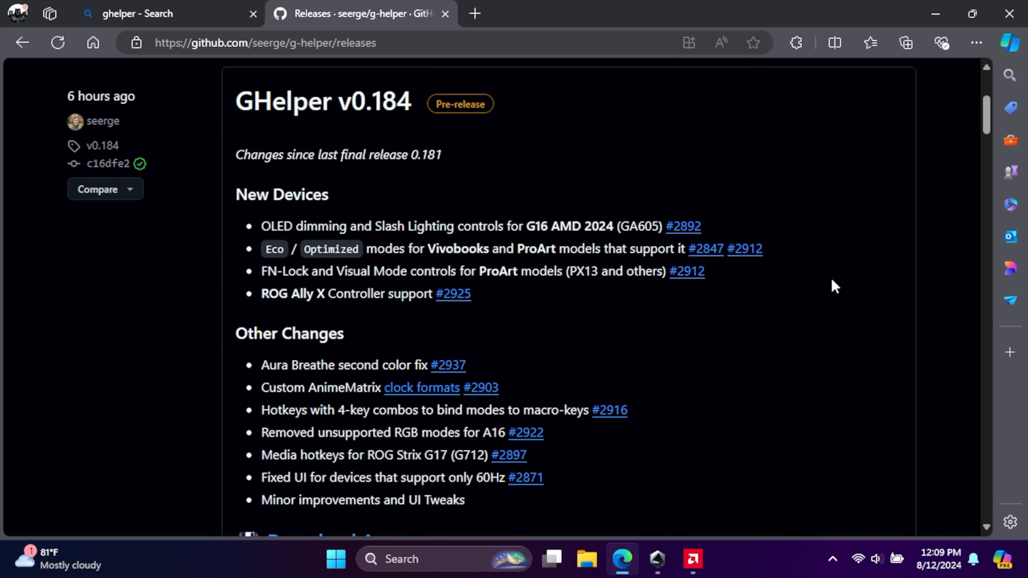
pyautogui.scroll(3)
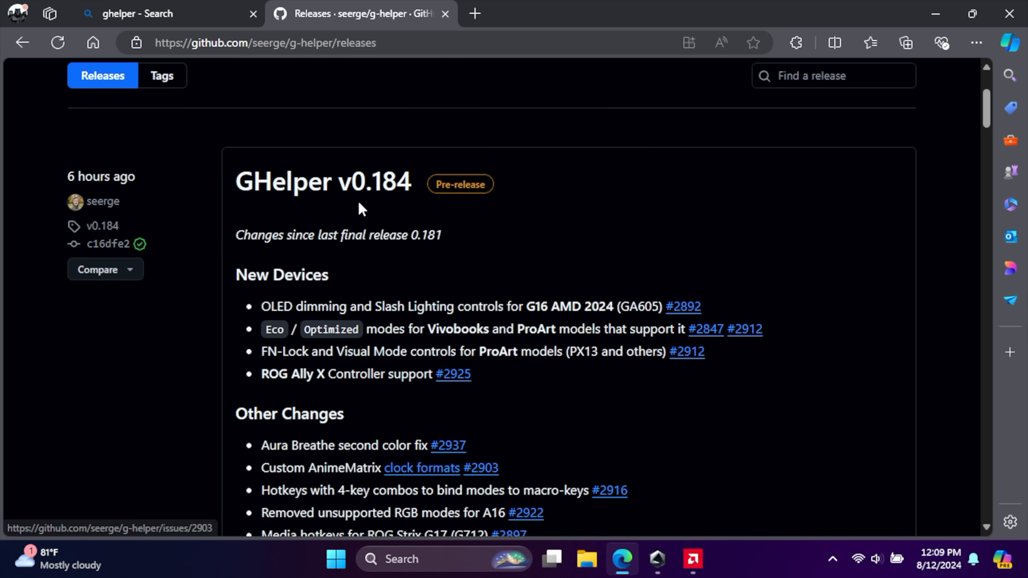
pyautogui.scroll(-3)
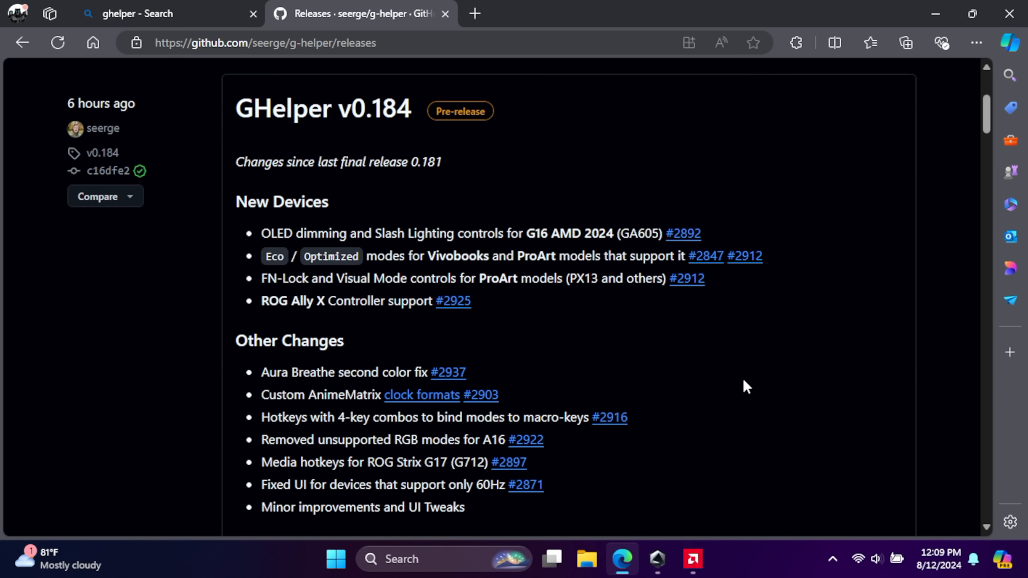
pyautogui.scroll(-3)
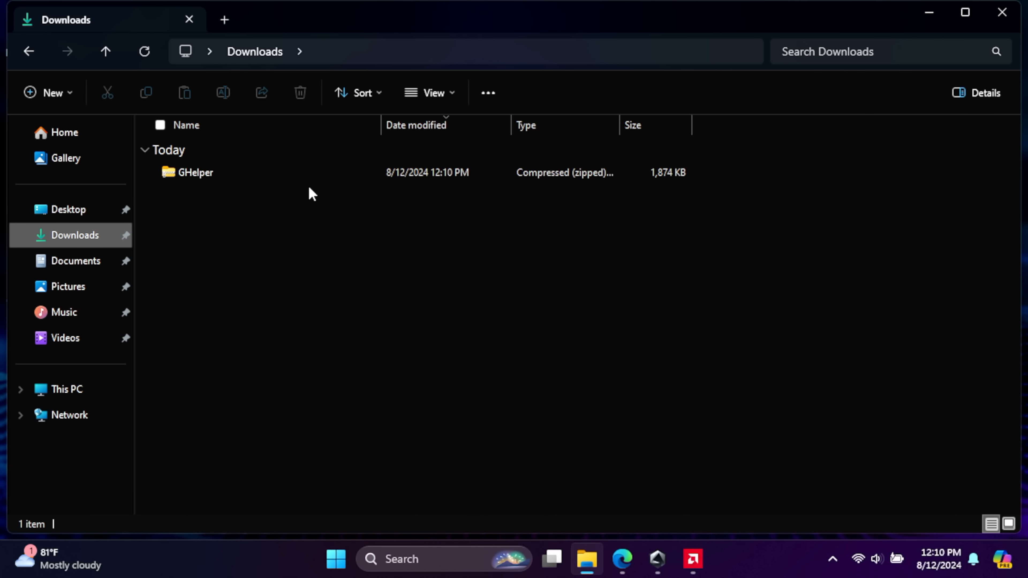
# Extract the GHelper zip in Downloads, launch GHelper.exe once, then bring up its file options
pyautogui.rightClick(194, 172)
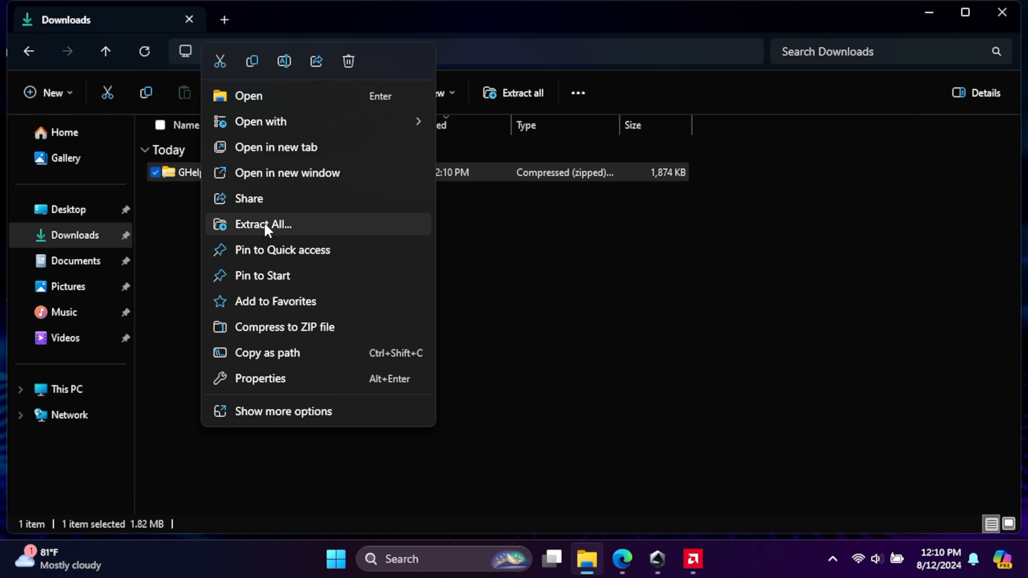
pyautogui.click(262, 224)
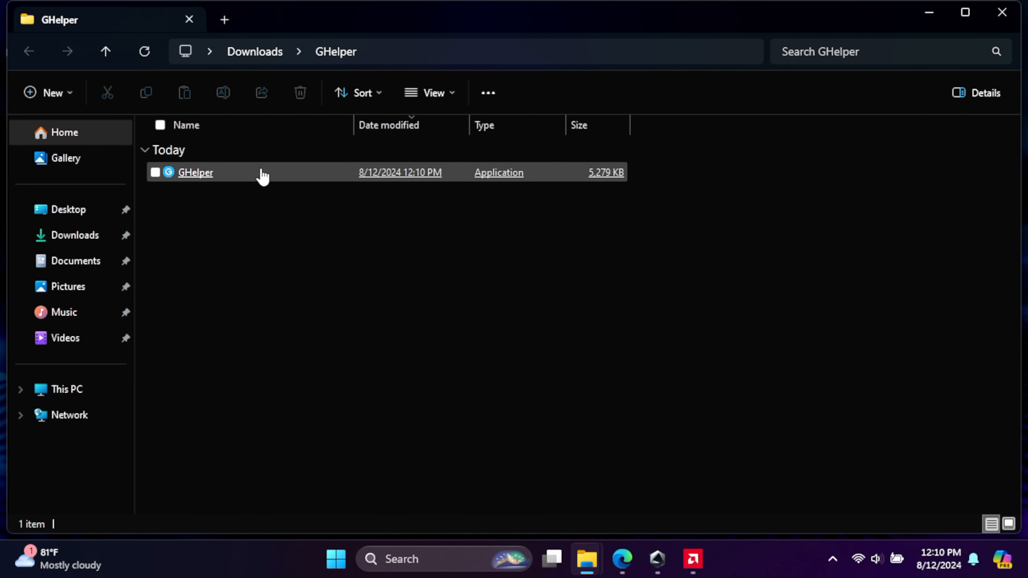
pyautogui.doubleClick(195, 172)
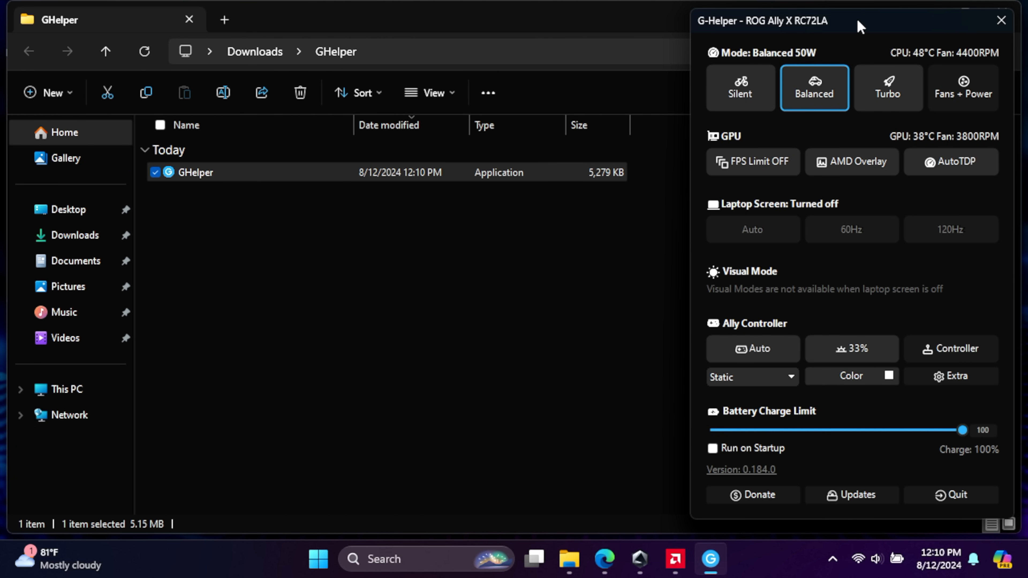
pyautogui.moveTo(741, 322)
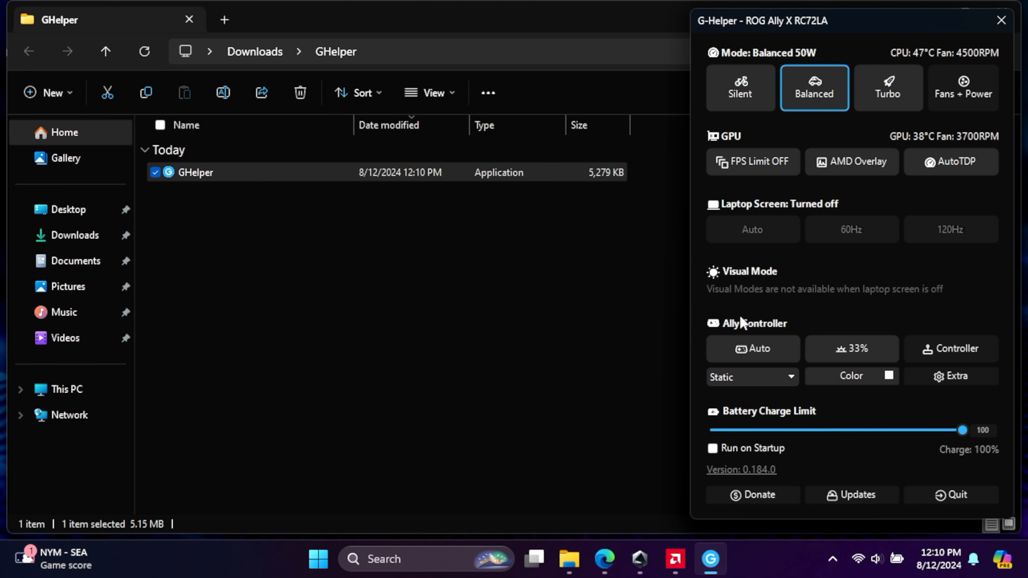
pyautogui.moveTo(595, 199)
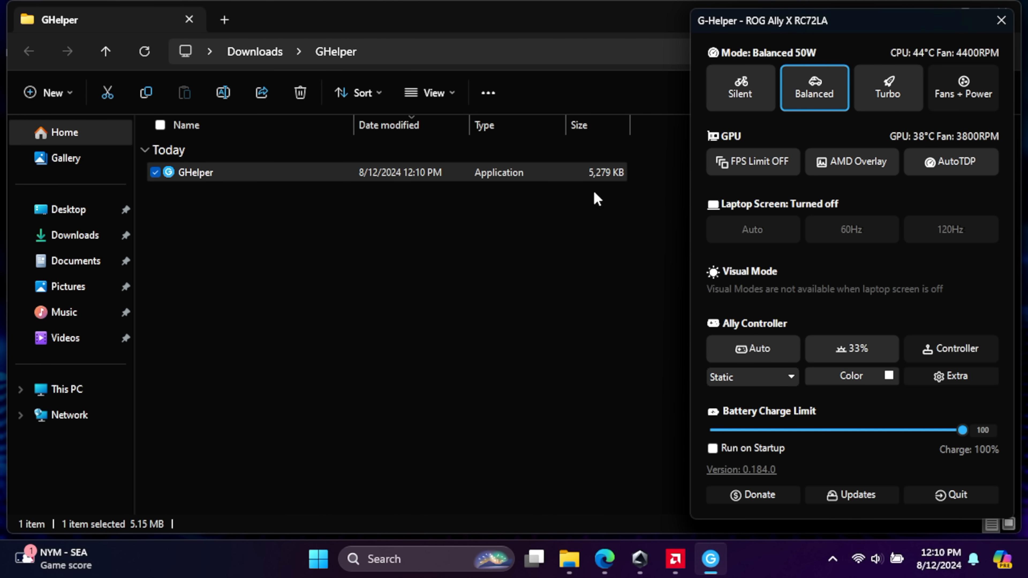
pyautogui.click(1001, 20)
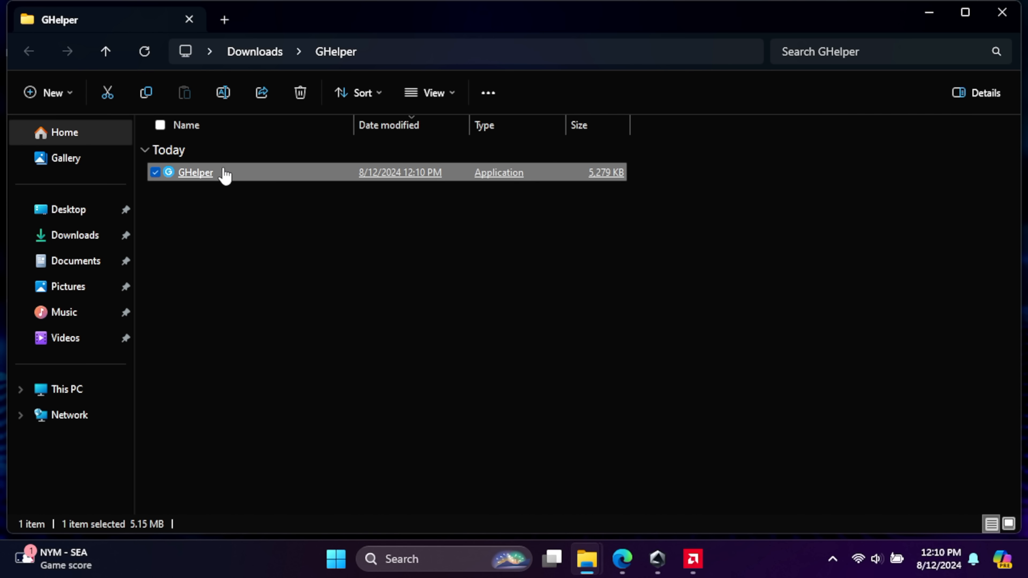
pyautogui.rightClick(193, 172)
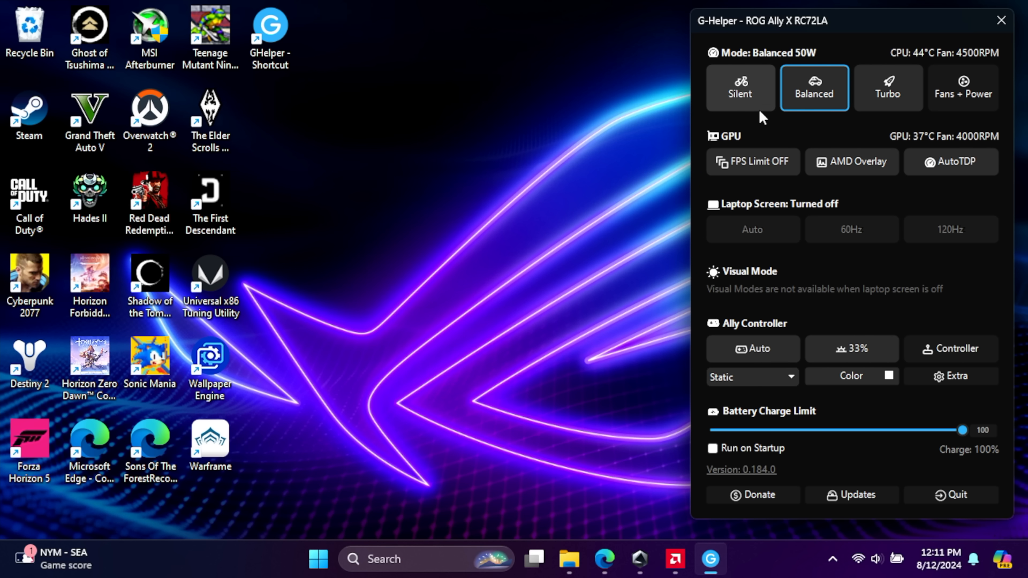
pyautogui.moveTo(964, 95)
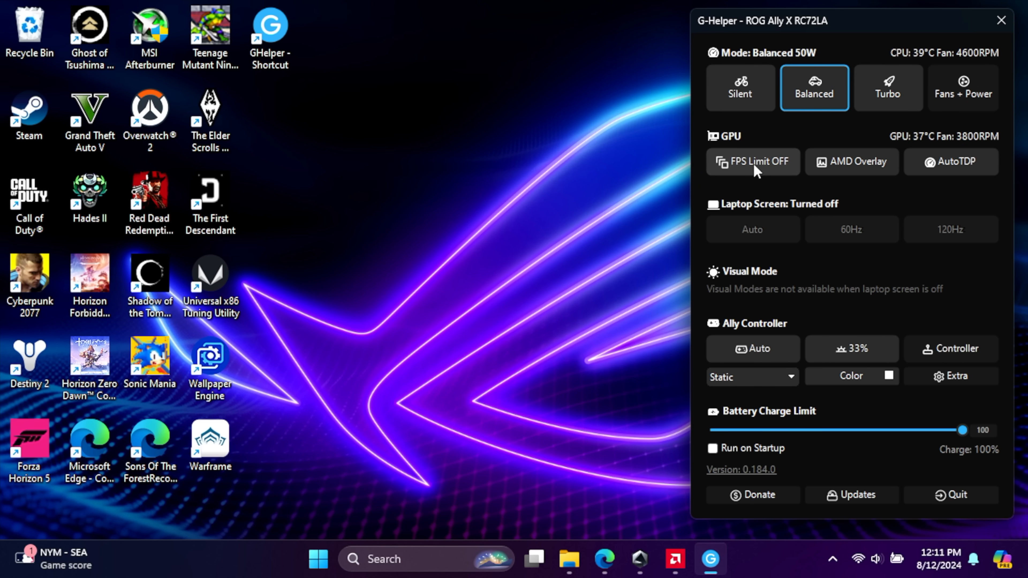
pyautogui.moveTo(852, 162)
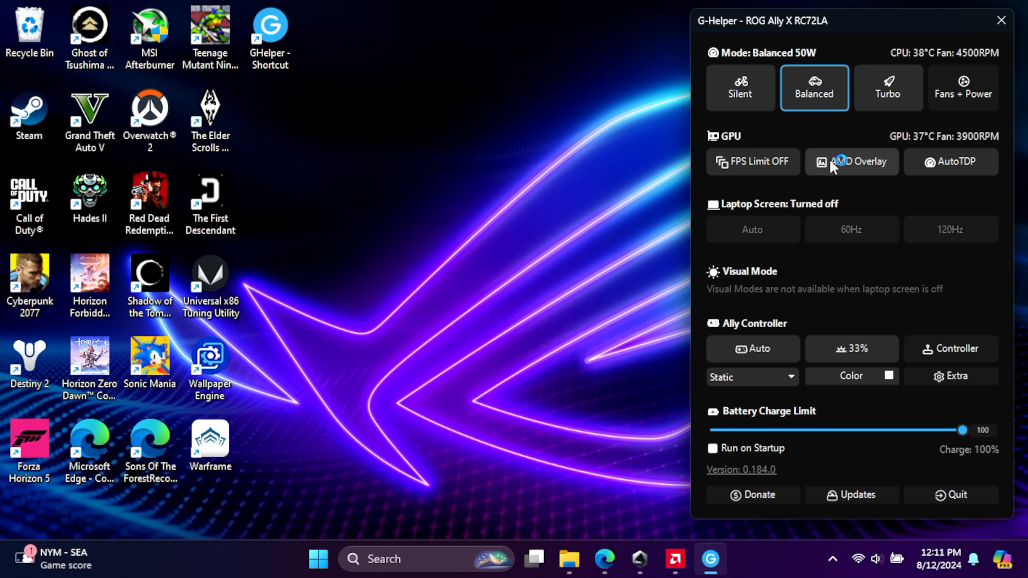
# Toggle the Ally controller mode through Skip and back, then show the controller bindings window
pyautogui.click(850, 162)
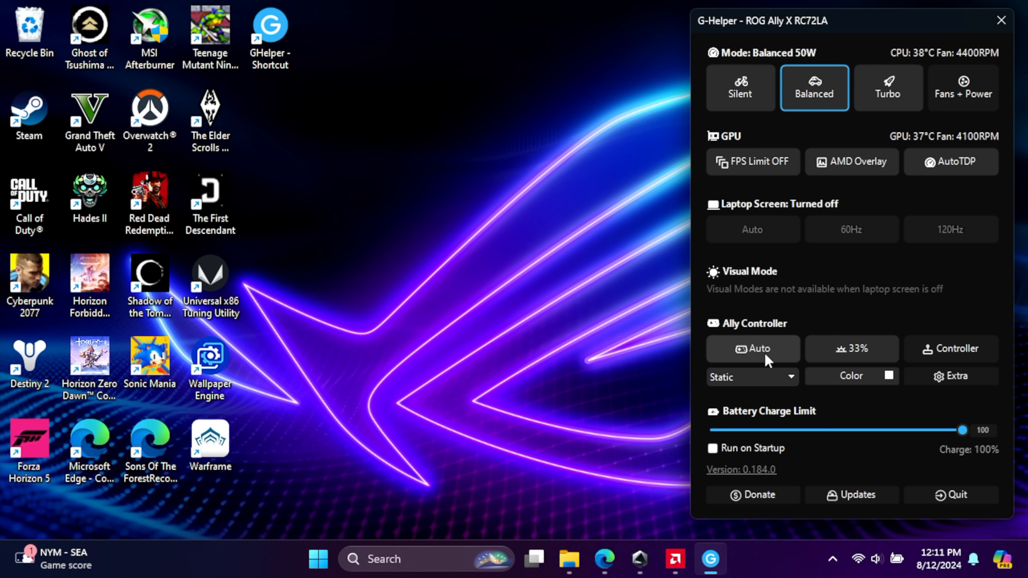
pyautogui.click(753, 348)
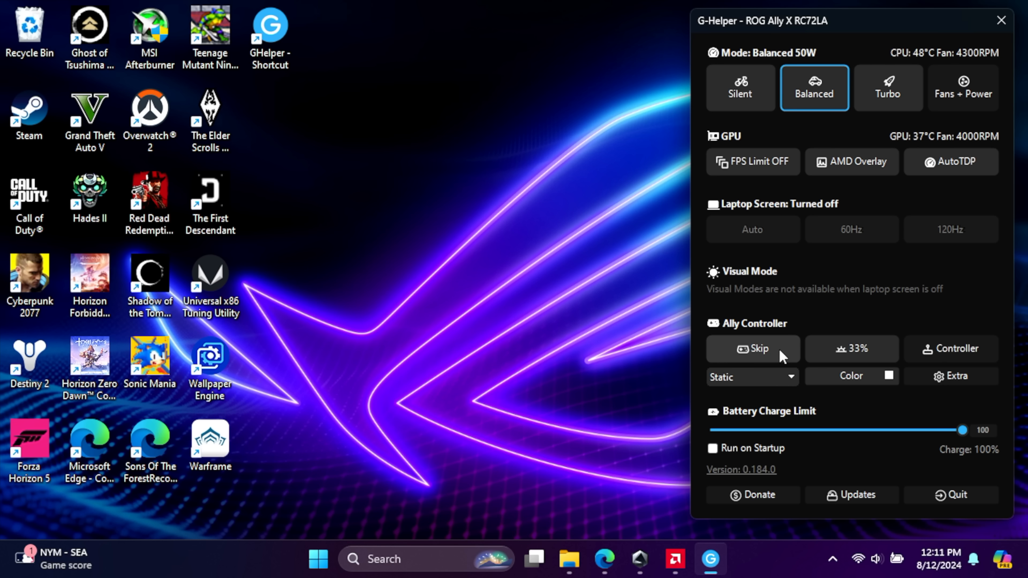
pyautogui.click(753, 348)
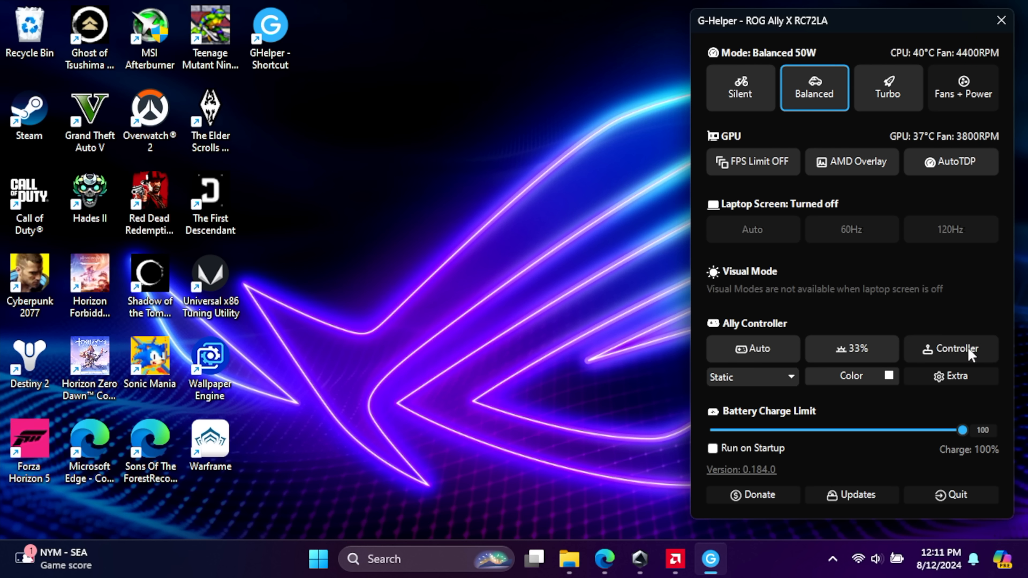
pyautogui.click(949, 348)
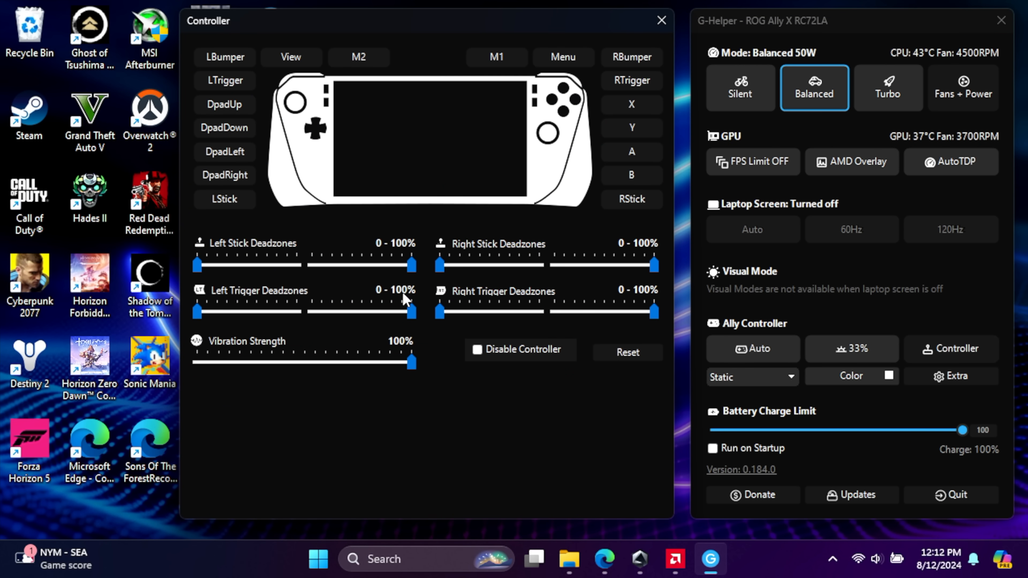
pyautogui.moveTo(360, 261)
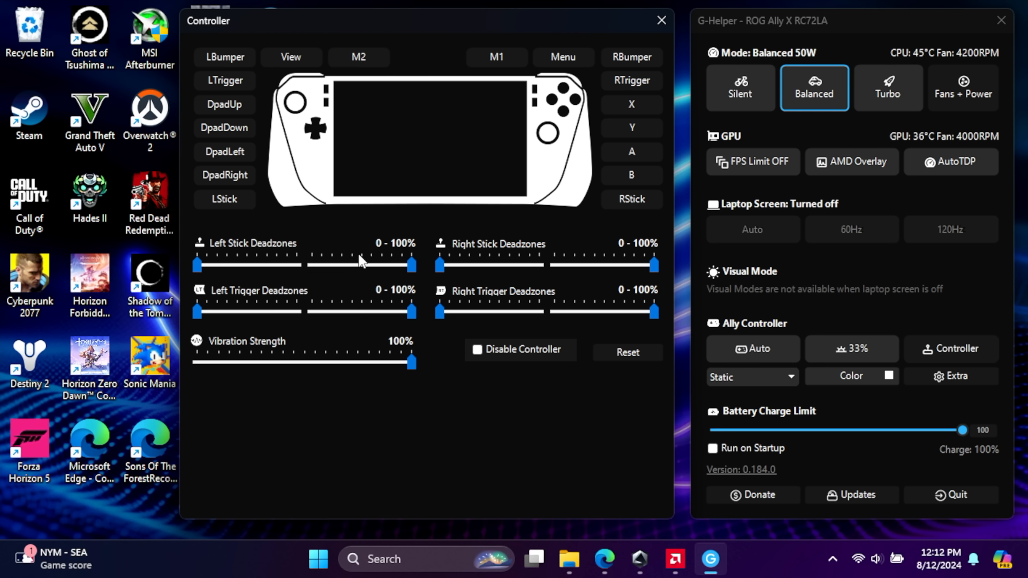
pyautogui.moveTo(295, 368)
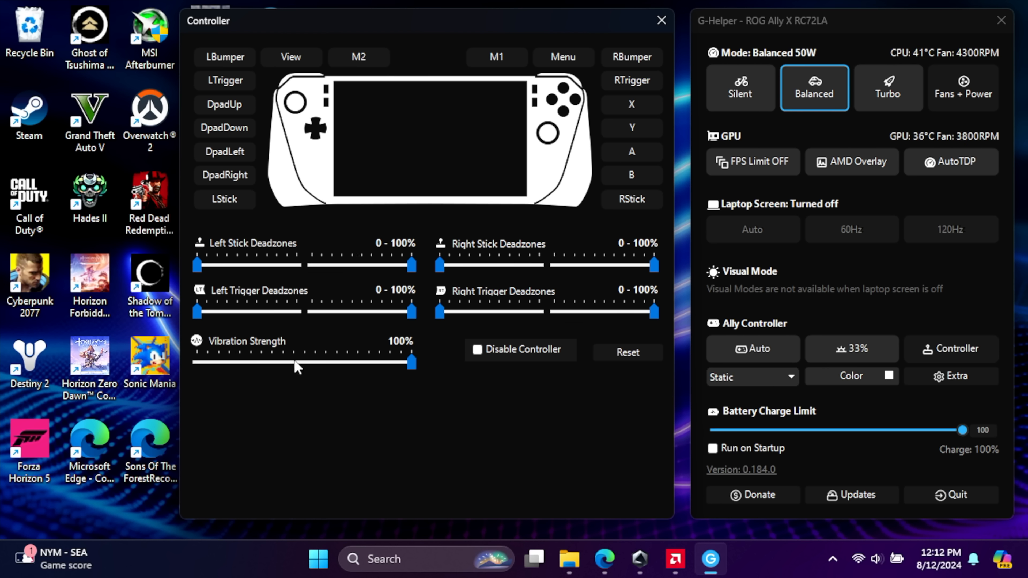
pyautogui.moveTo(646, 36)
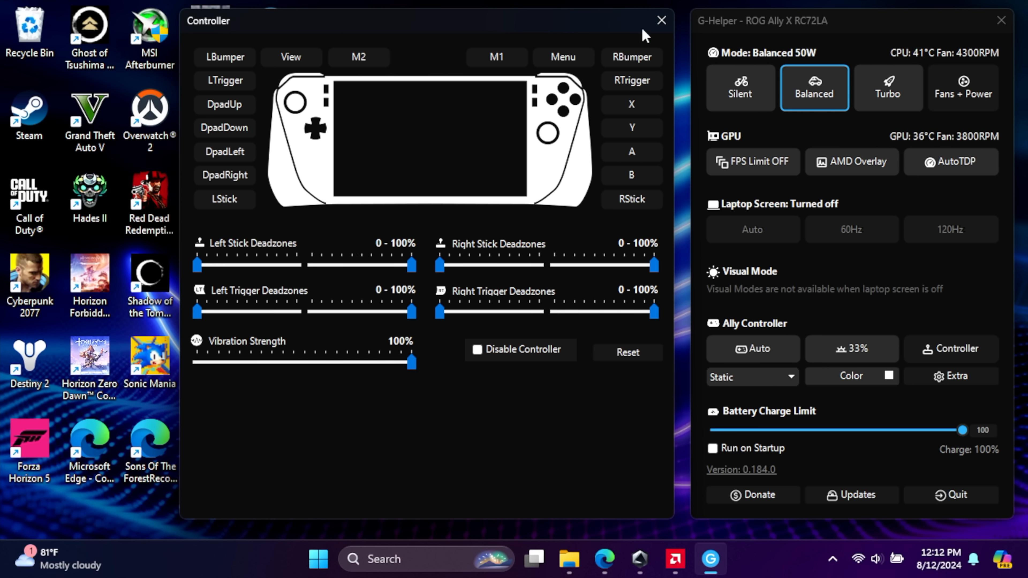
# Close the Controller settings window, leaving the Ally controller on Auto
pyautogui.click(661, 21)
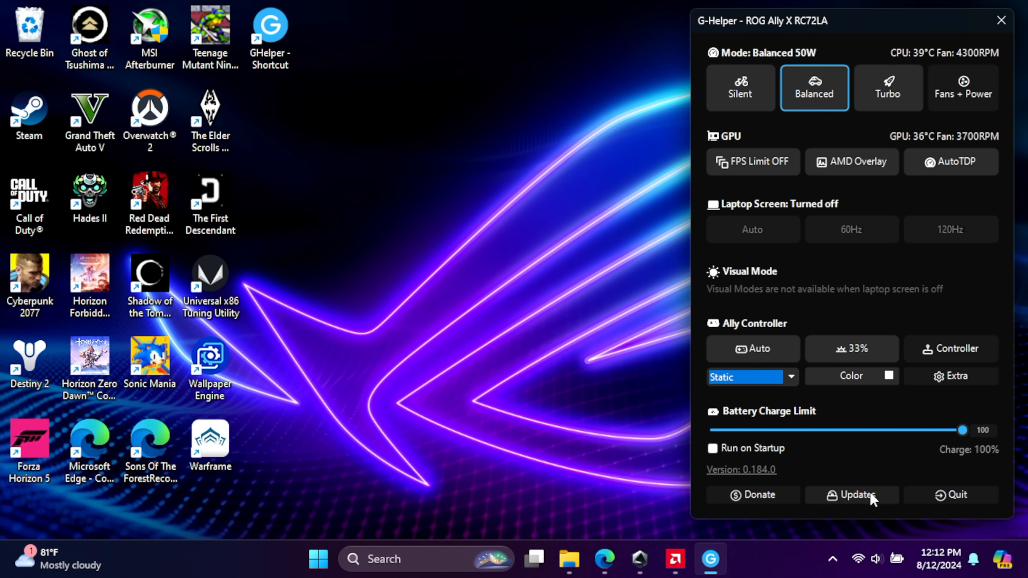
pyautogui.click(851, 495)
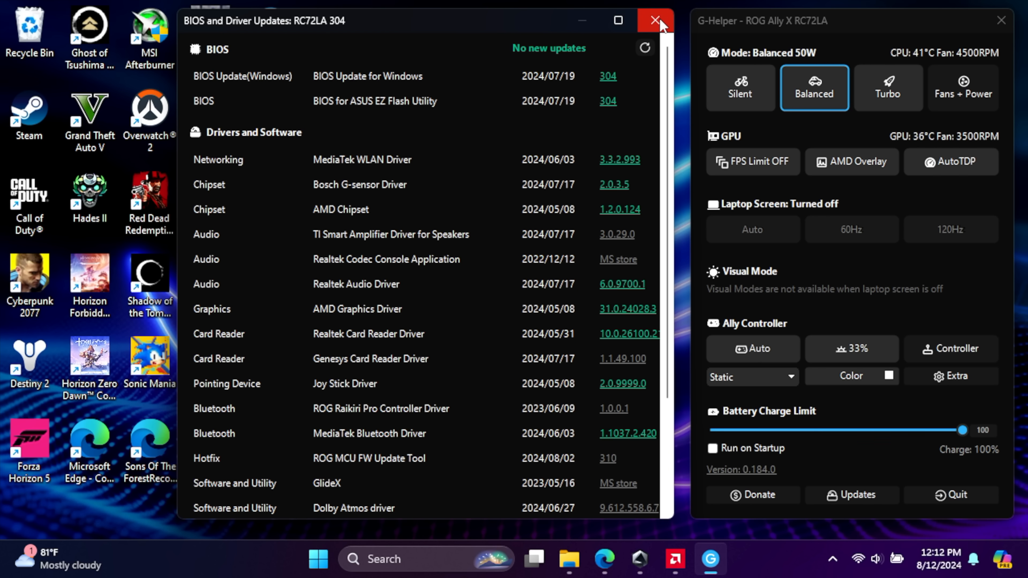
pyautogui.click(656, 20)
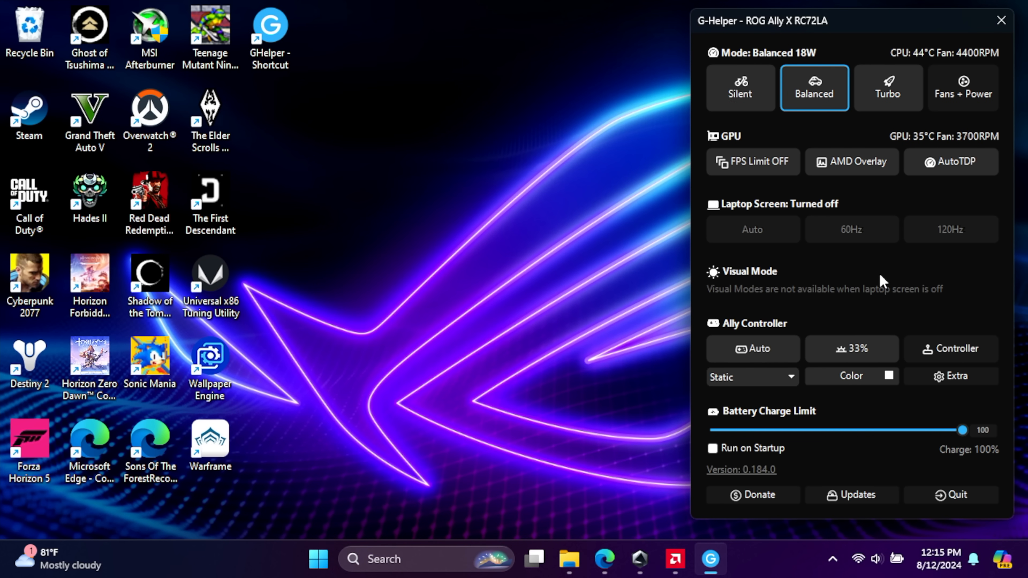
pyautogui.moveTo(961, 107)
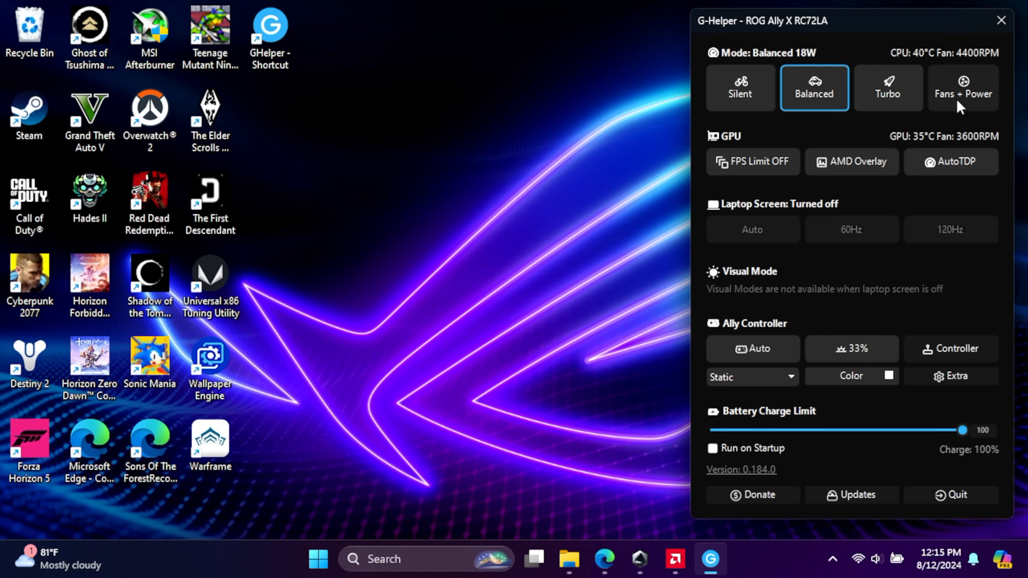
pyautogui.moveTo(961, 97)
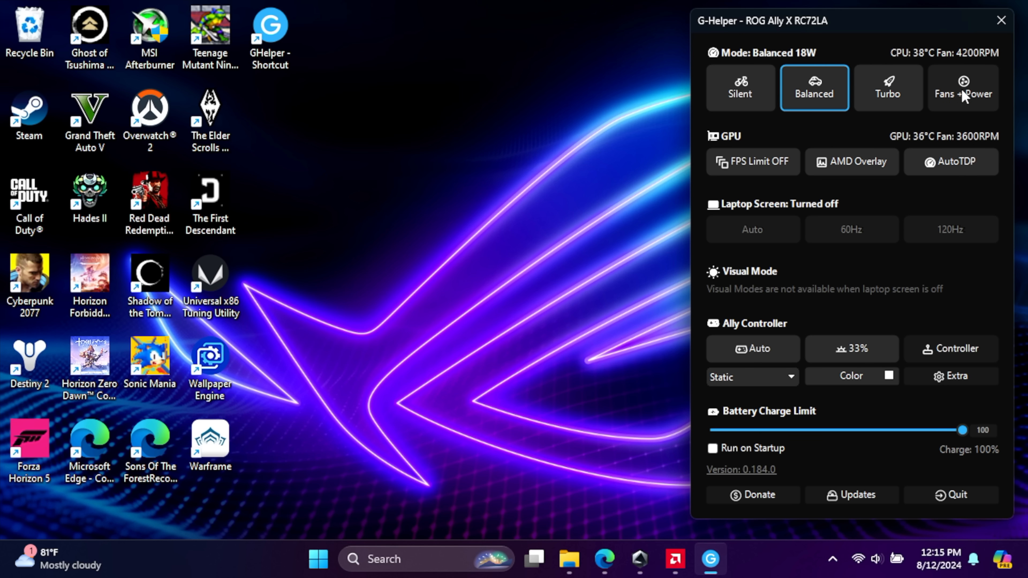
# In Fans + Power, apply Silent mode's 7W power limits, then return to Balanced at 18W
pyautogui.click(963, 87)
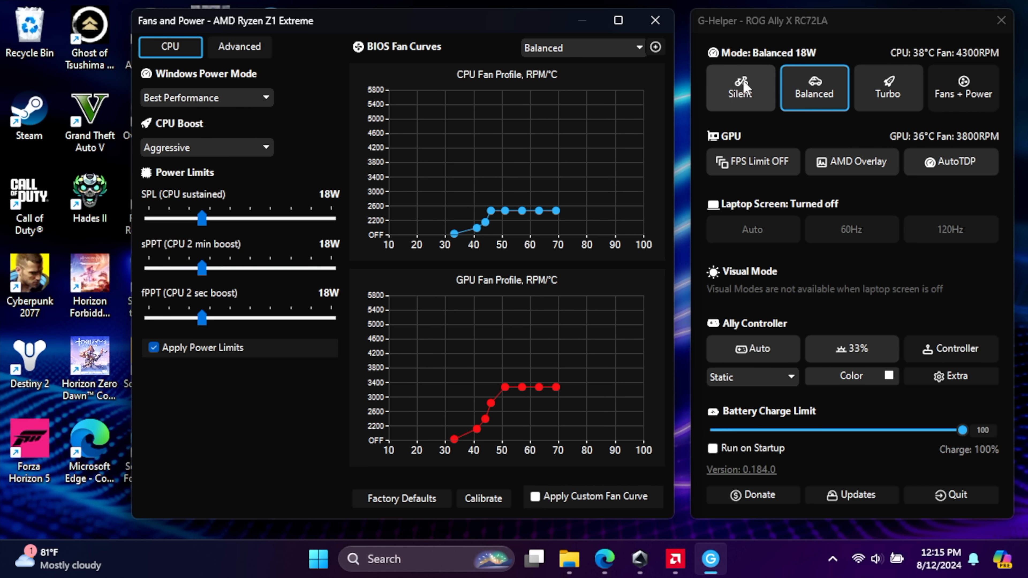
pyautogui.moveTo(816, 96)
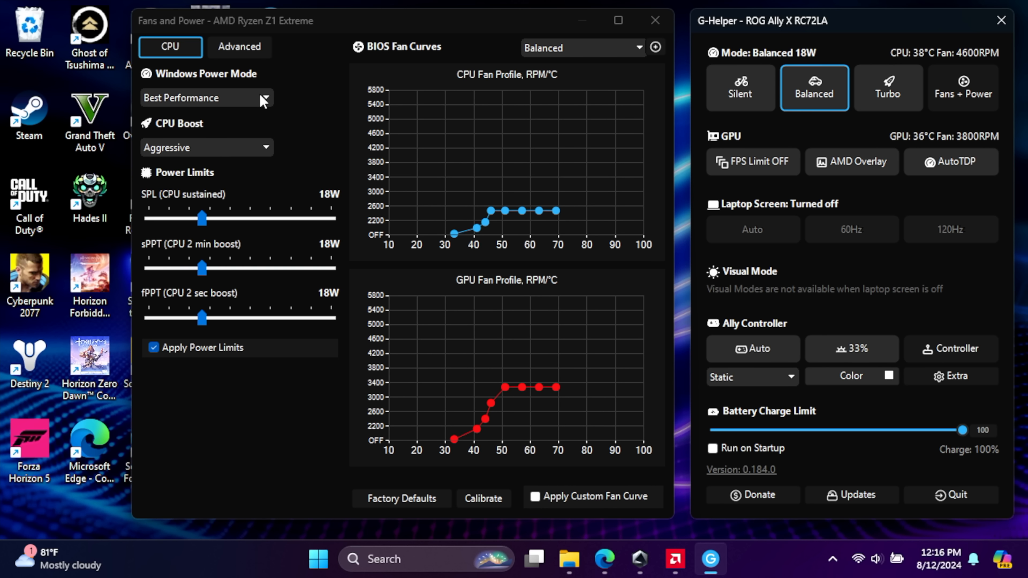
pyautogui.moveTo(261, 169)
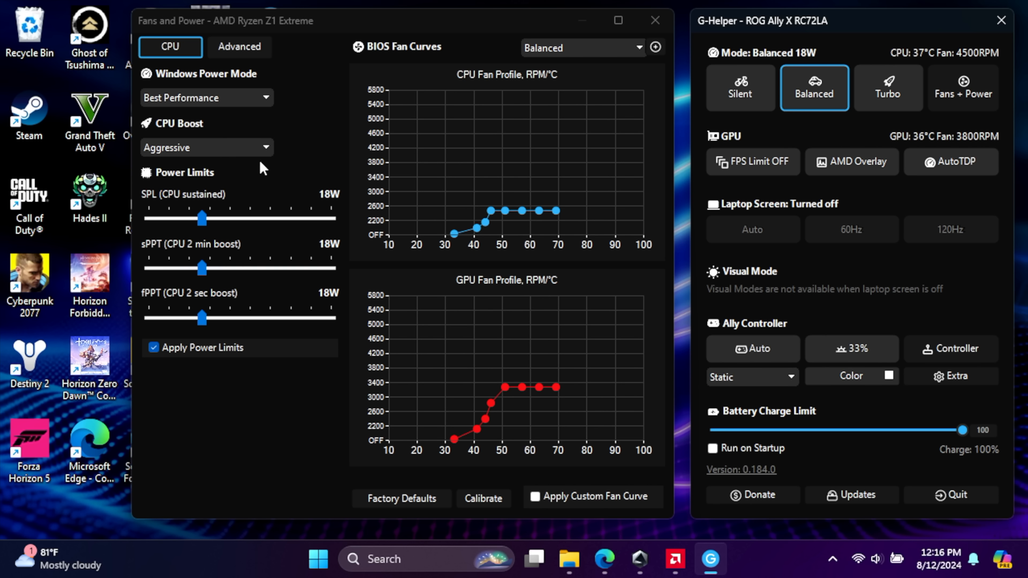
pyautogui.click(739, 87)
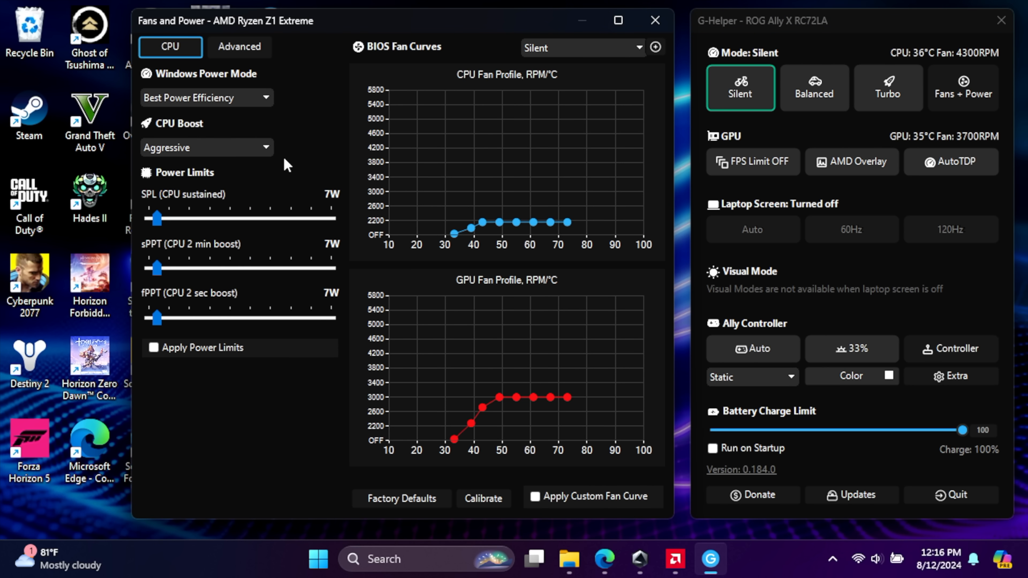
pyautogui.click(152, 347)
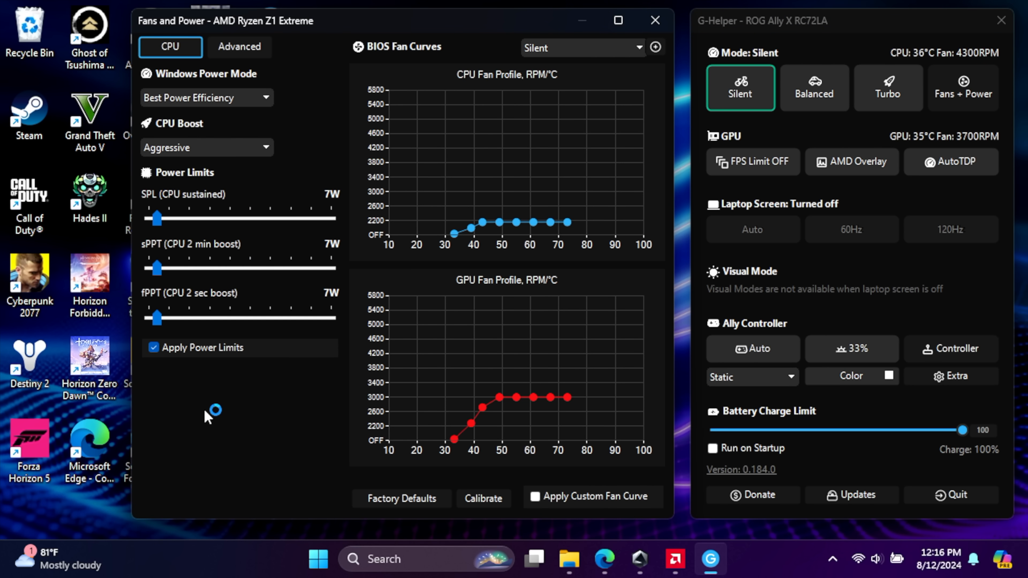
pyautogui.click(740, 88)
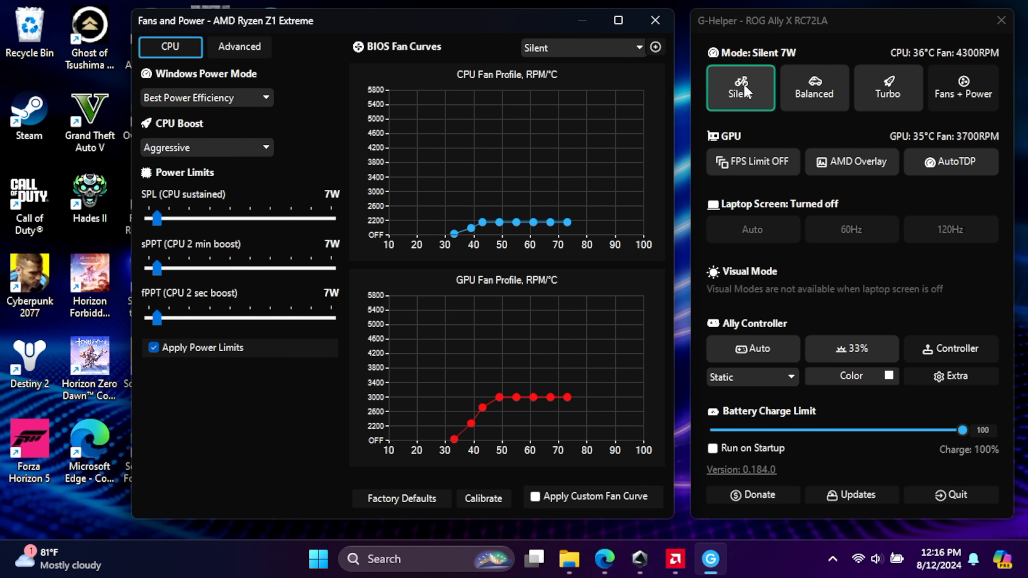
pyautogui.click(813, 87)
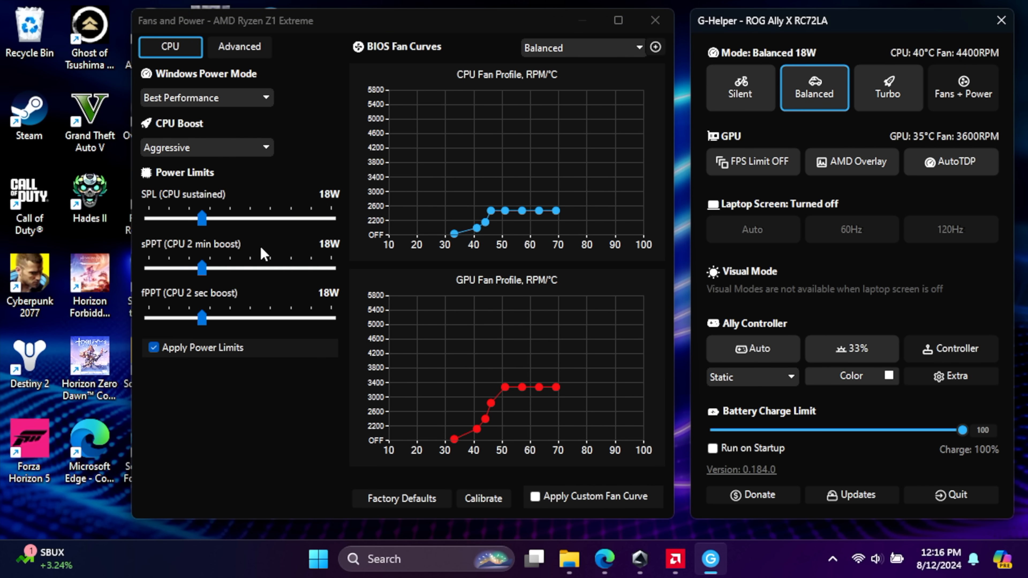
pyautogui.moveTo(245, 140)
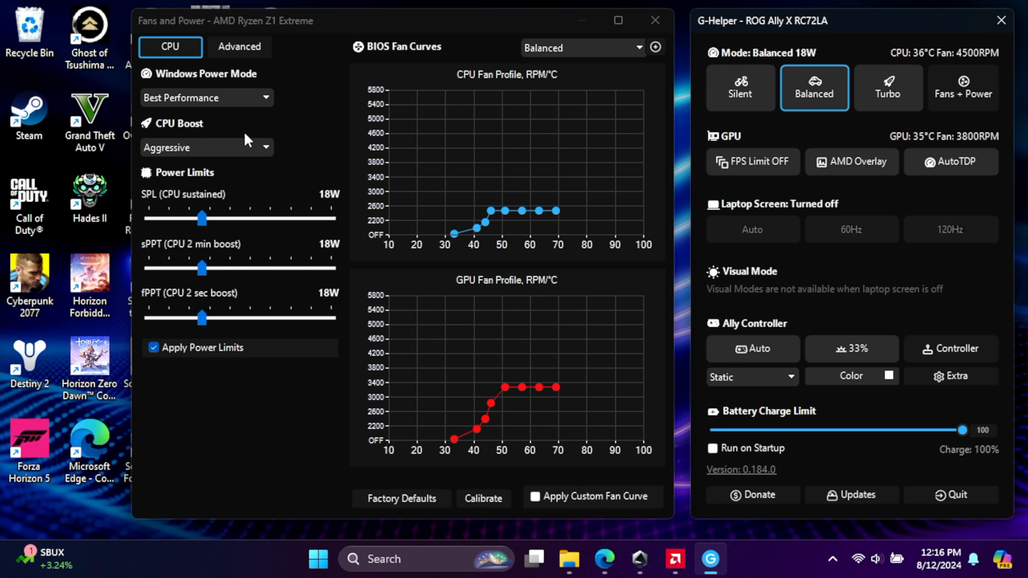
pyautogui.moveTo(235, 107)
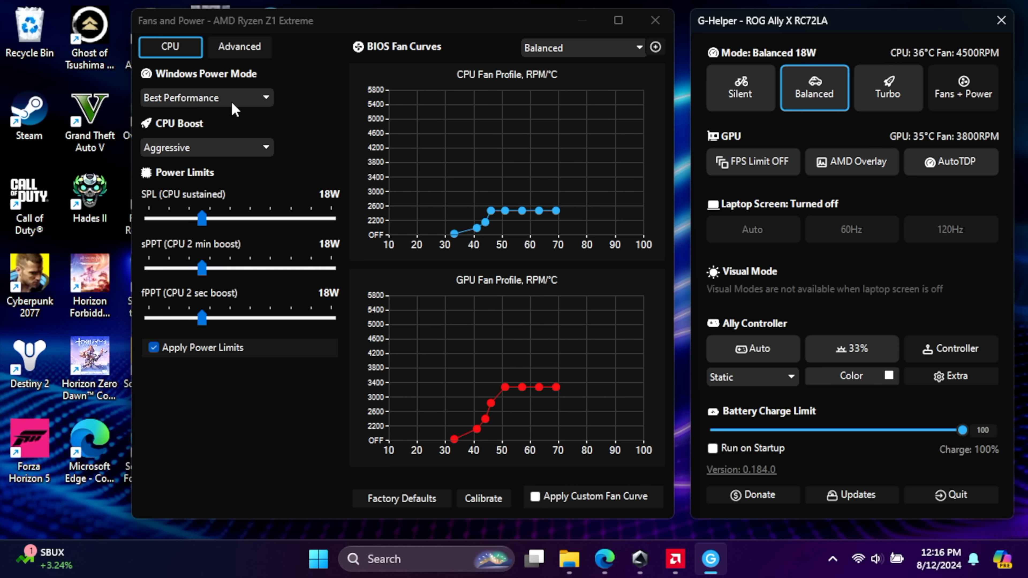
pyautogui.moveTo(260, 154)
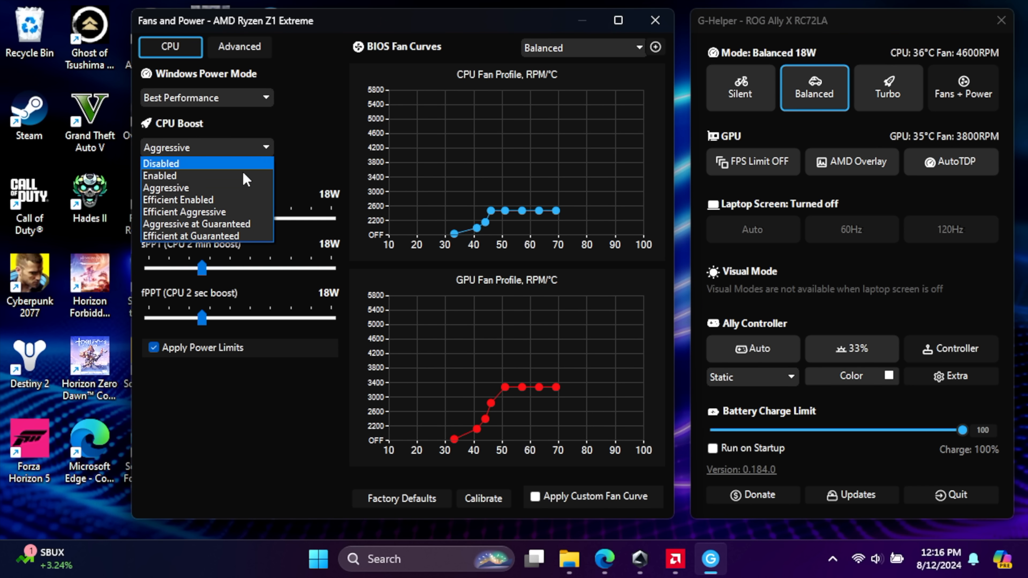
pyautogui.moveTo(207, 235)
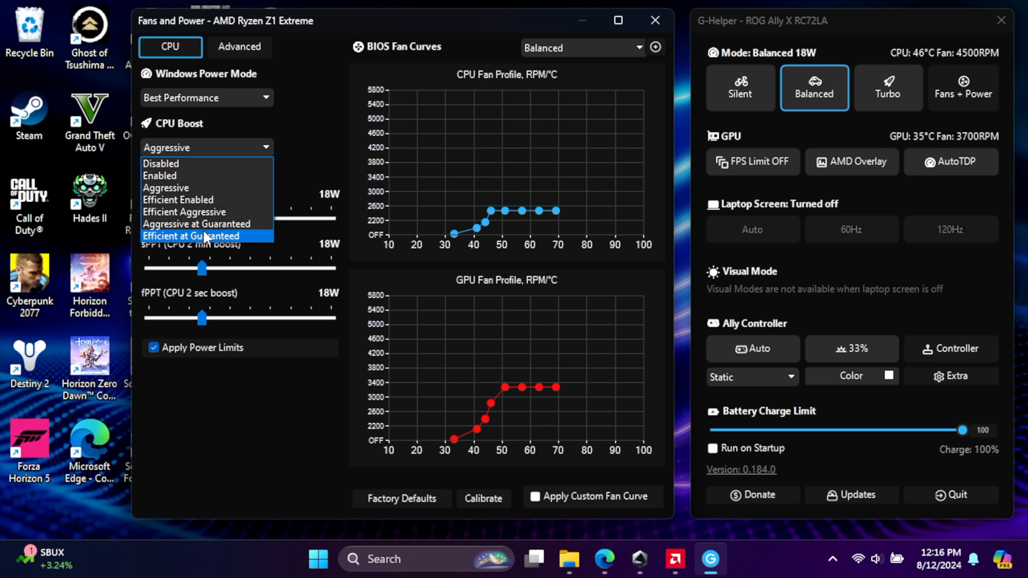
pyautogui.moveTo(187, 188)
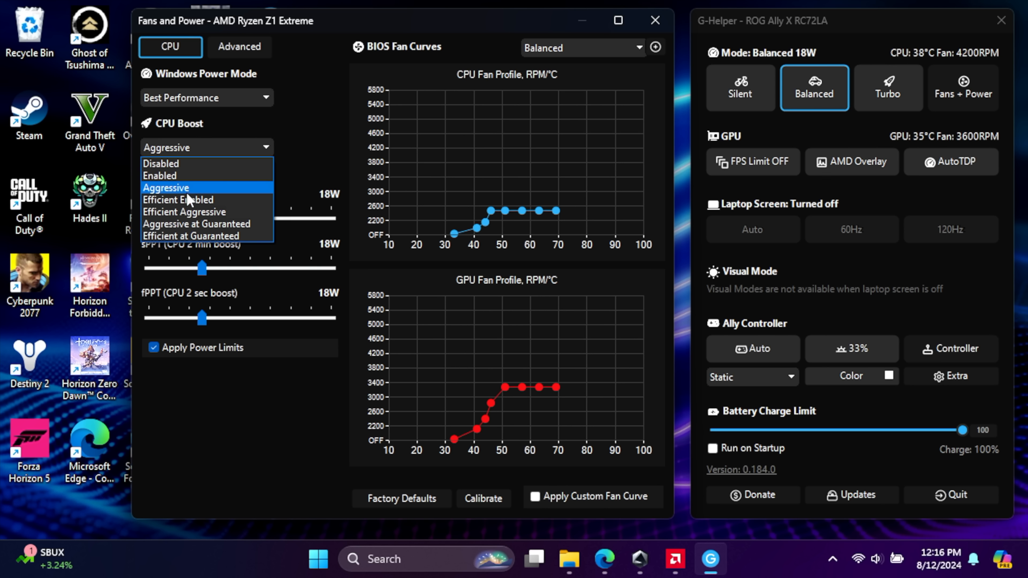
pyautogui.moveTo(220, 224)
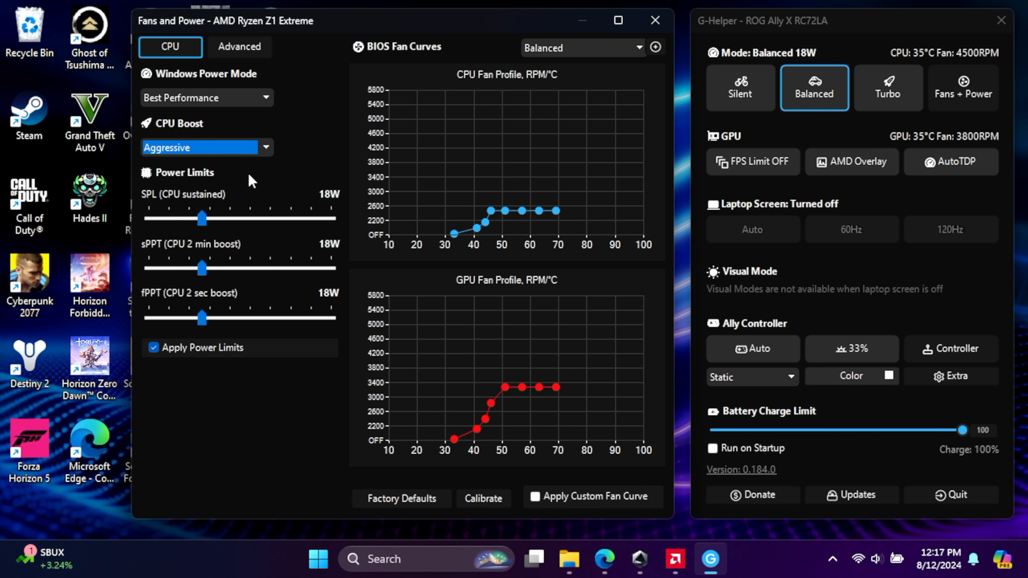
pyautogui.moveTo(229, 224)
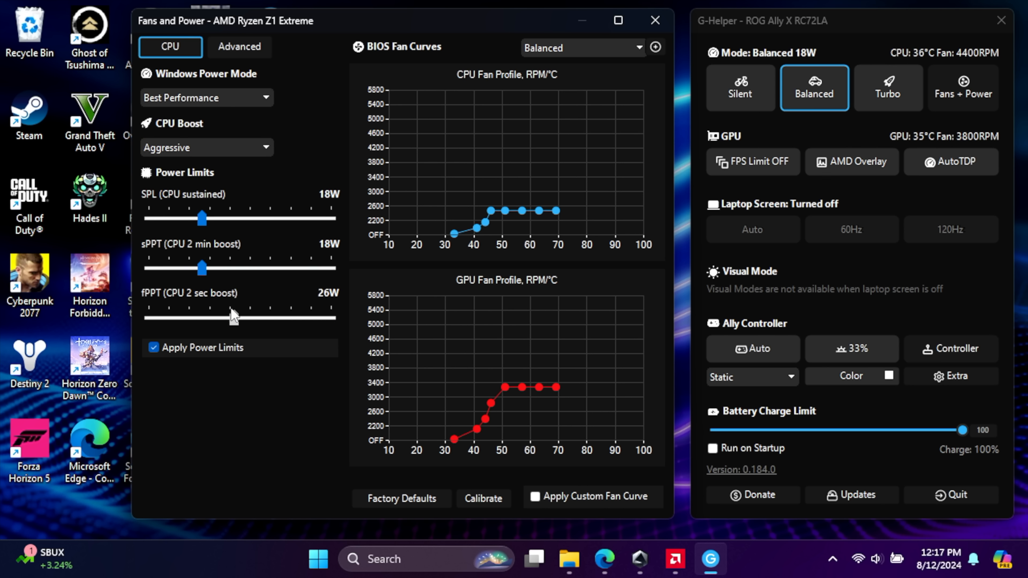
# Drag the Balanced power limits through 13W and 17W to 18W and reapply them
pyautogui.moveTo(202, 218); pyautogui.dragTo(148, 218)
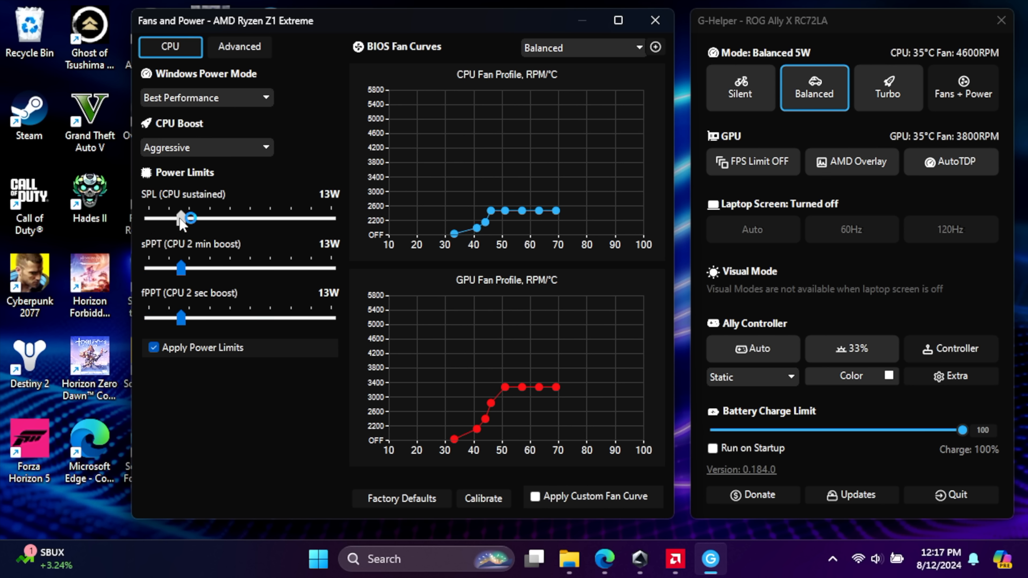
pyautogui.moveTo(190, 218); pyautogui.dragTo(196, 218)
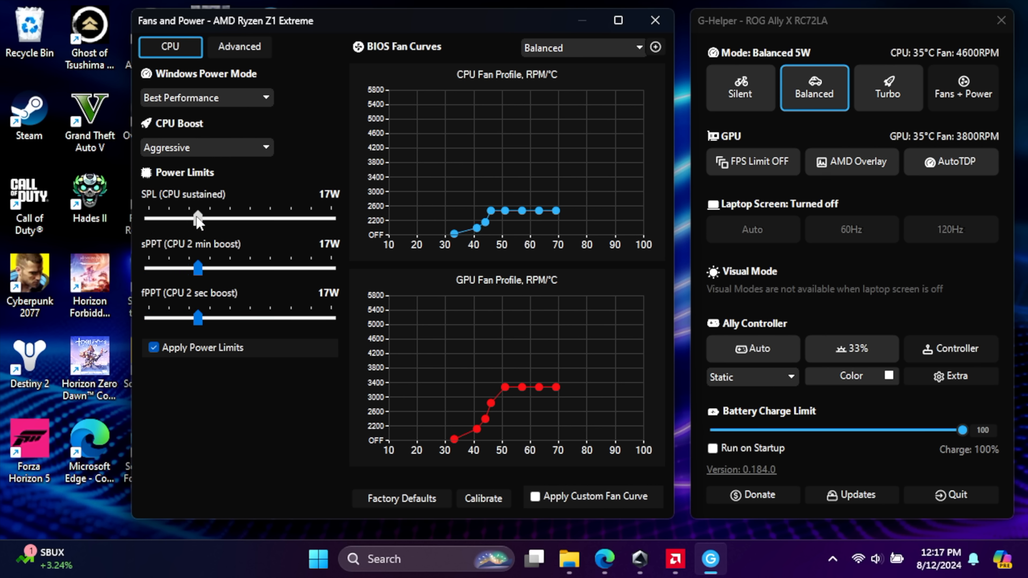
pyautogui.moveTo(198, 218); pyautogui.dragTo(202, 218)
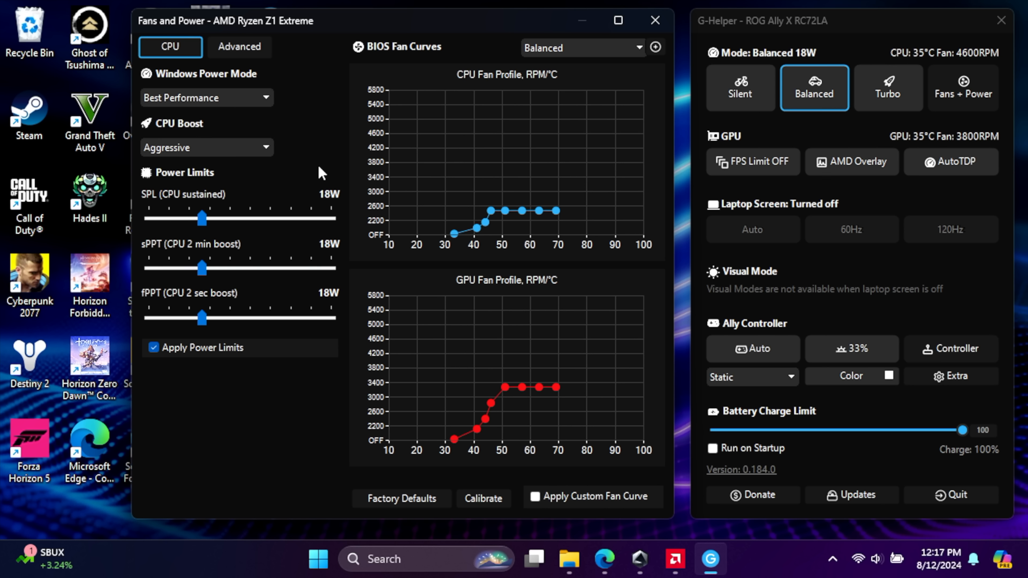
pyautogui.click(153, 348)
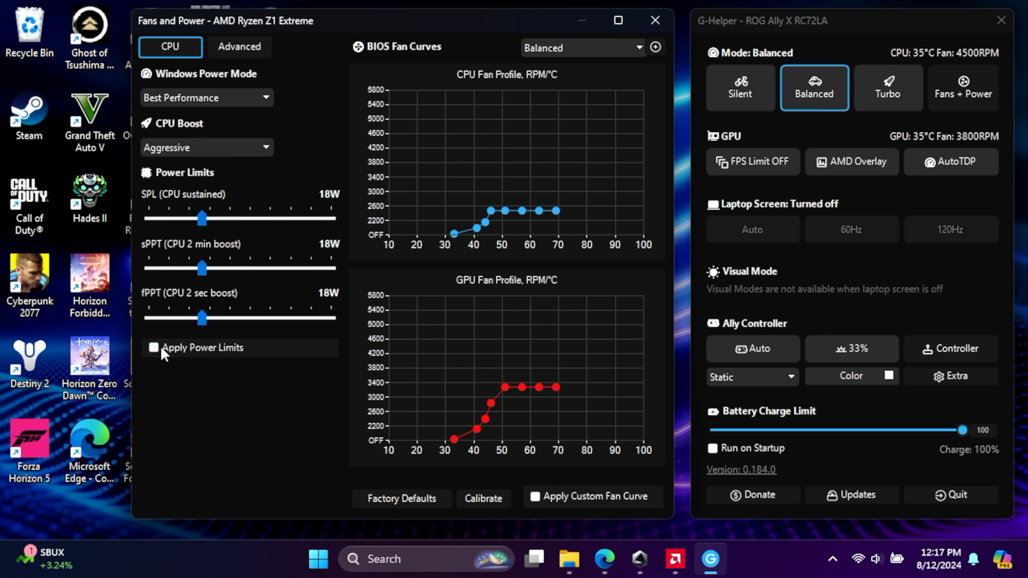
pyautogui.click(153, 348)
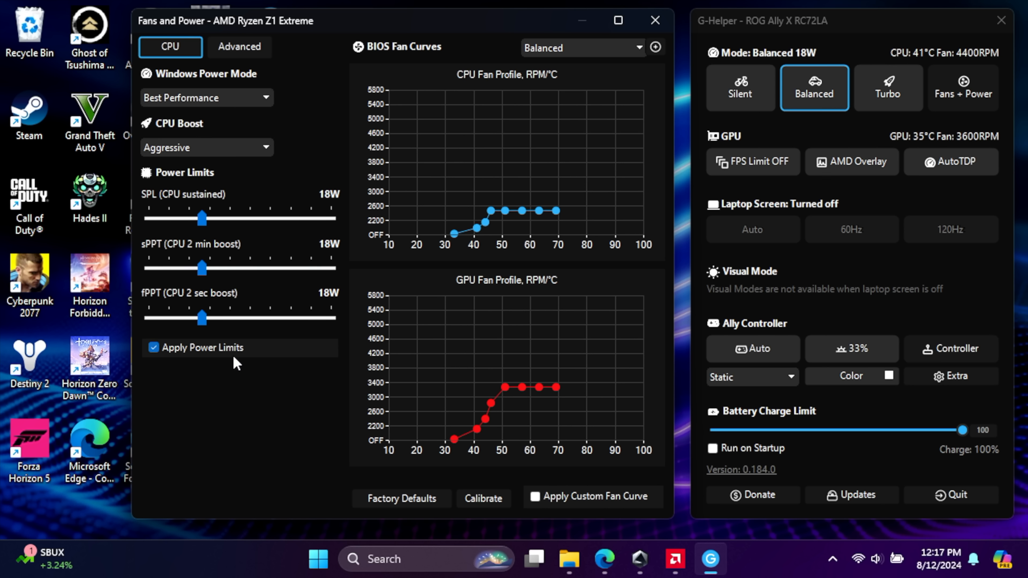
pyautogui.moveTo(888, 87)
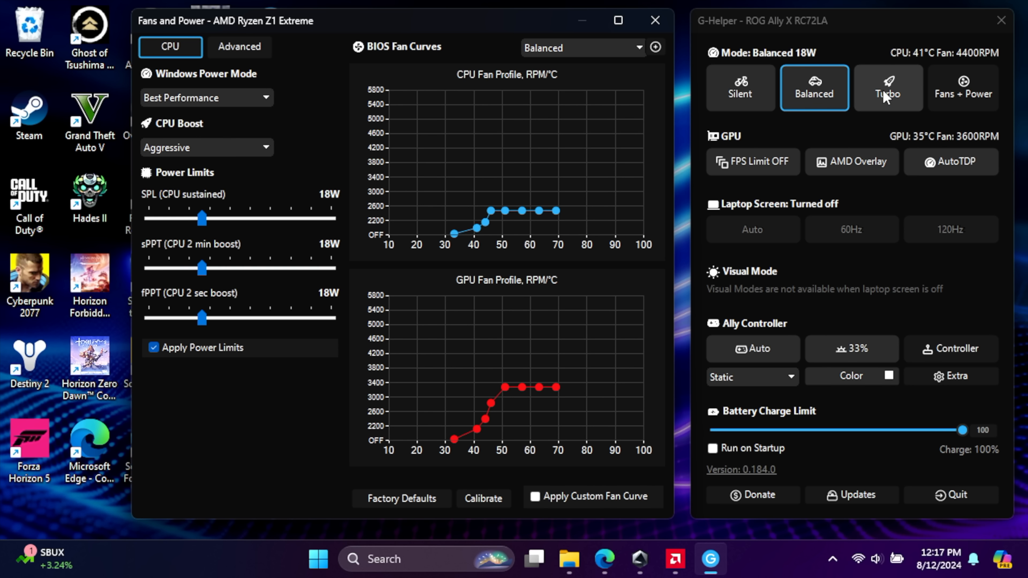
# Raise Turbo's SPL, sPPT and fPPT limits to 50W via 36W, trying the custom fan curve
pyautogui.click(888, 87)
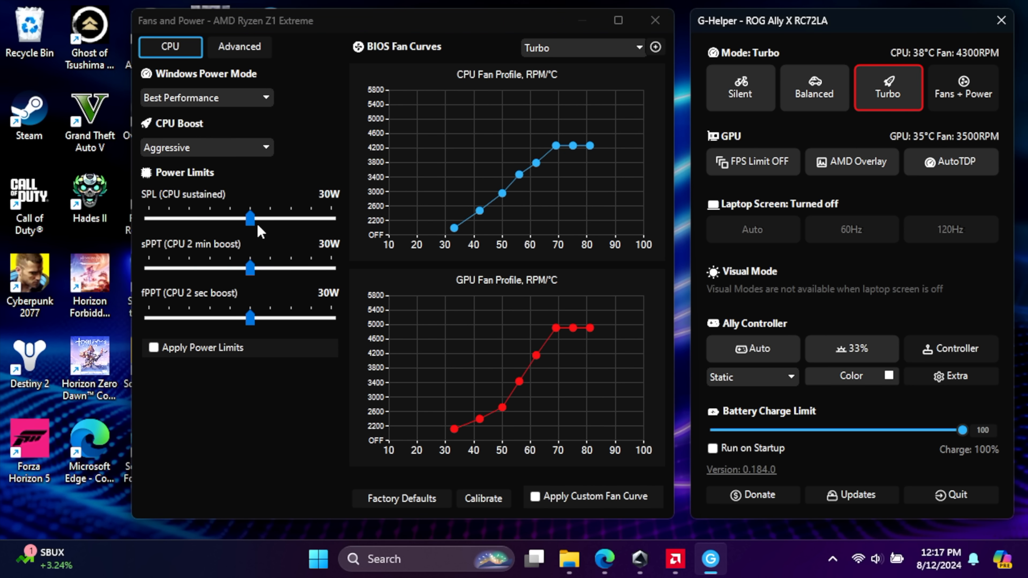
pyautogui.moveTo(250, 219); pyautogui.dragTo(275, 218)
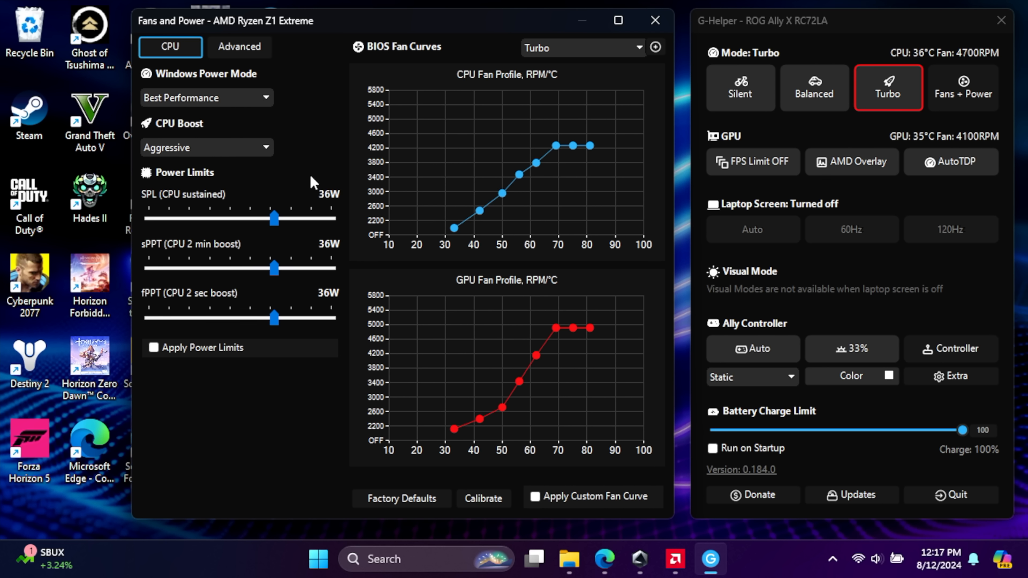
pyautogui.moveTo(649, 219)
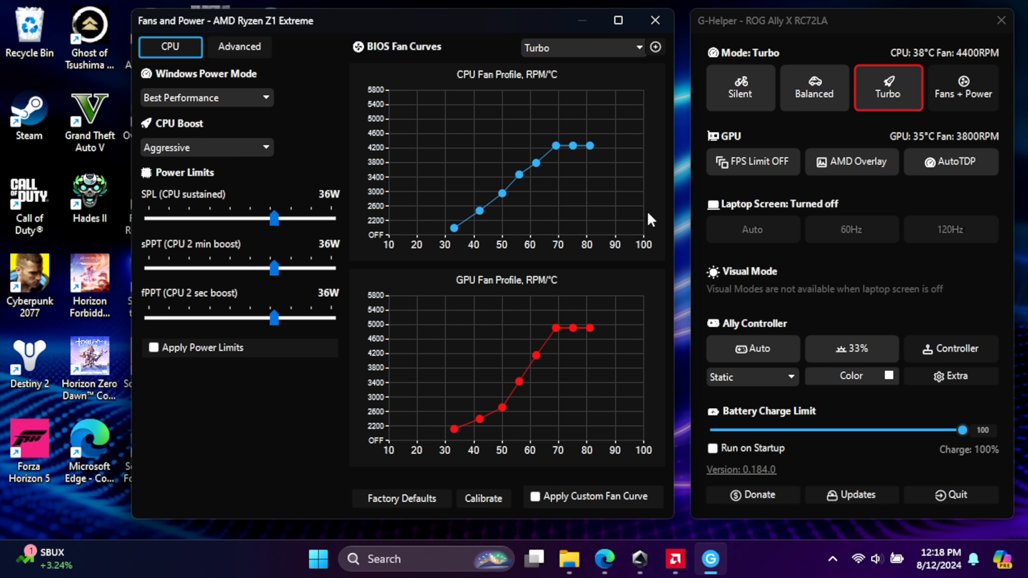
pyautogui.moveTo(813, 108)
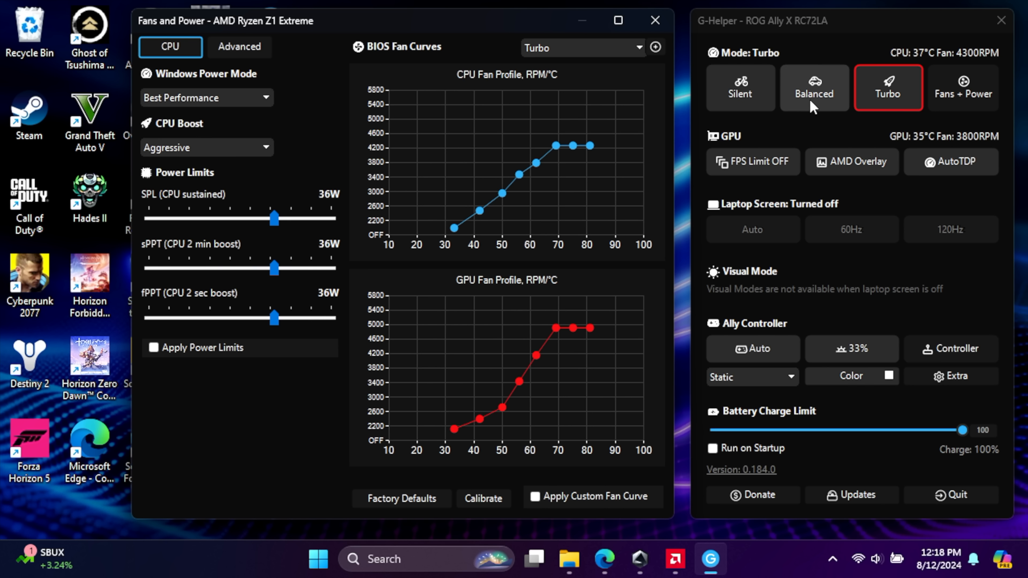
pyautogui.moveTo(549, 502)
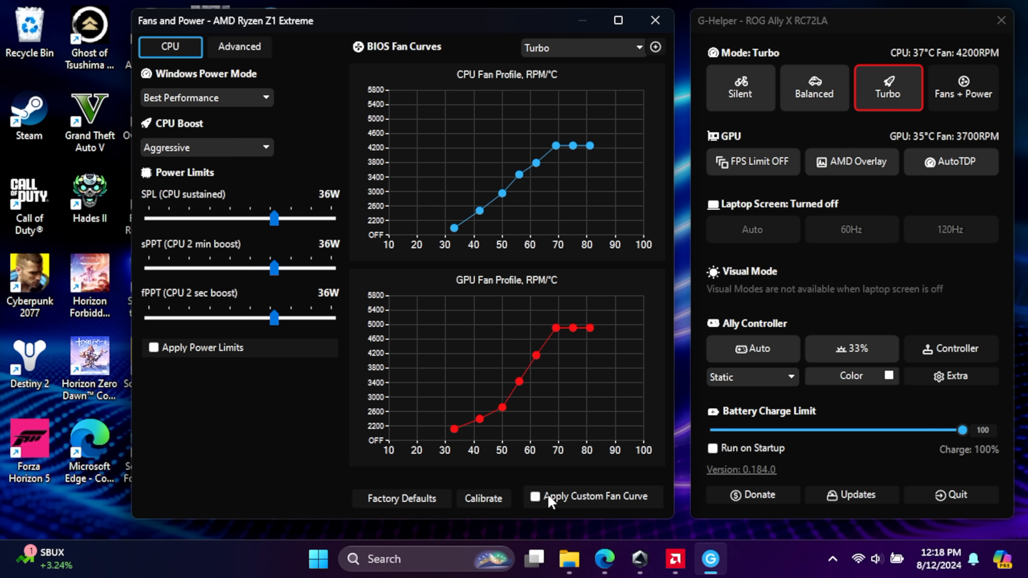
pyautogui.click(535, 497)
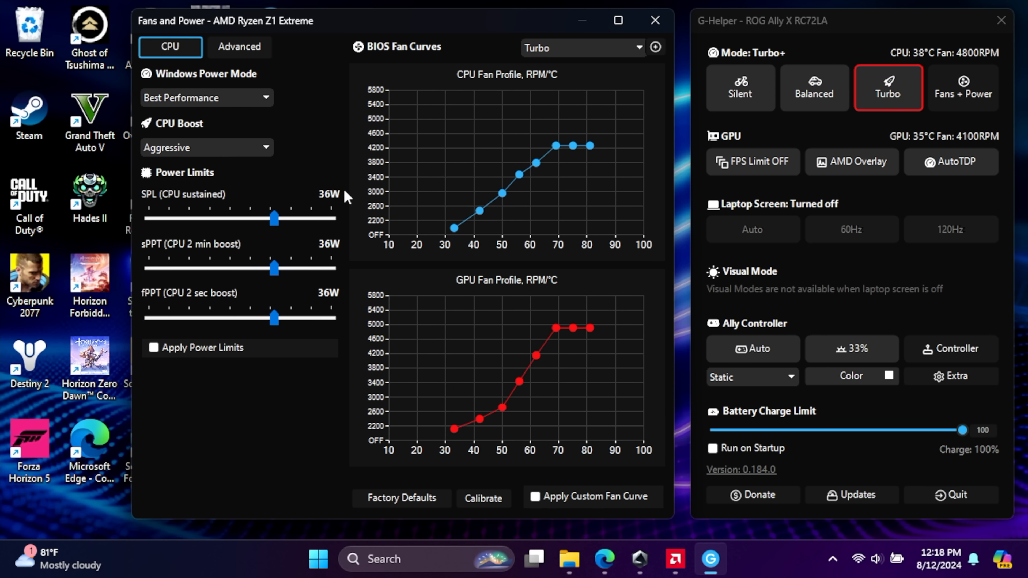
pyautogui.moveTo(517, 178)
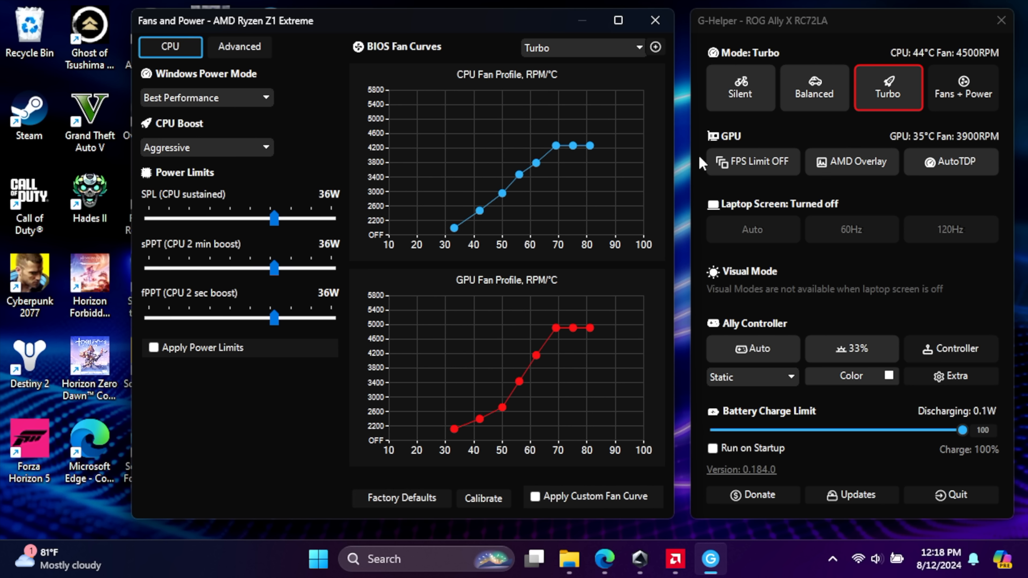
pyautogui.moveTo(803, 103)
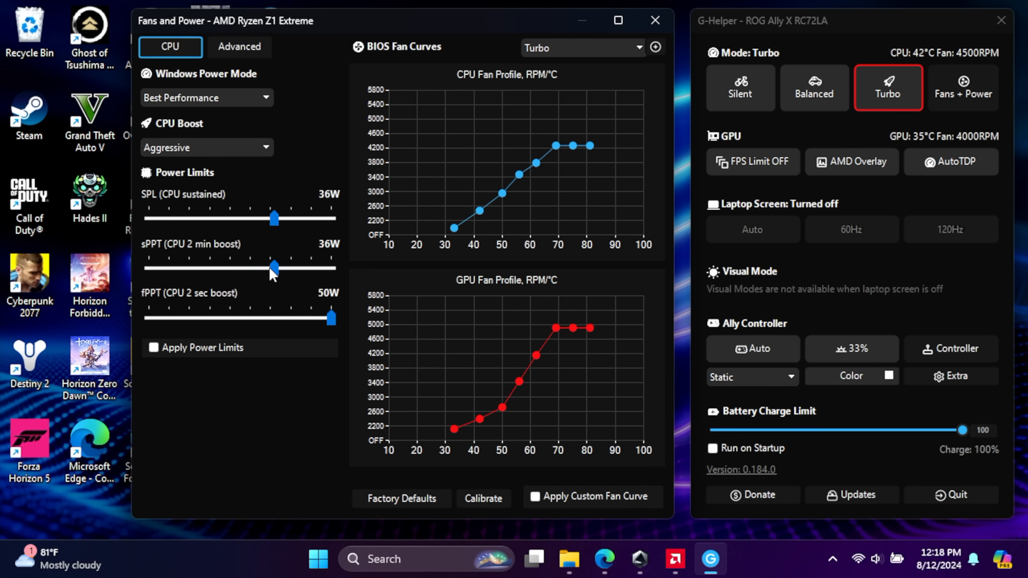
pyautogui.moveTo(274, 218); pyautogui.dragTo(333, 218)
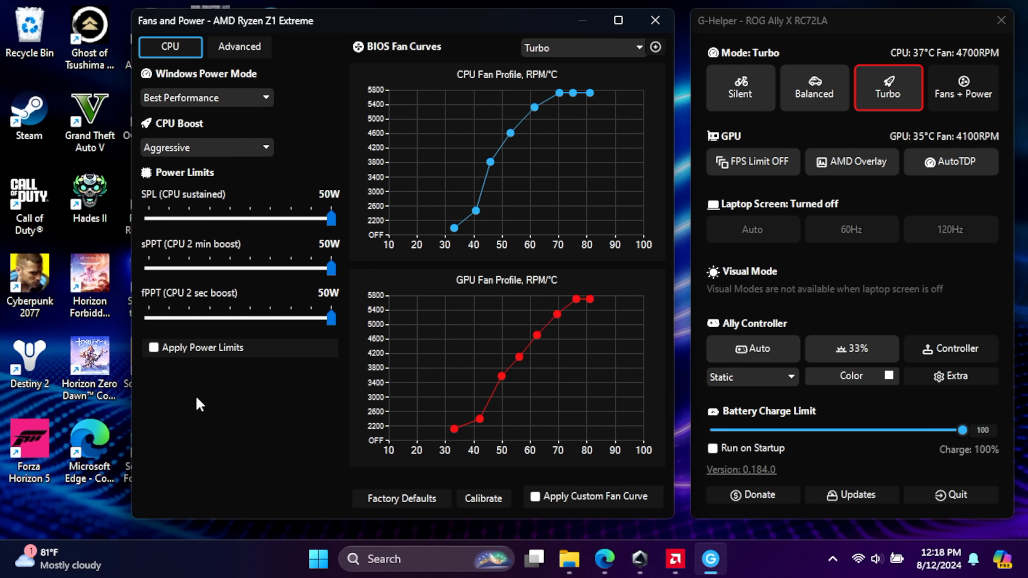
# Verify Silent, Balanced and Turbo, apply the custom Turbo fan curve, and close Fans and Power
pyautogui.click(740, 88)
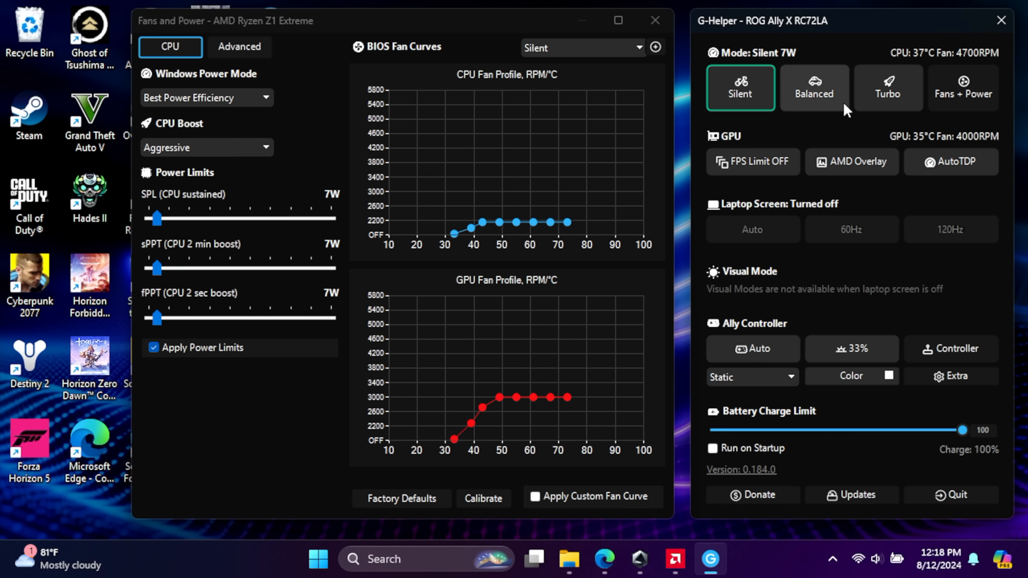
pyautogui.click(814, 88)
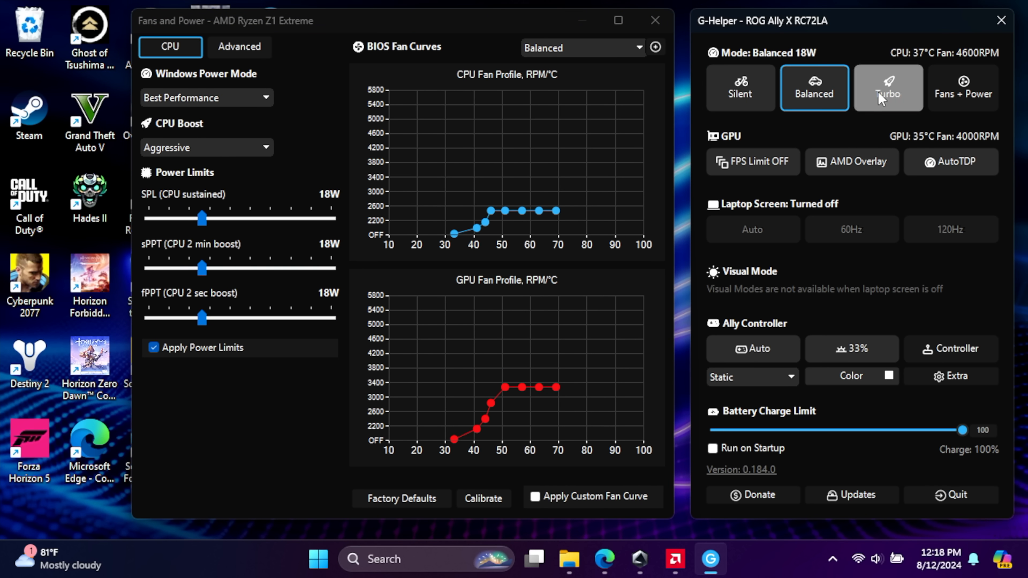
pyautogui.click(888, 88)
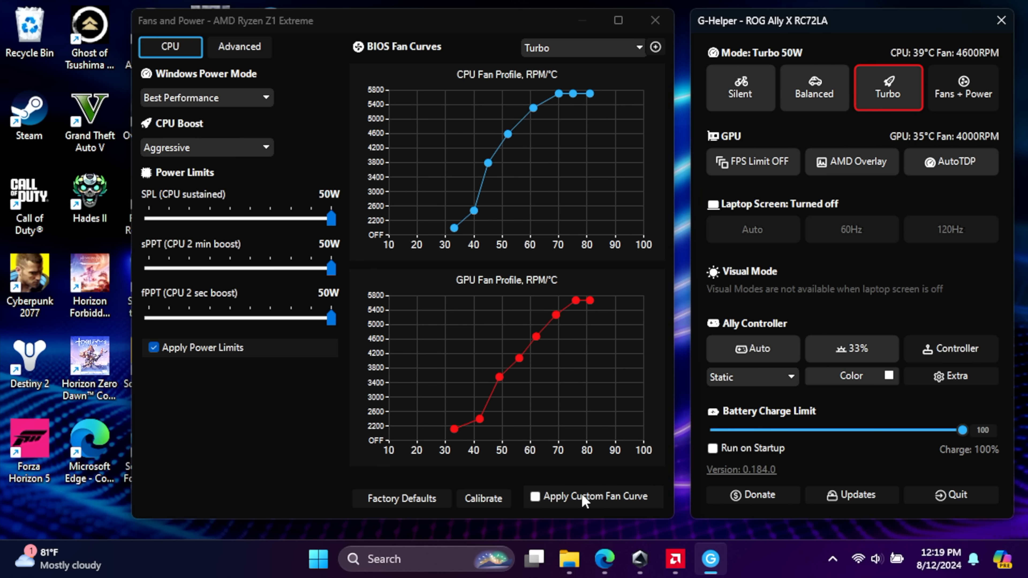
pyautogui.click(535, 497)
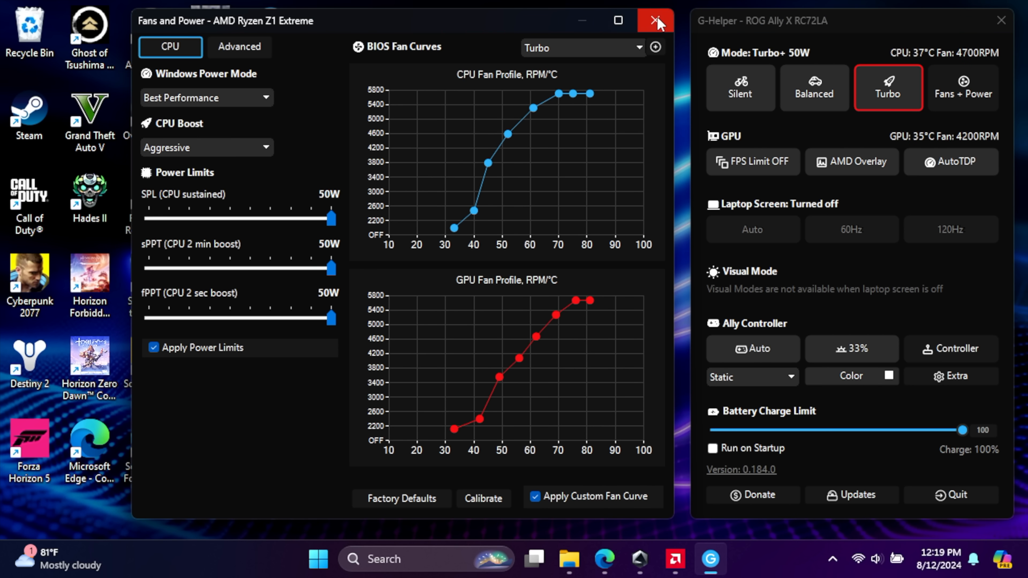
pyautogui.click(656, 21)
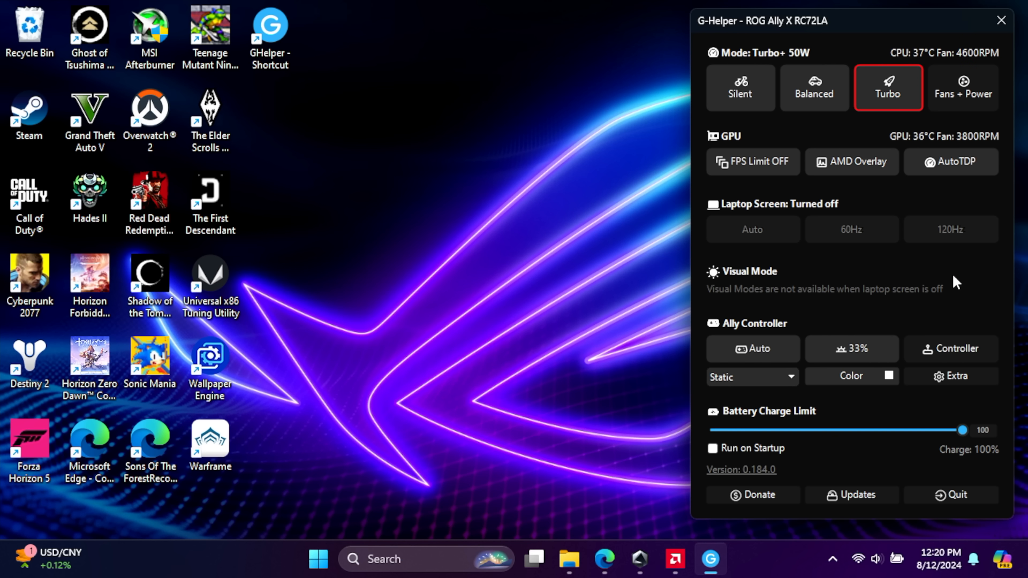
# Review Extra Settings key bindings, keeping ROG on Open G-Helper window and checking Back Paddles
pyautogui.click(949, 376)
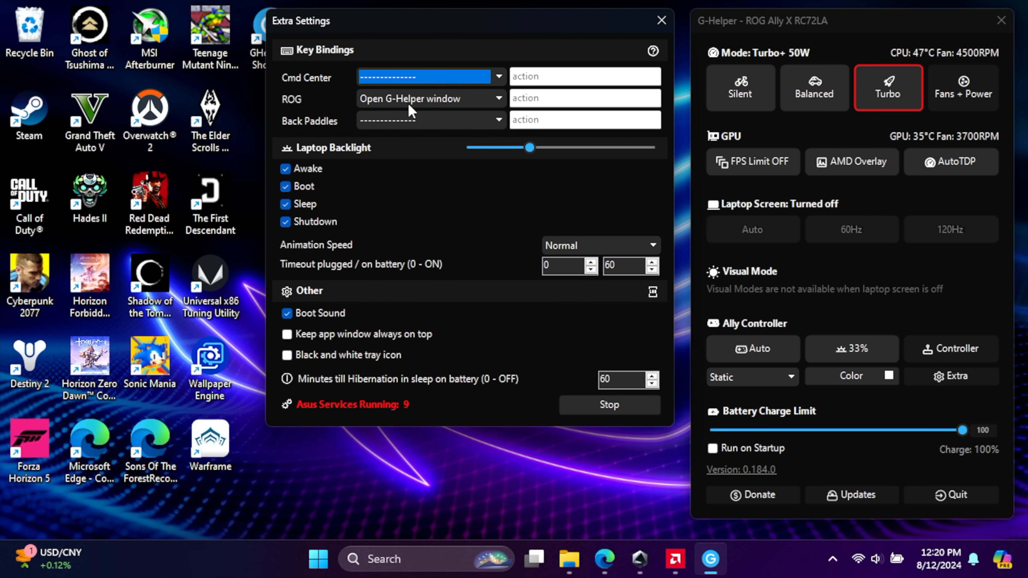
pyautogui.moveTo(762, 28)
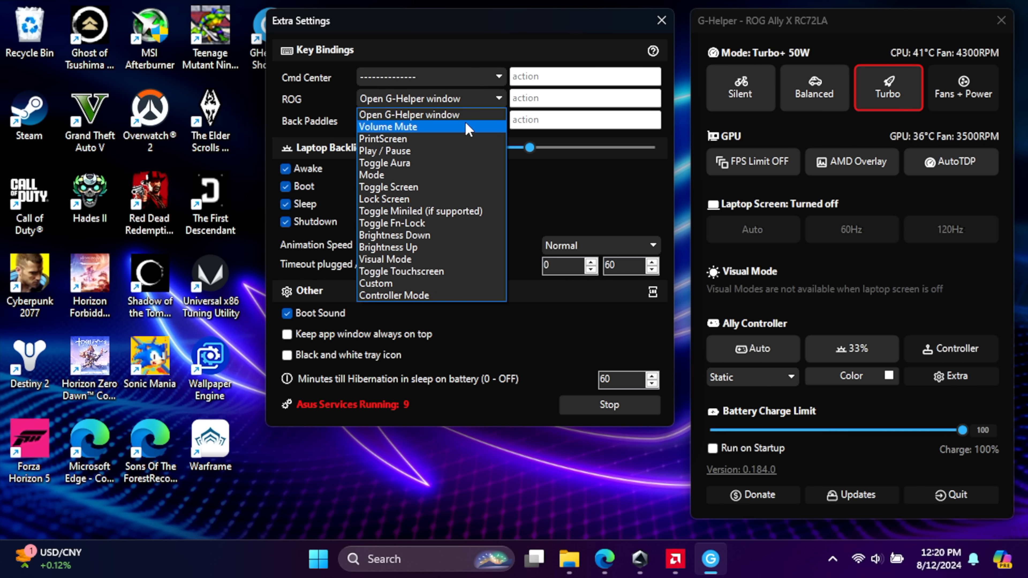
pyautogui.click(408, 114)
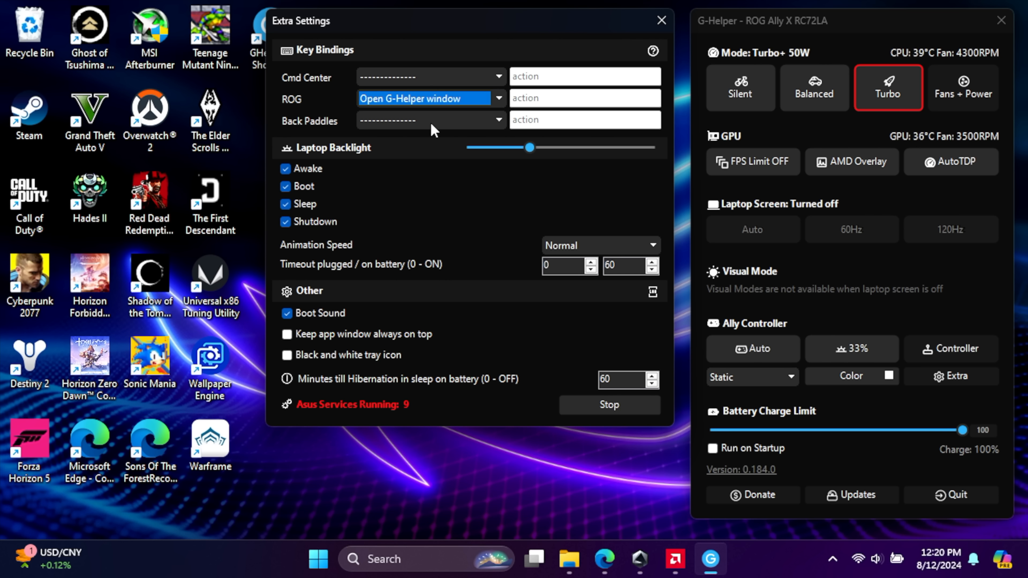
pyautogui.click(429, 120)
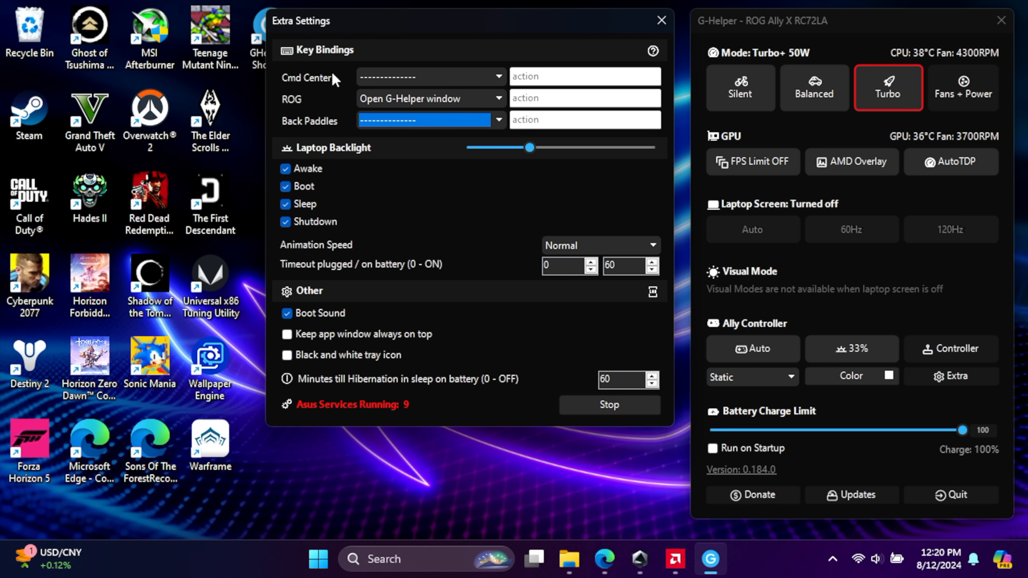
pyautogui.moveTo(473, 244)
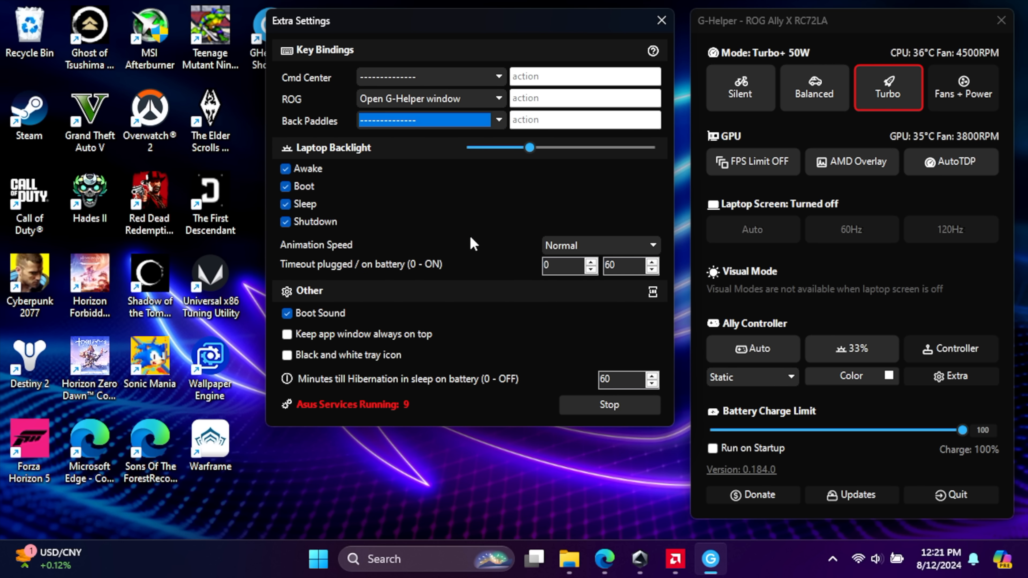
pyautogui.moveTo(661, 21)
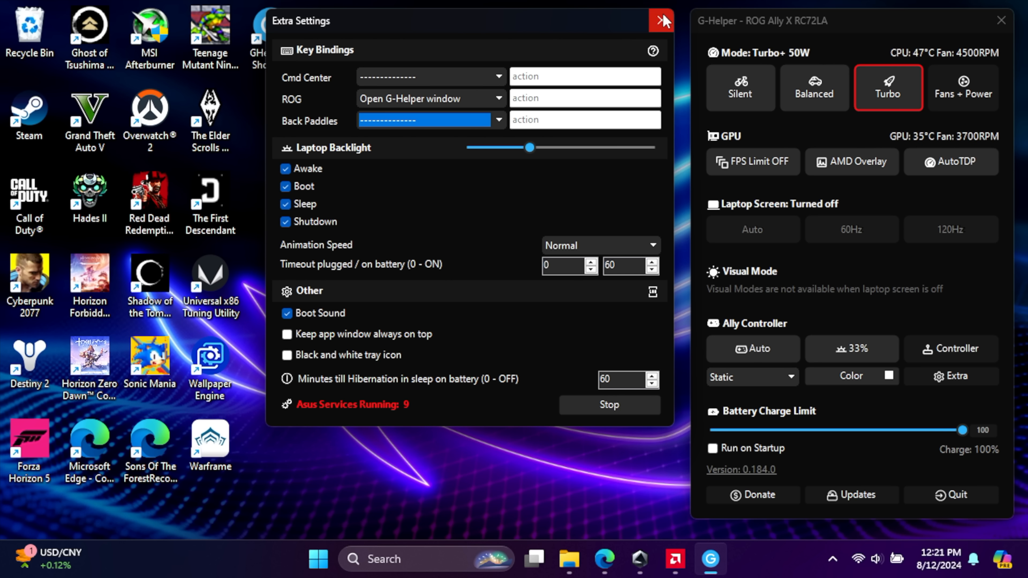
# Close Extra Settings and dismiss the main G-Helper panel
pyautogui.click(661, 20)
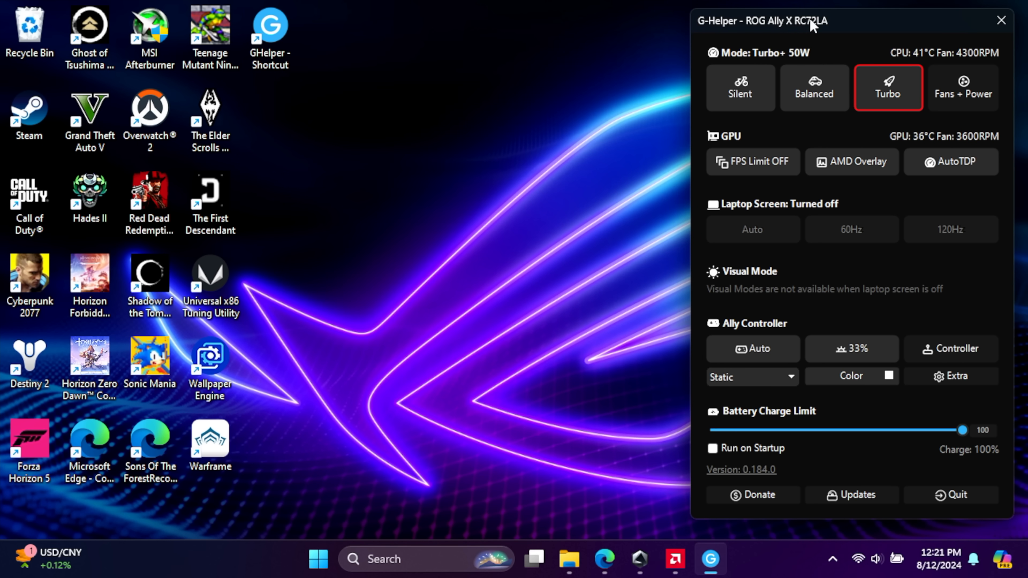
pyautogui.moveTo(882, 143)
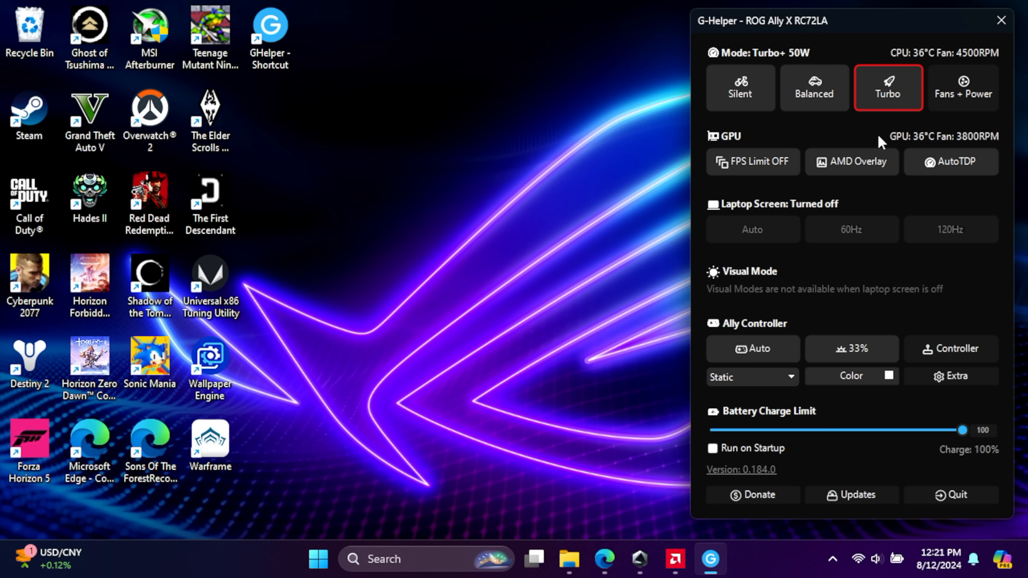
pyautogui.moveTo(882, 312)
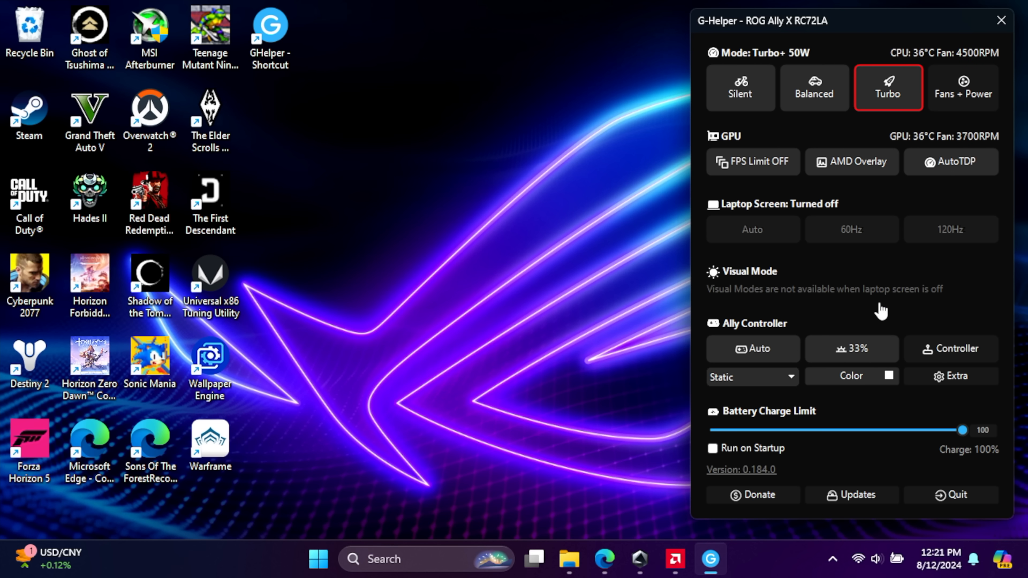
pyautogui.moveTo(578, 175)
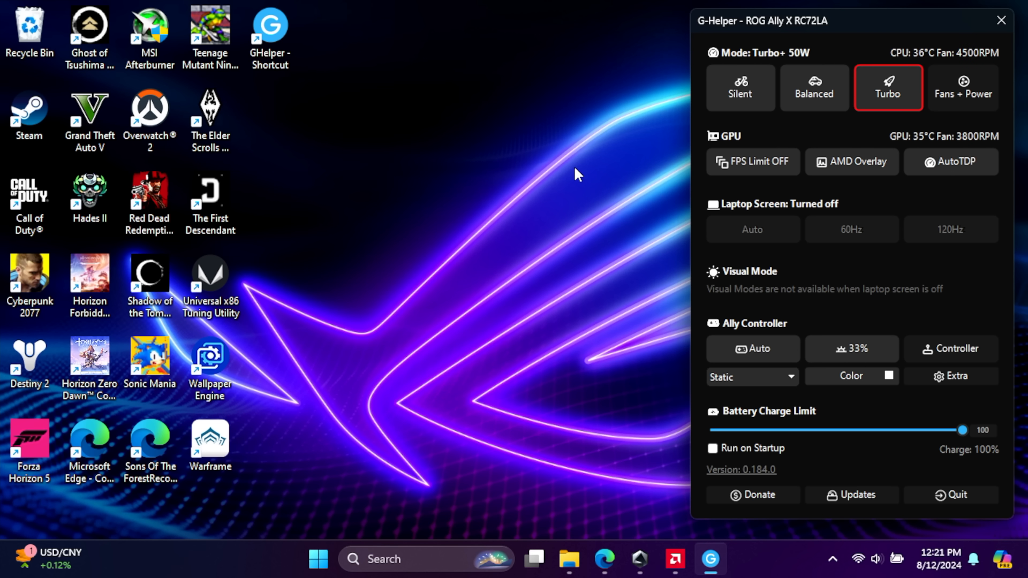
pyautogui.click(1001, 21)
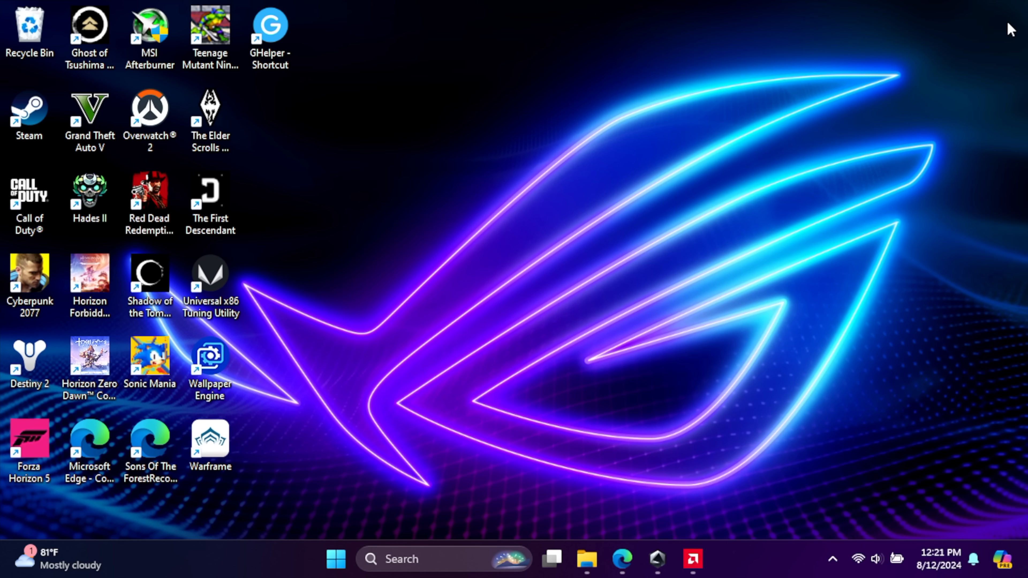